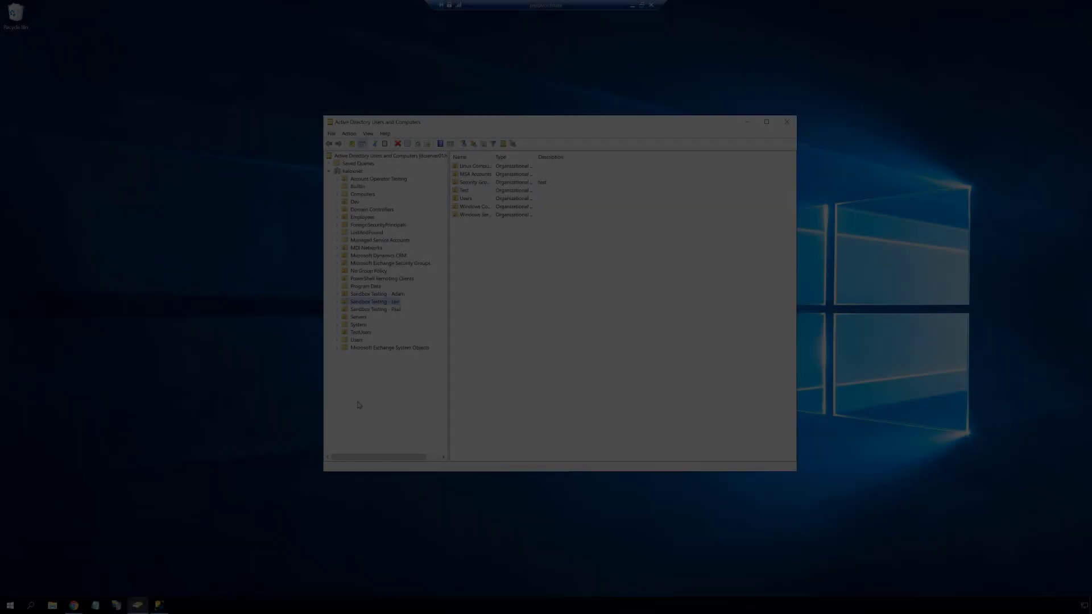
# Step: Add the Video Backups user (logon vback) with no forced change and a never-expiring password
pyautogui.rightClick(372, 302)
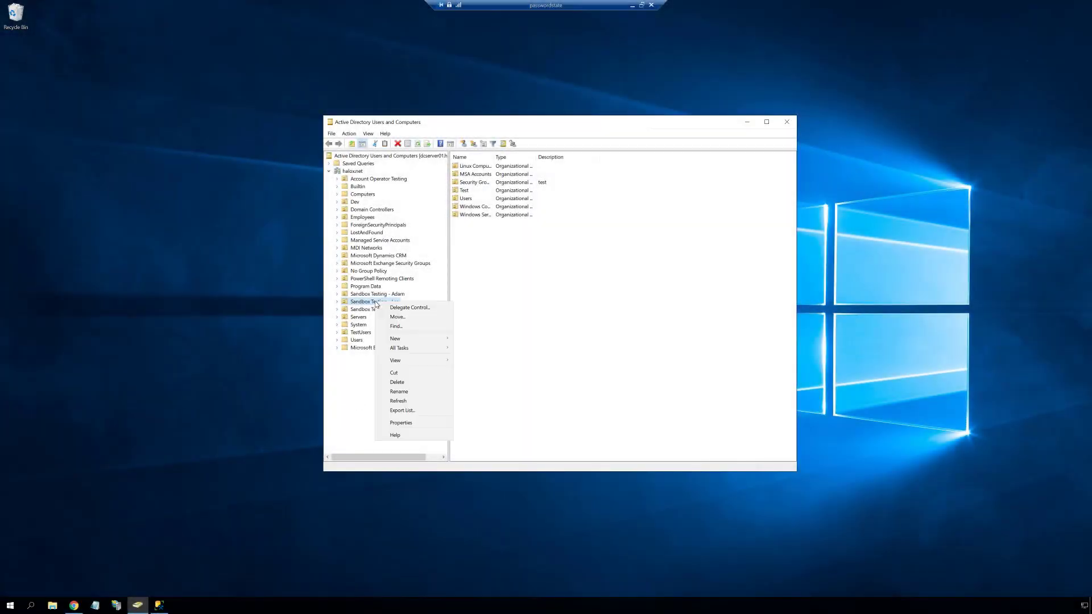
pyautogui.moveTo(394, 338)
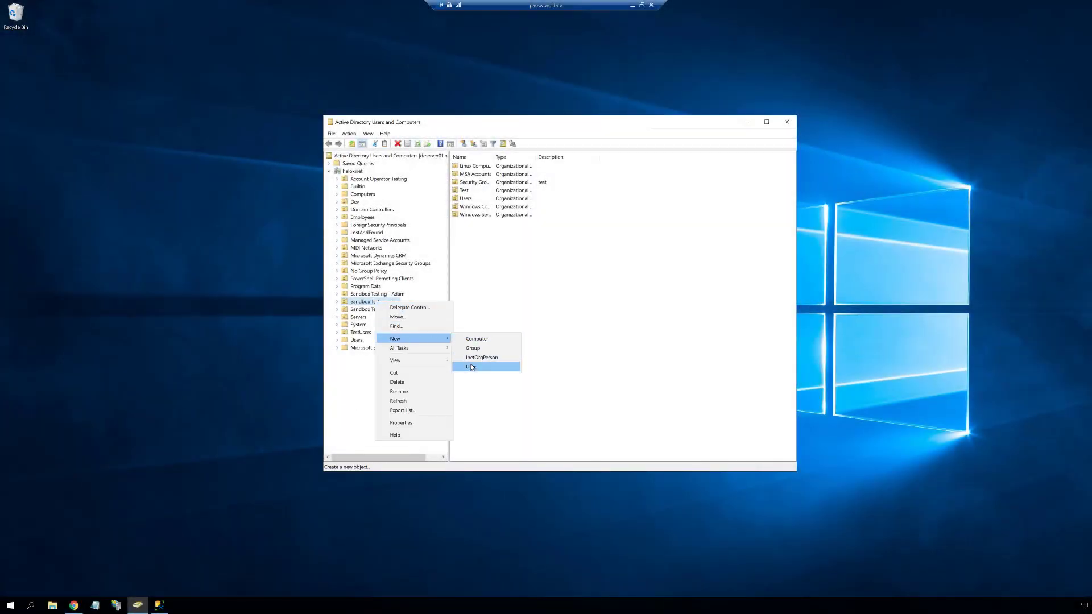
pyautogui.click(471, 367)
pyautogui.write('Video')
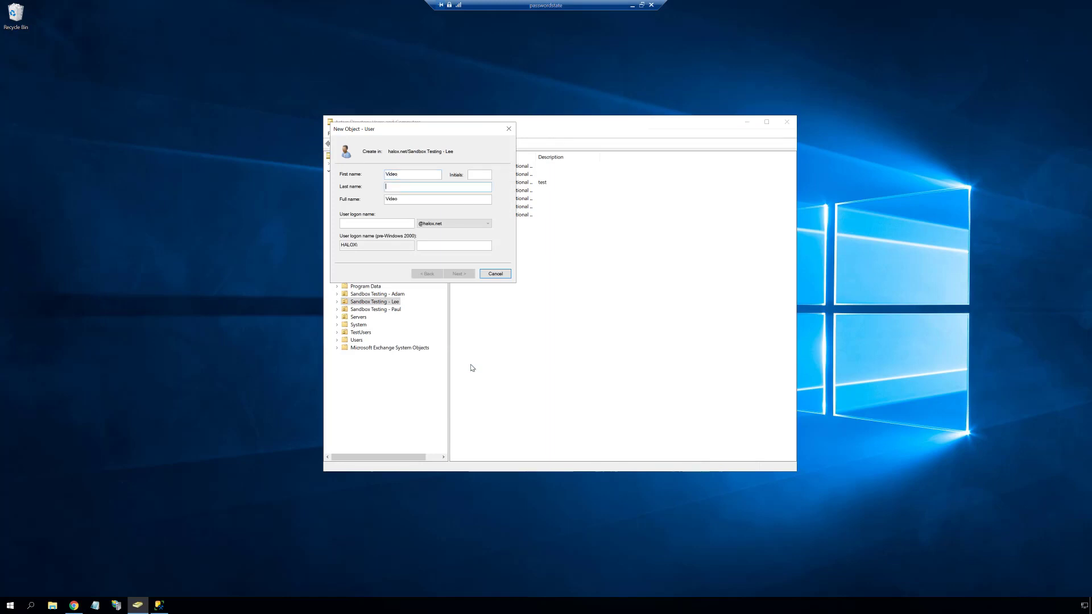
pyautogui.write('Backups')
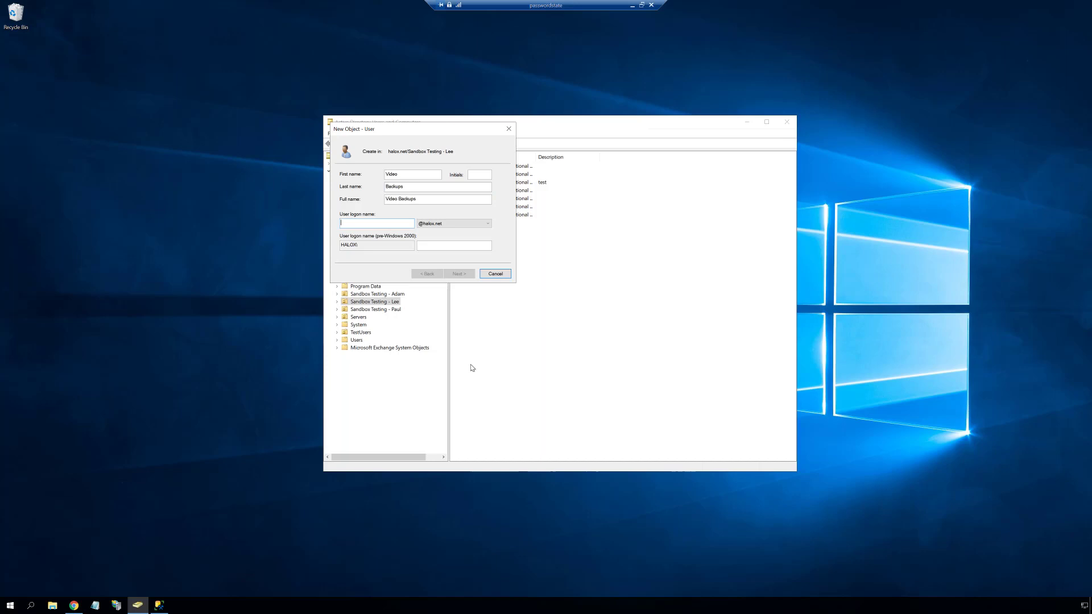
pyautogui.write('vback')
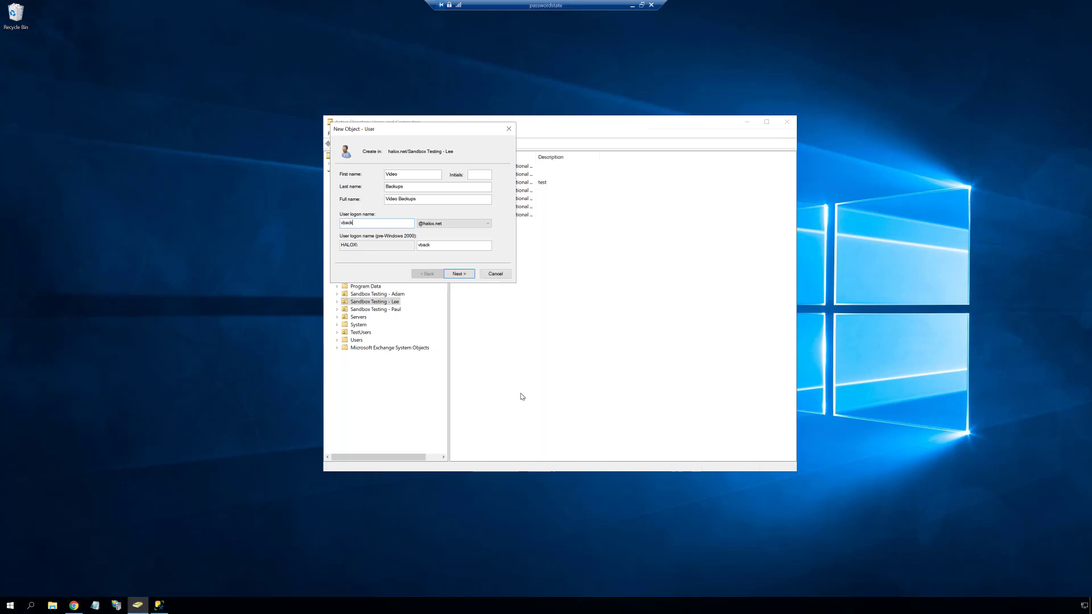
pyautogui.click(458, 273)
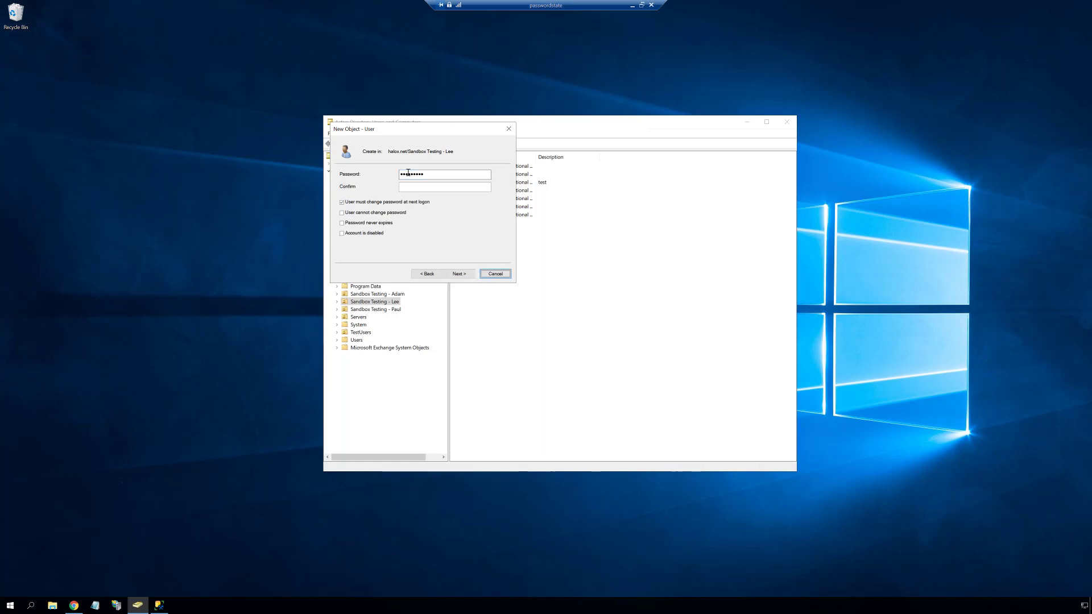
pyautogui.write('••')
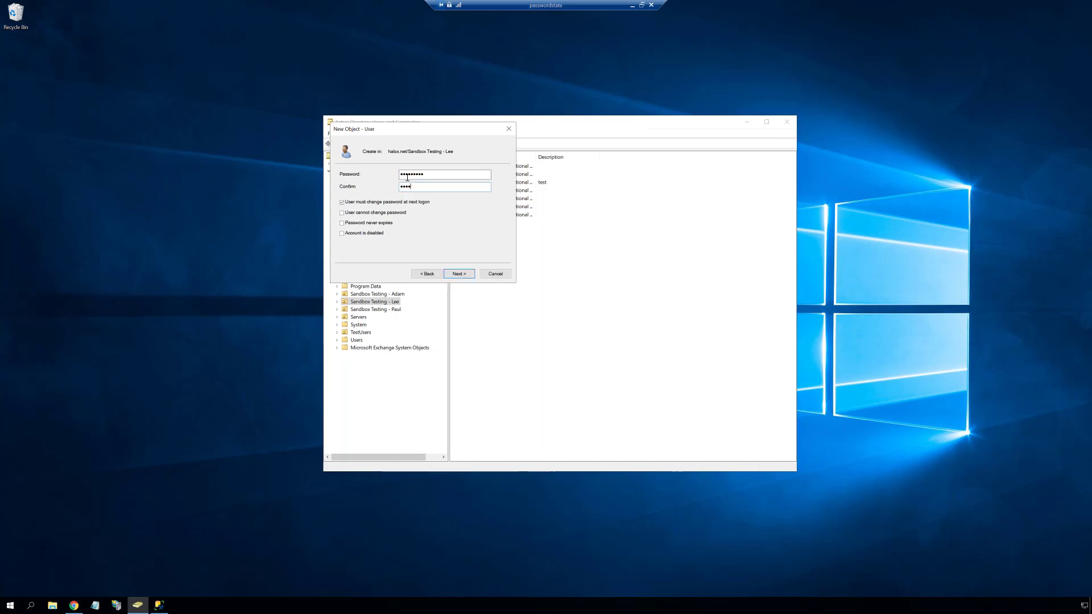
pyautogui.click(341, 202)
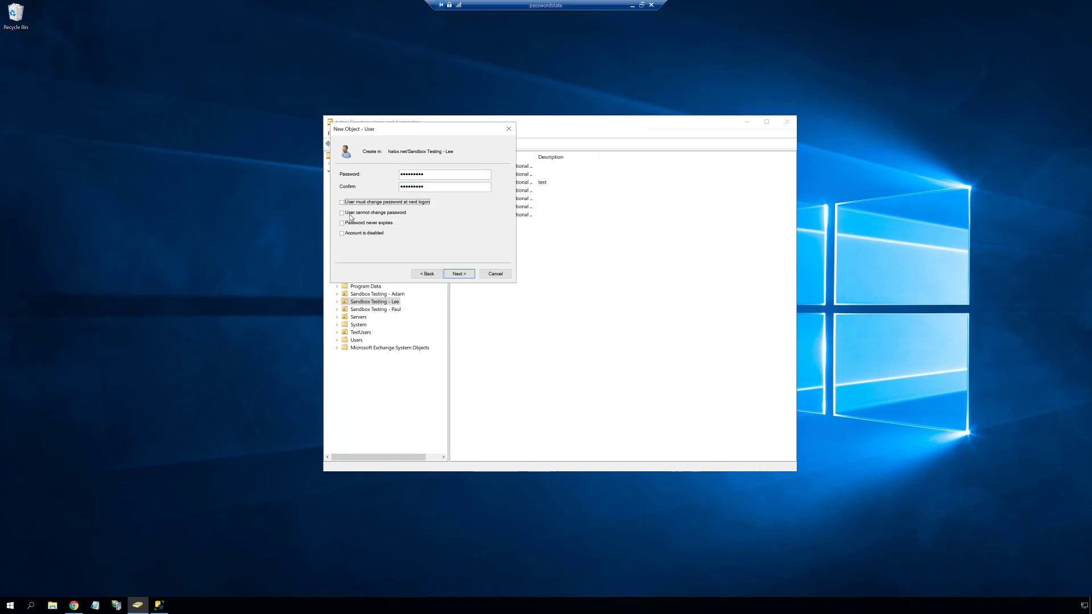
pyautogui.click(457, 273)
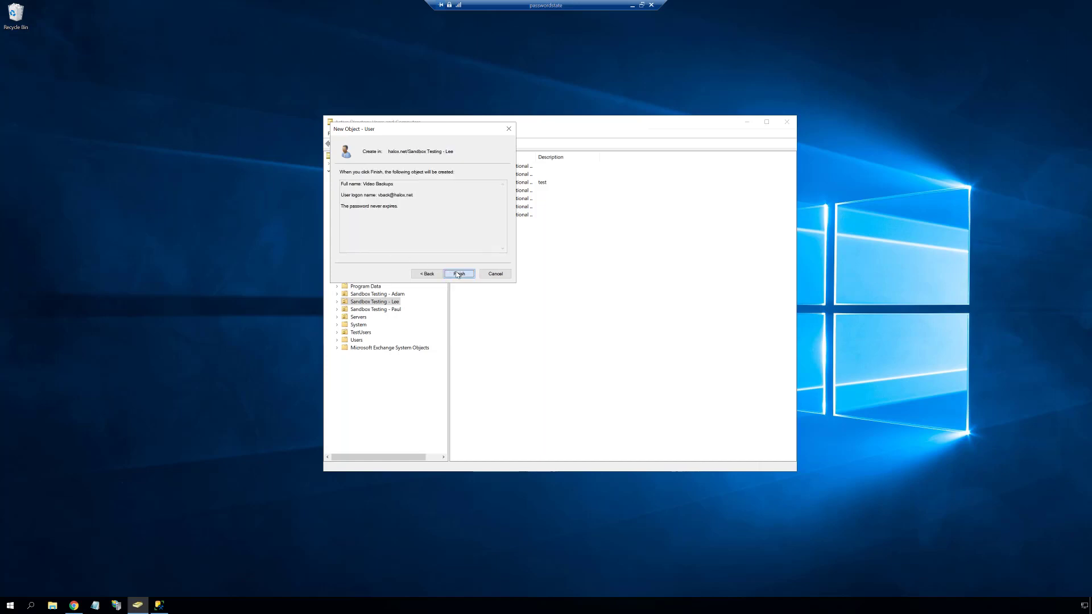
pyautogui.click(458, 273)
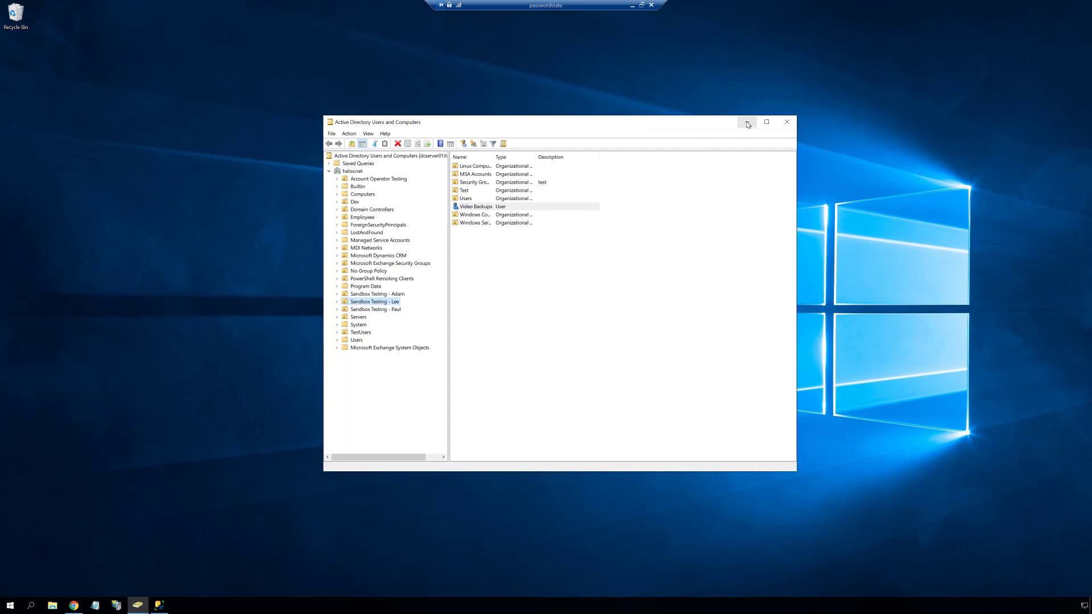
# Step: Create the 'Passwordstate Accounts' list from the Enabled for Password Resets template and open it
pyautogui.click(747, 121)
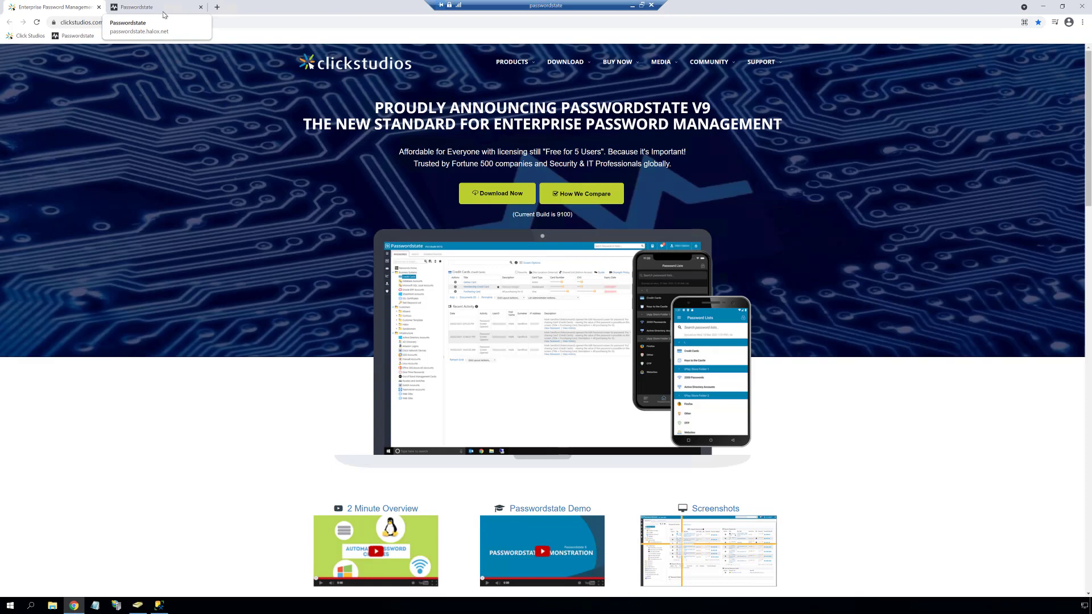
pyautogui.click(146, 7)
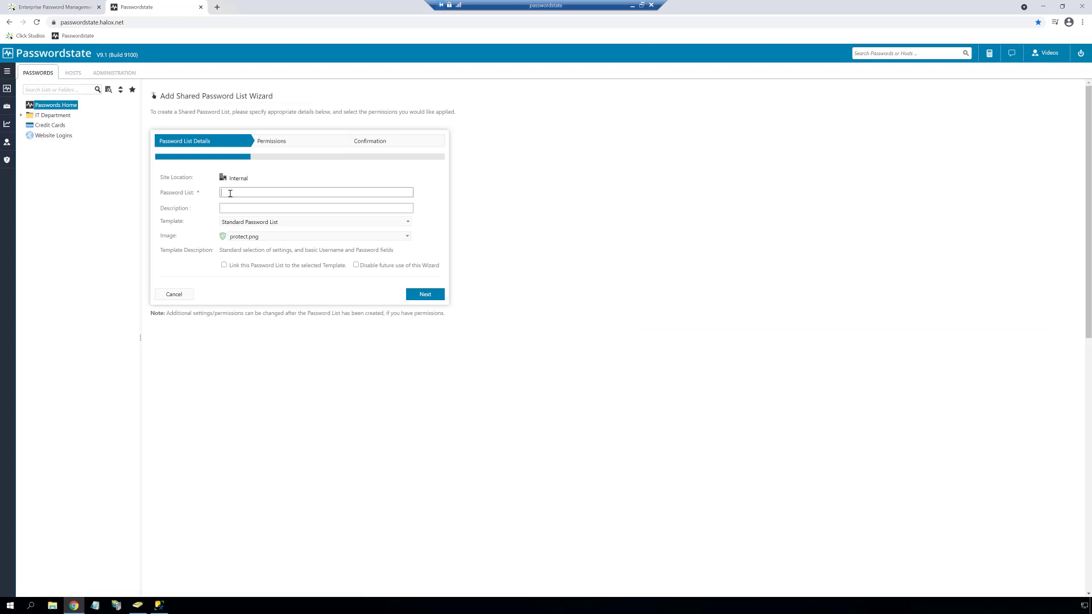
pyautogui.write('Passwordstate Accounts')
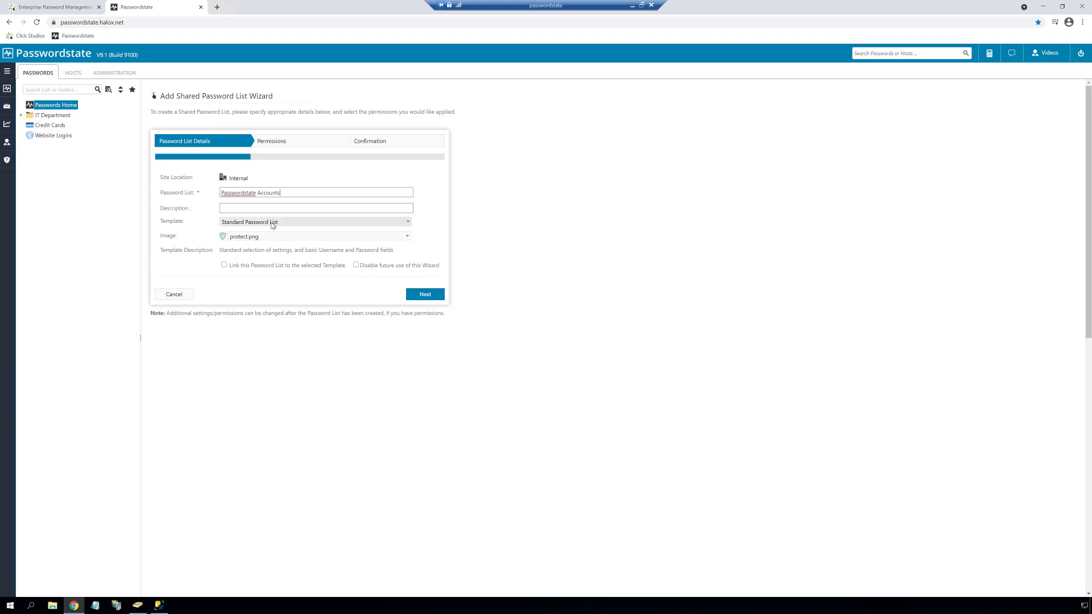
pyautogui.click(315, 221)
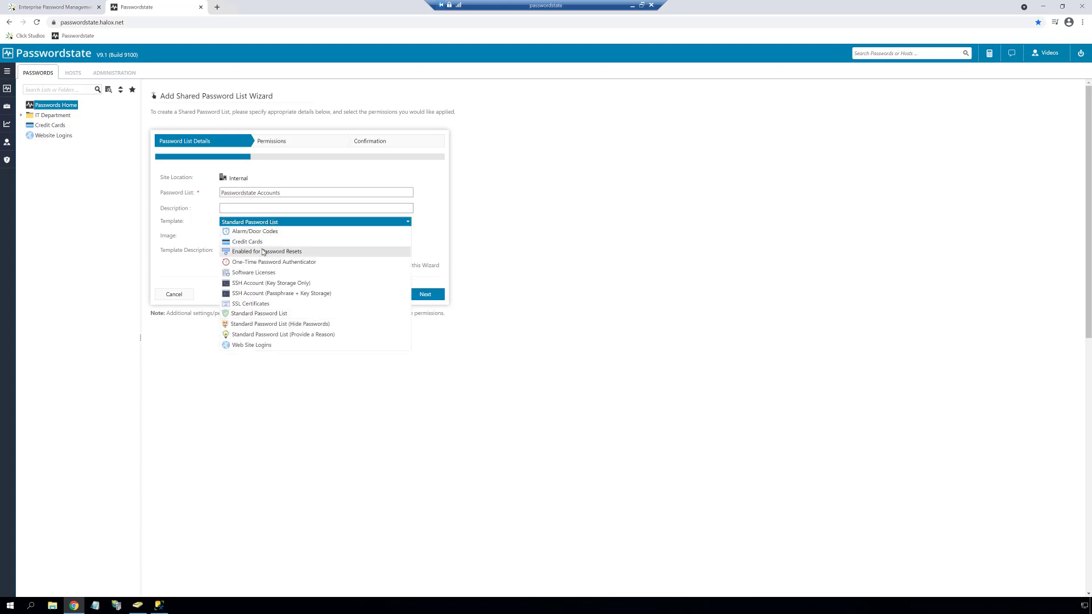
pyautogui.click(266, 251)
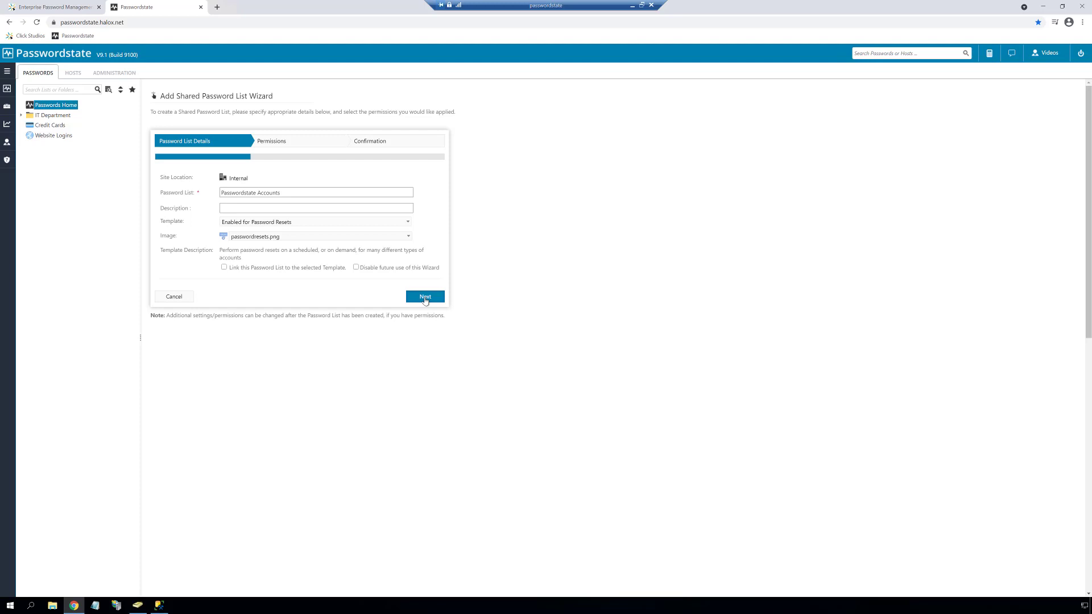
pyautogui.click(424, 296)
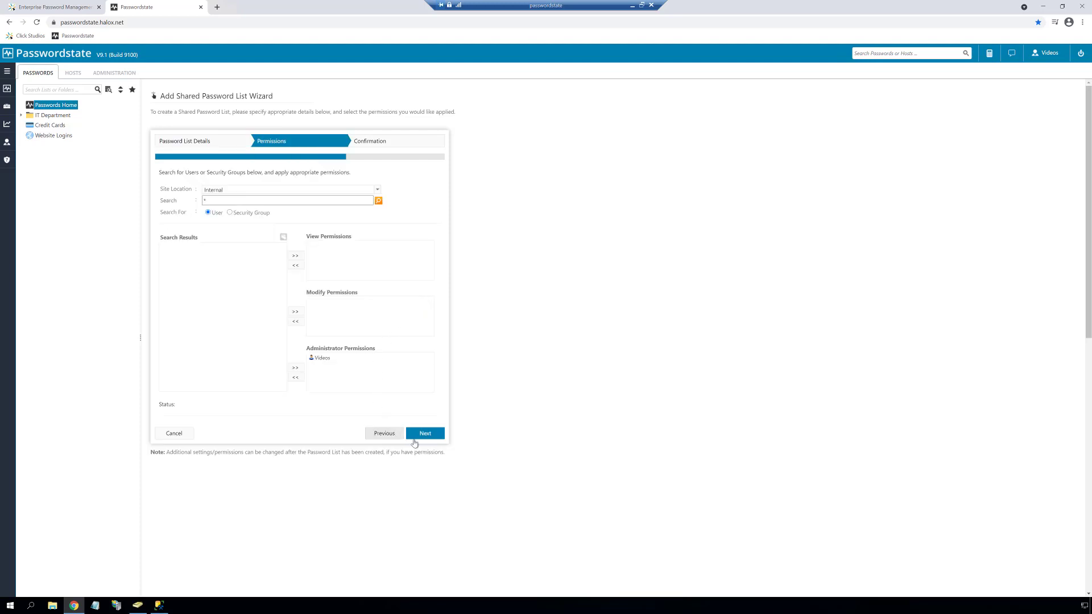
pyautogui.click(424, 432)
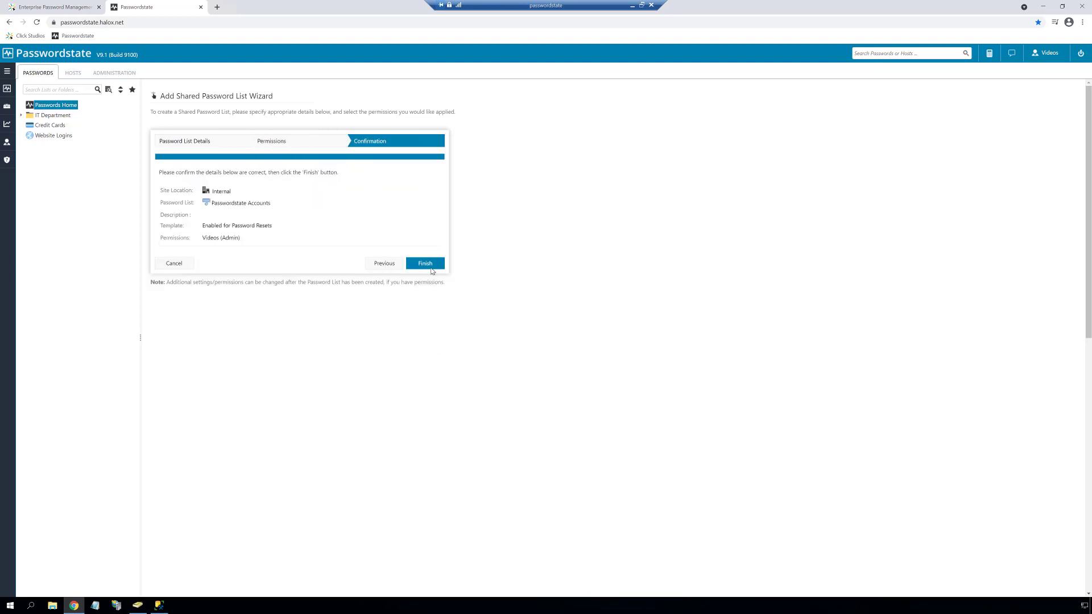
pyautogui.click(424, 263)
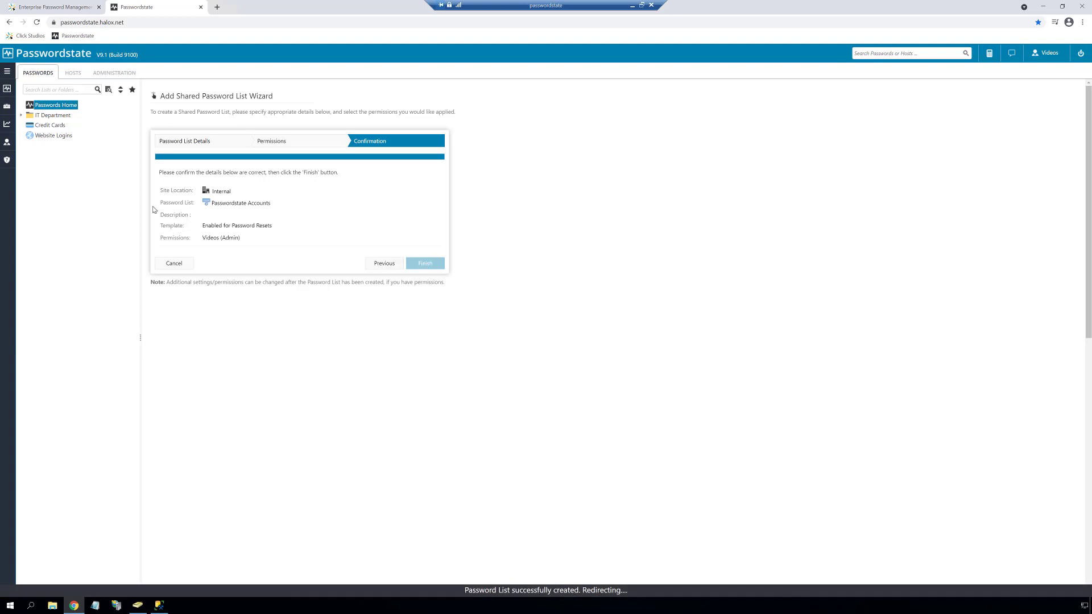
pyautogui.click(424, 263)
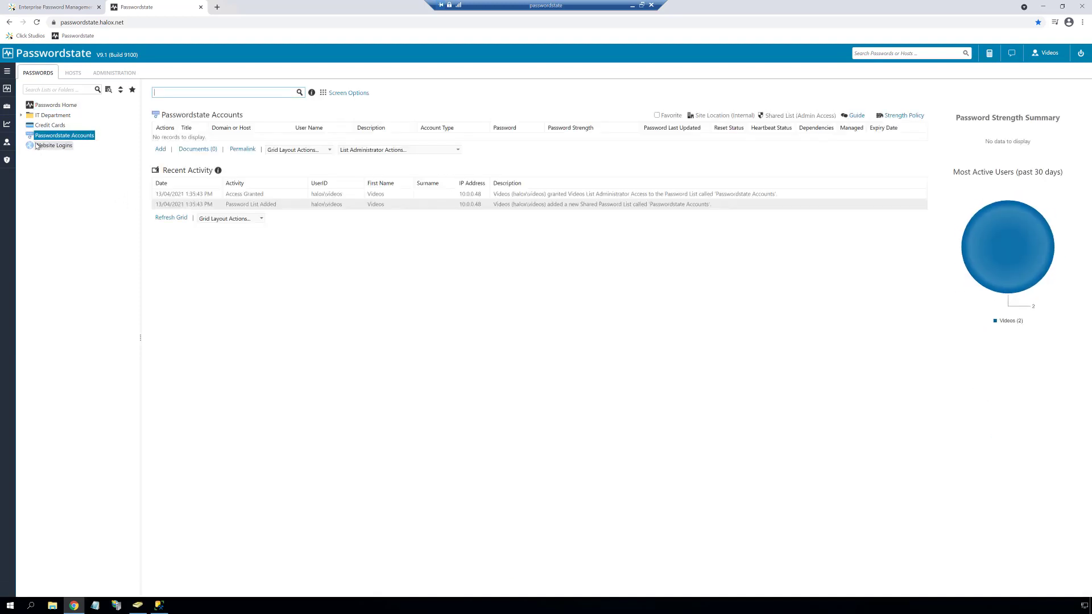
# Step: Add a record titled 'Passwordstate Backup Account' with Enabled for Resets unchecked
pyautogui.click(161, 149)
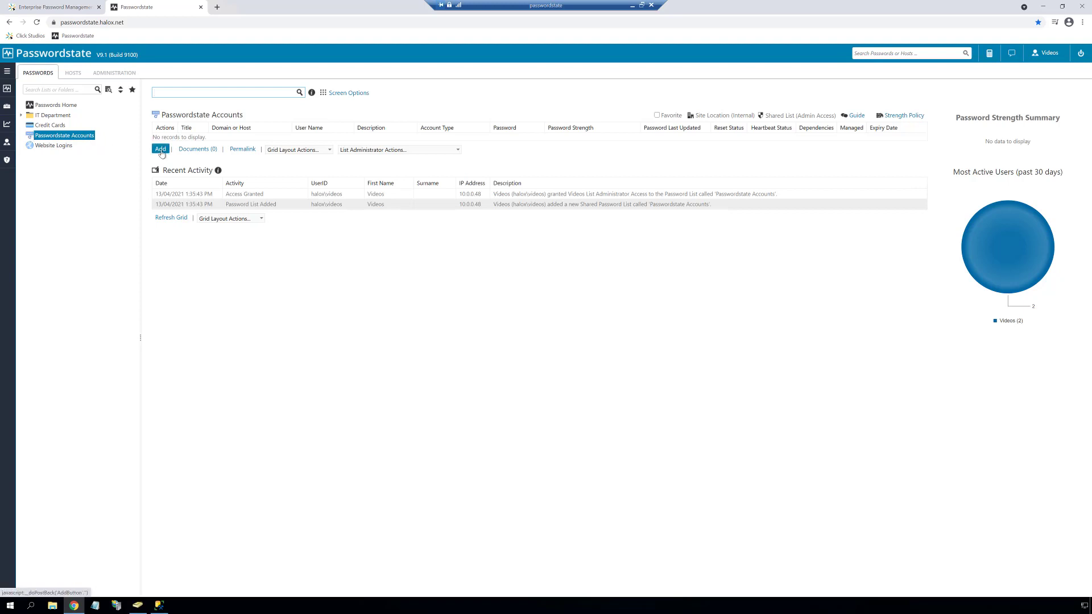
pyautogui.click(161, 149)
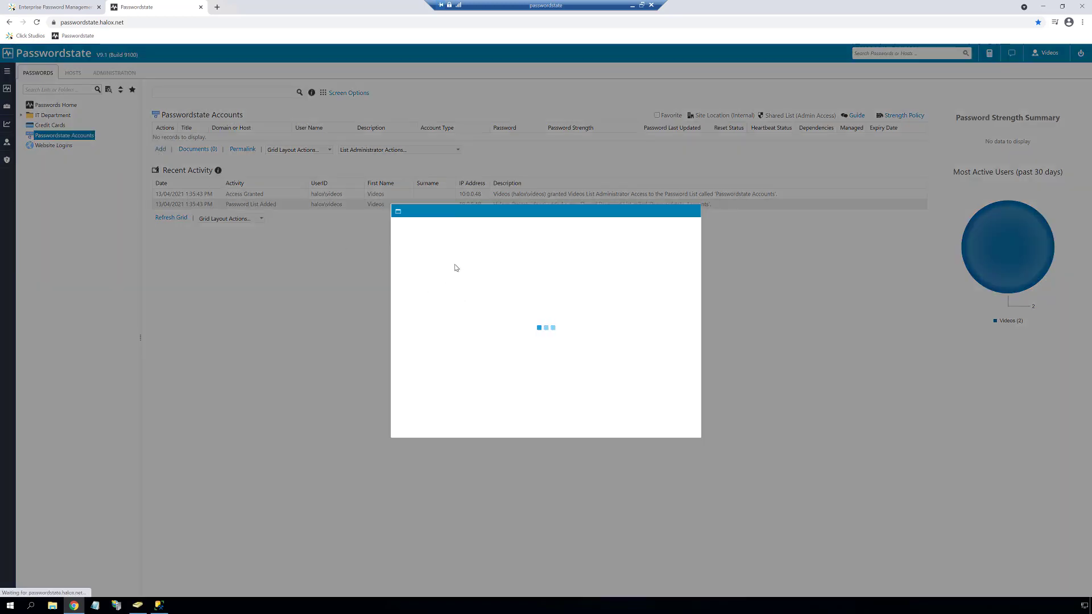
pyautogui.click(161, 149)
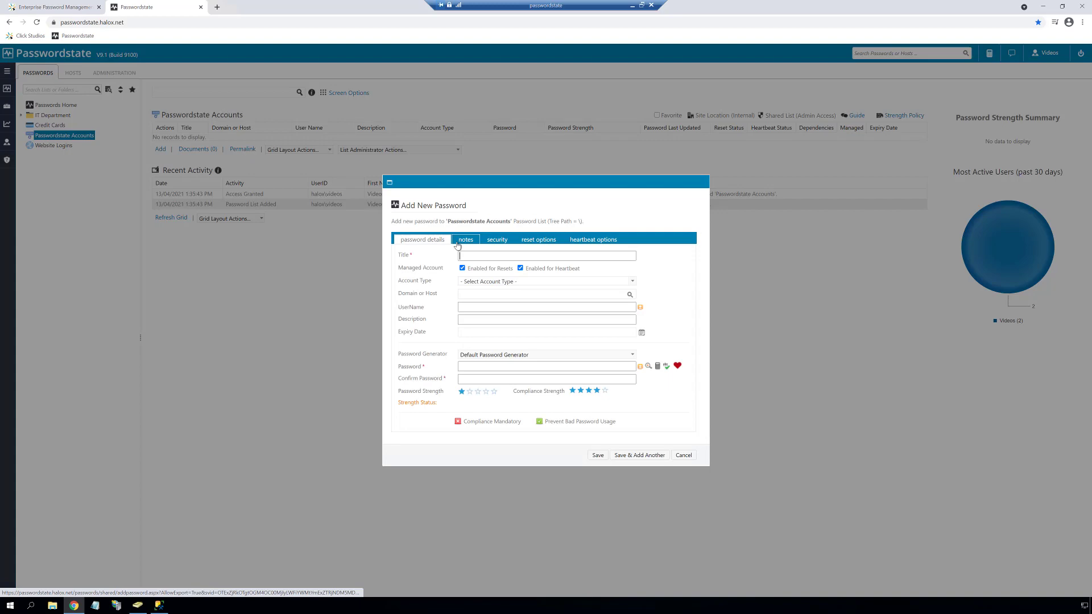
pyautogui.write('Passwordstate Backup Account')
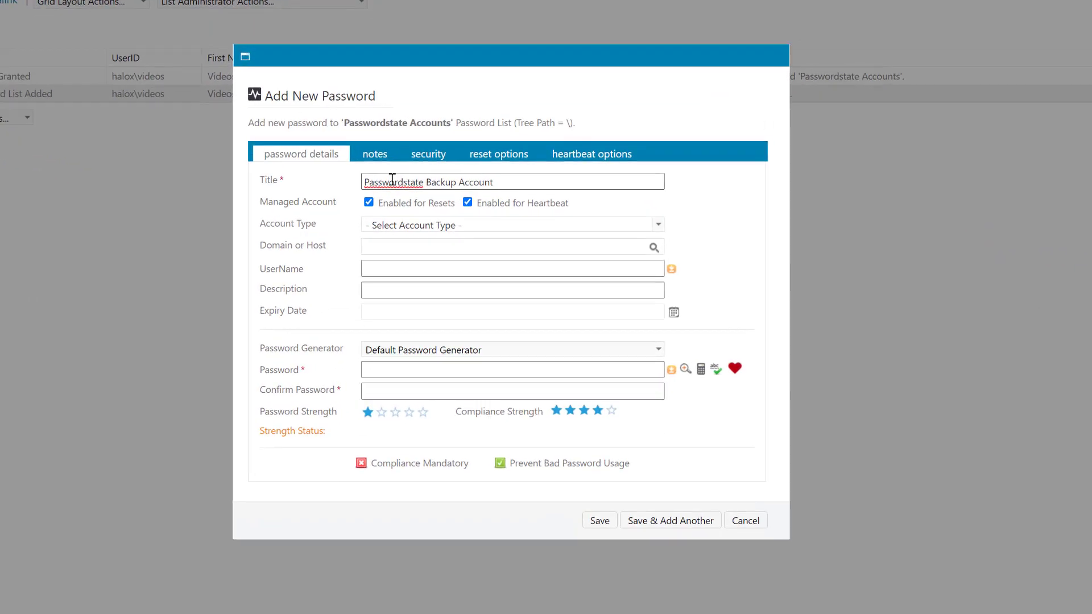
pyautogui.click(369, 202)
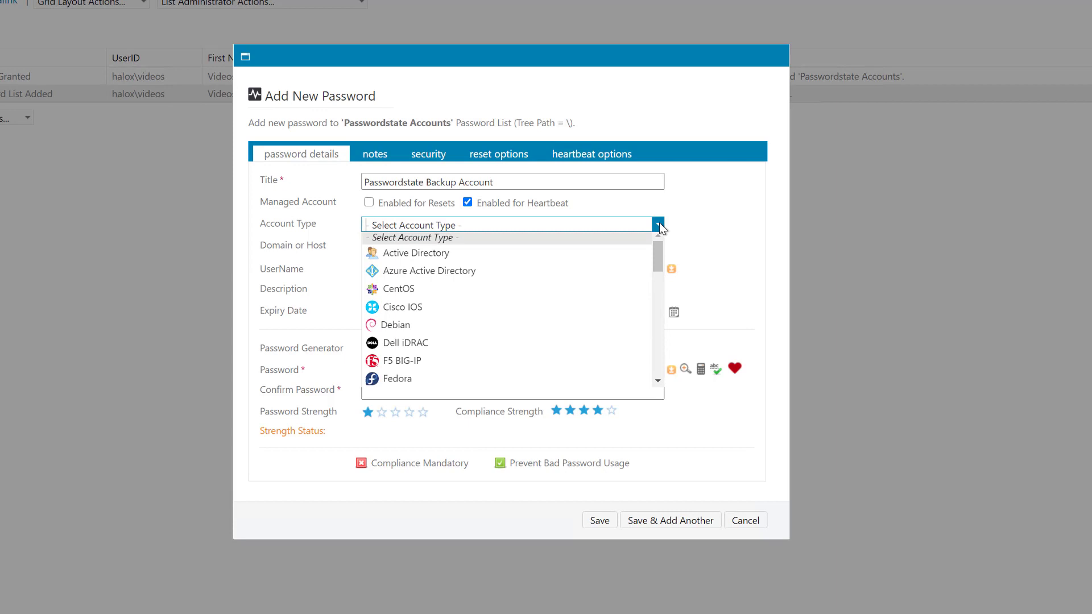
# Step: Set the record to the Active Directory account type with username vback and its password
pyautogui.click(415, 253)
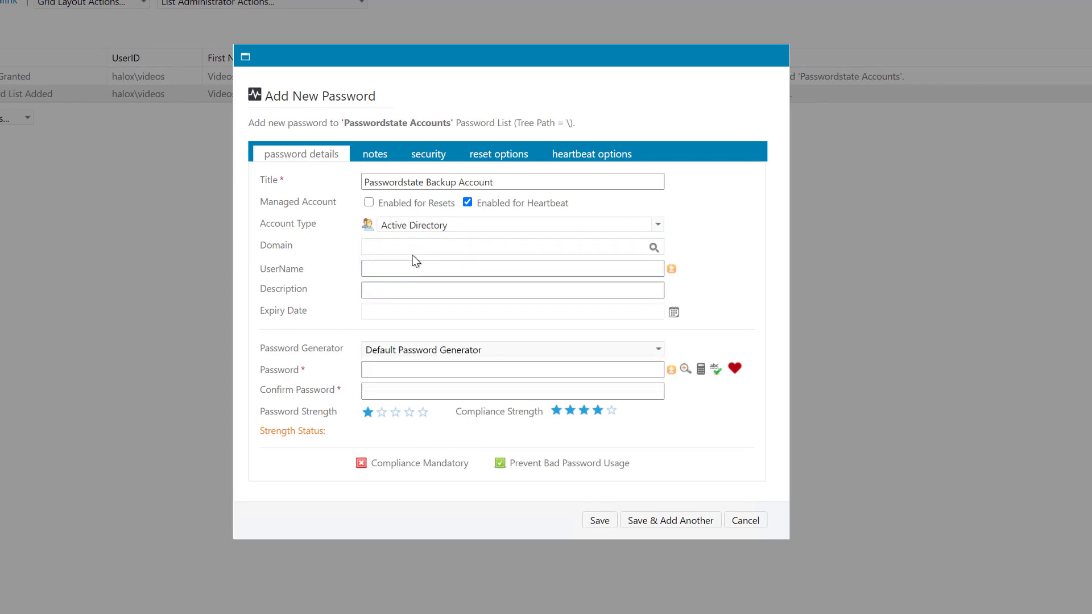
pyautogui.write('halox')
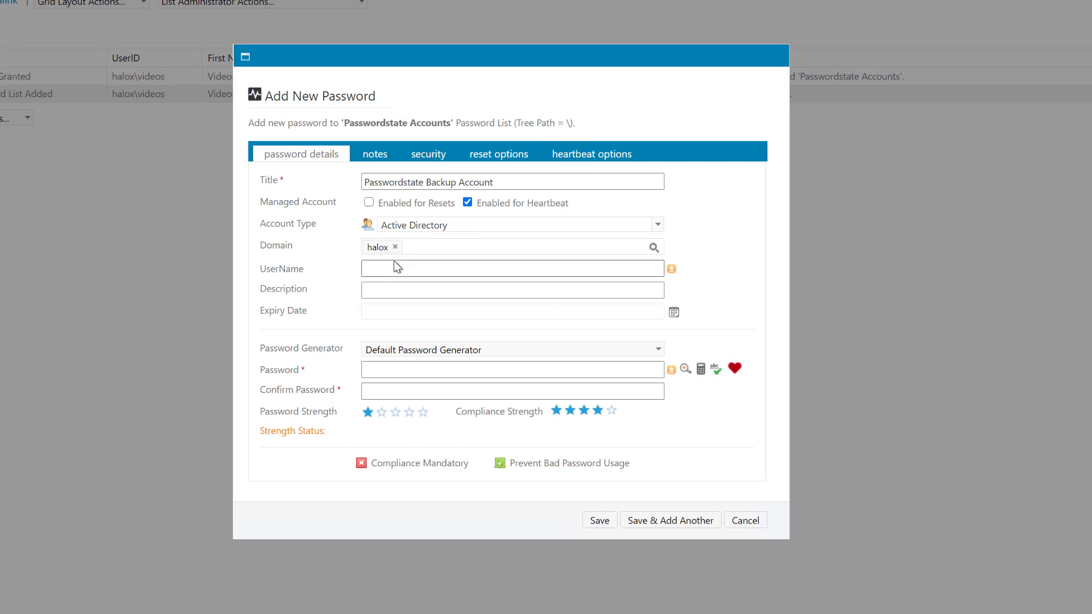
pyautogui.write('v')
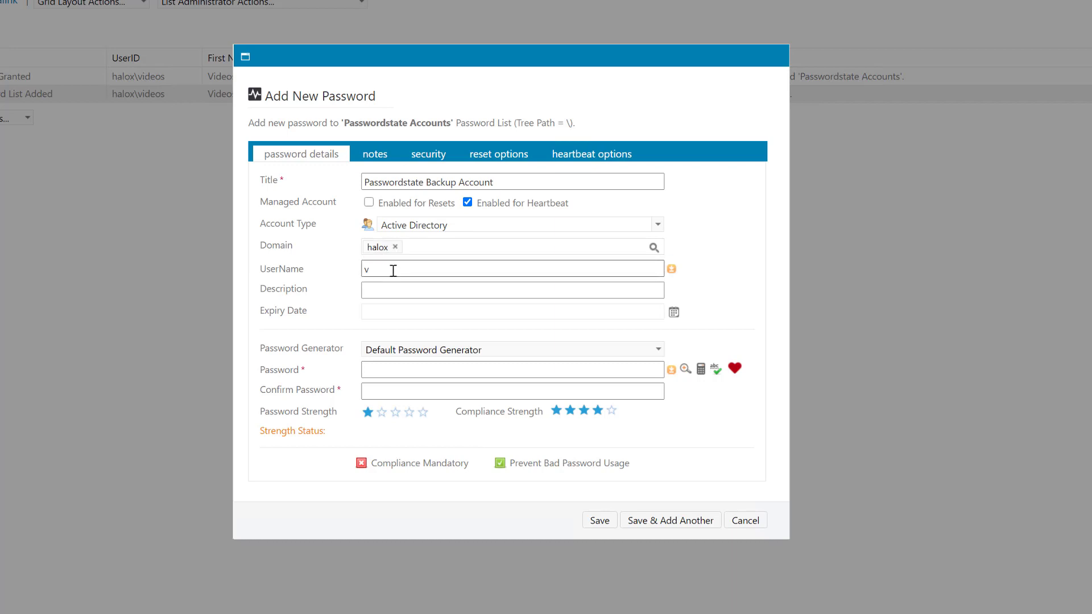
pyautogui.write('back')
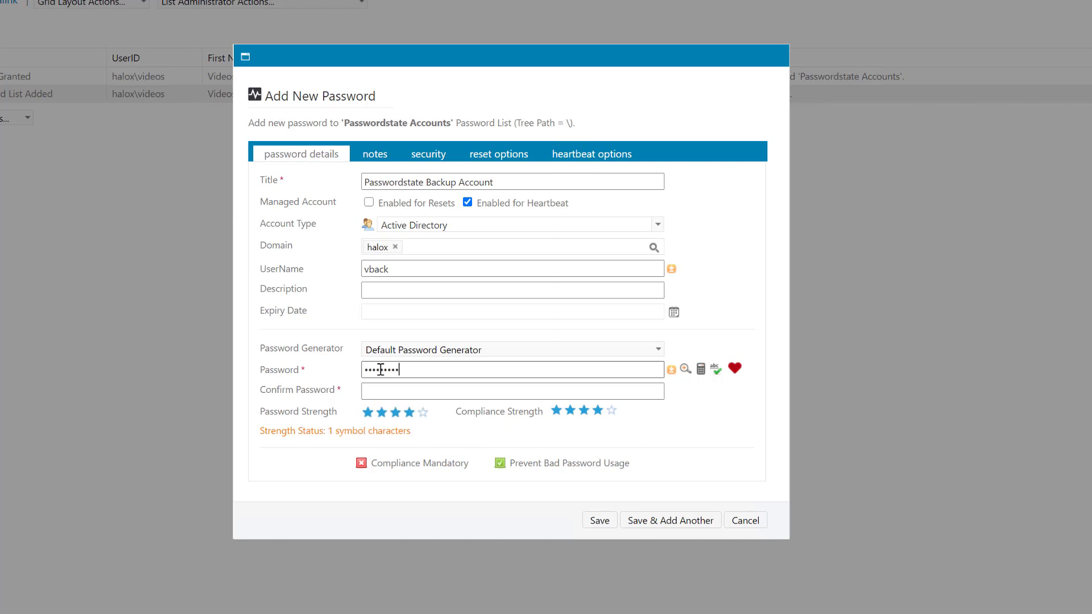
pyautogui.write('••••••••')
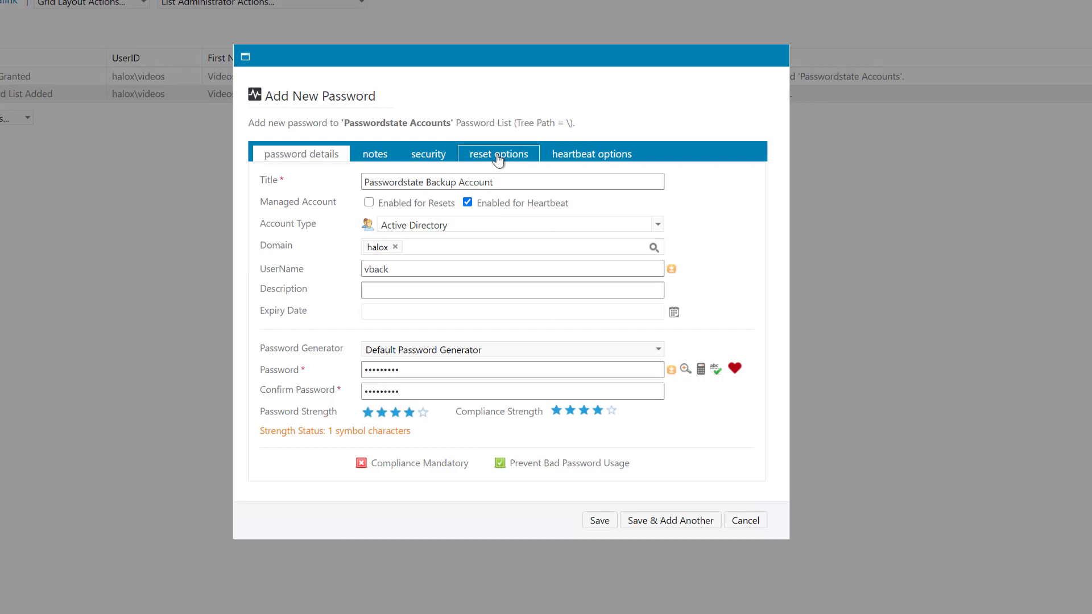
# Step: Choose the Active Directory read account as the privileged reset account and save the entry
pyautogui.click(499, 153)
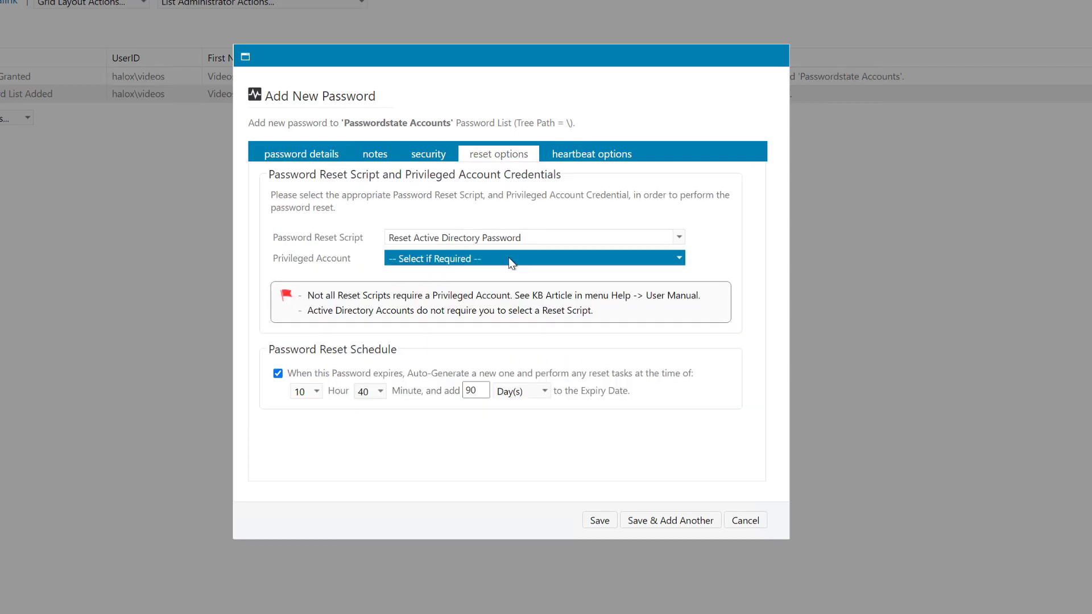
pyautogui.click(533, 258)
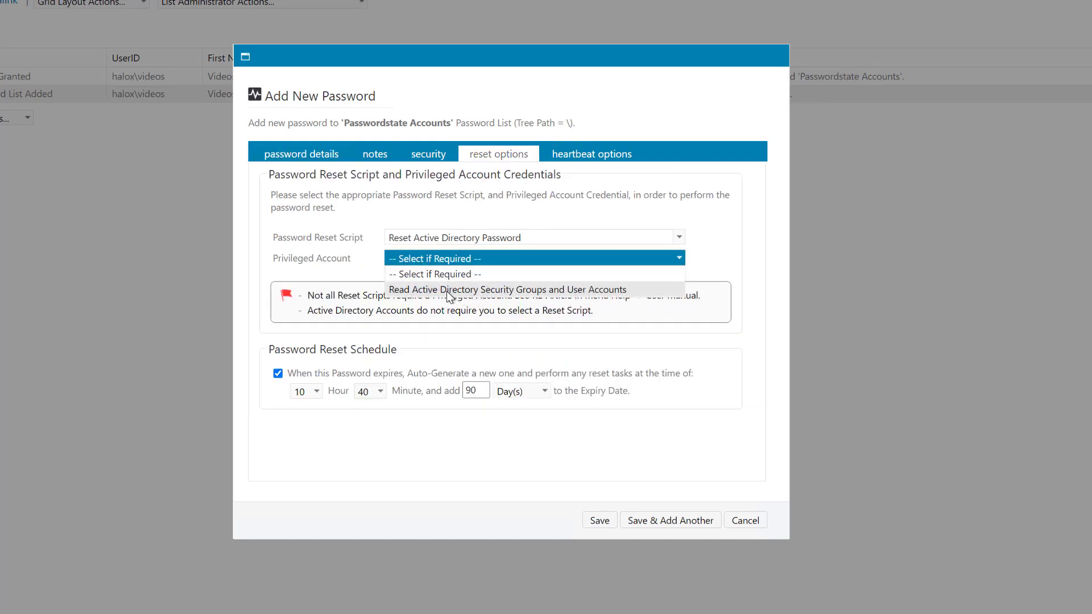
pyautogui.click(508, 289)
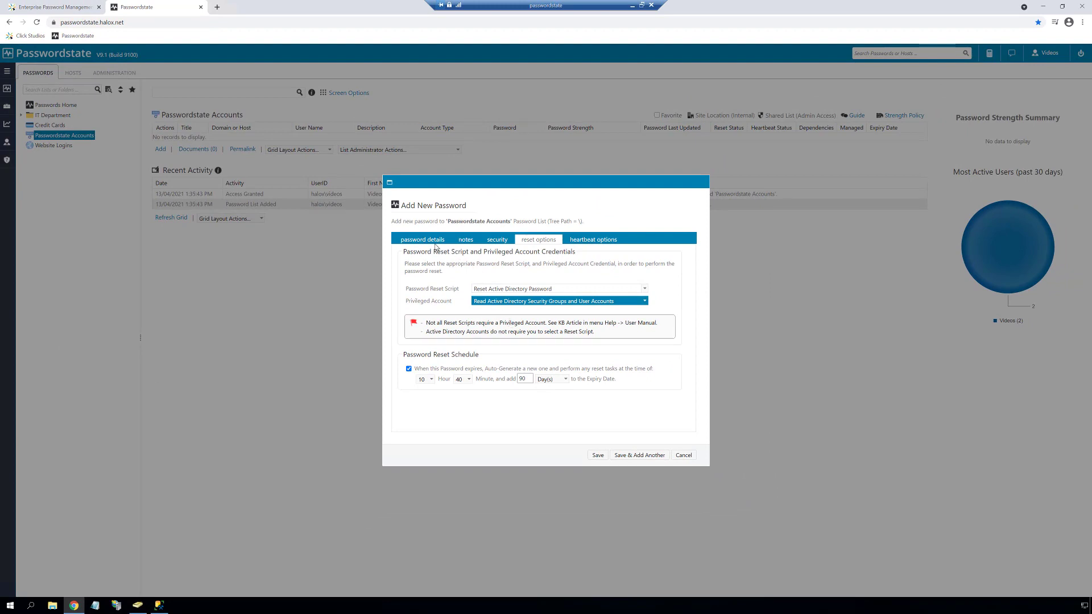
pyautogui.click(421, 239)
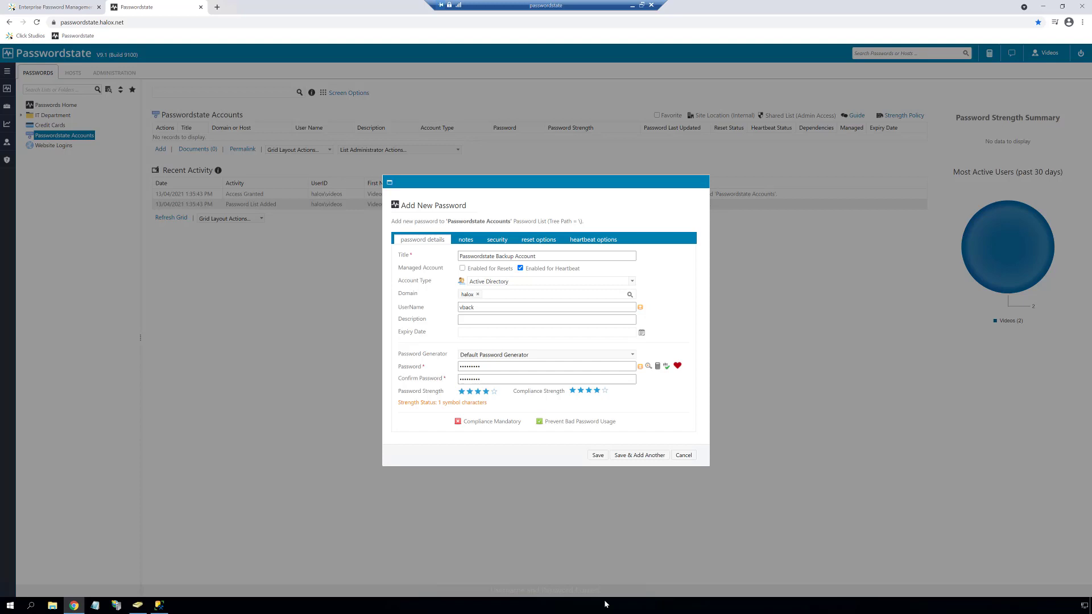
pyautogui.click(597, 455)
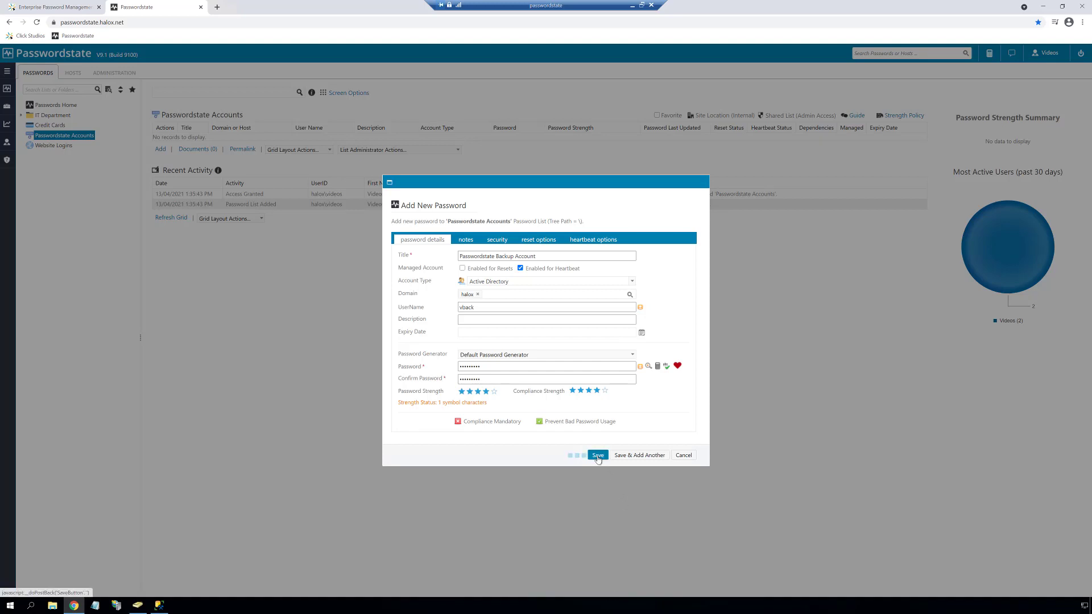
# Step: Add vback to the local Administrators group and close Computer Management
pyautogui.click(596, 455)
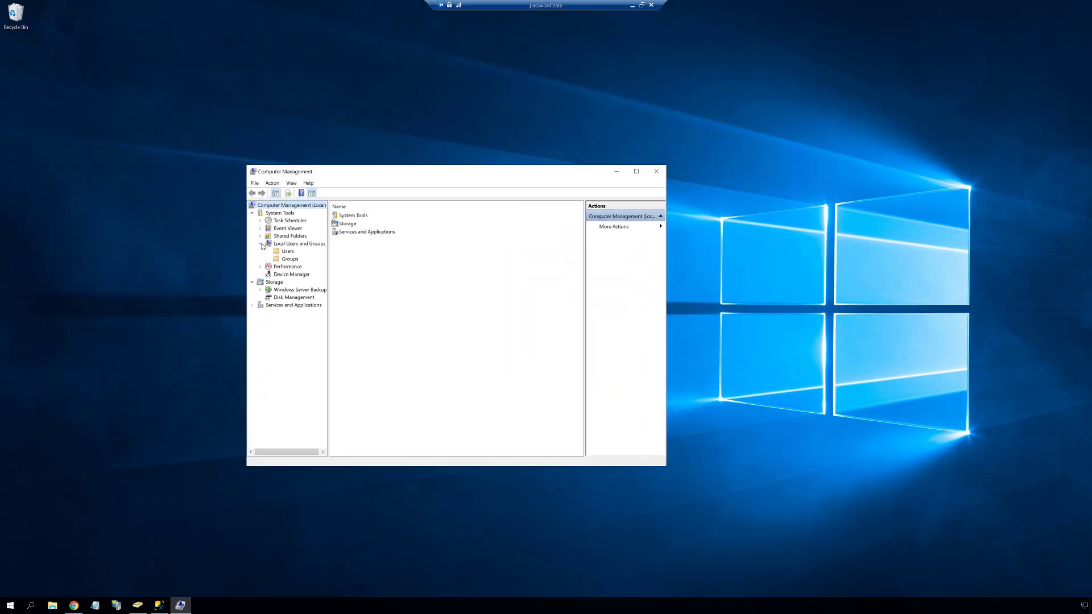
pyautogui.click(289, 258)
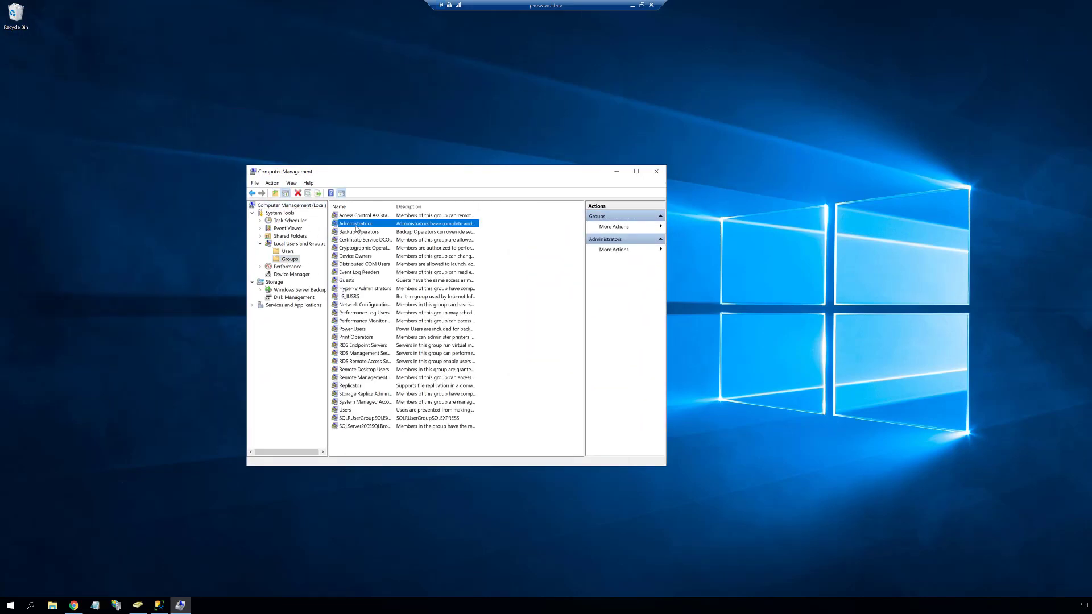
pyautogui.doubleClick(355, 224)
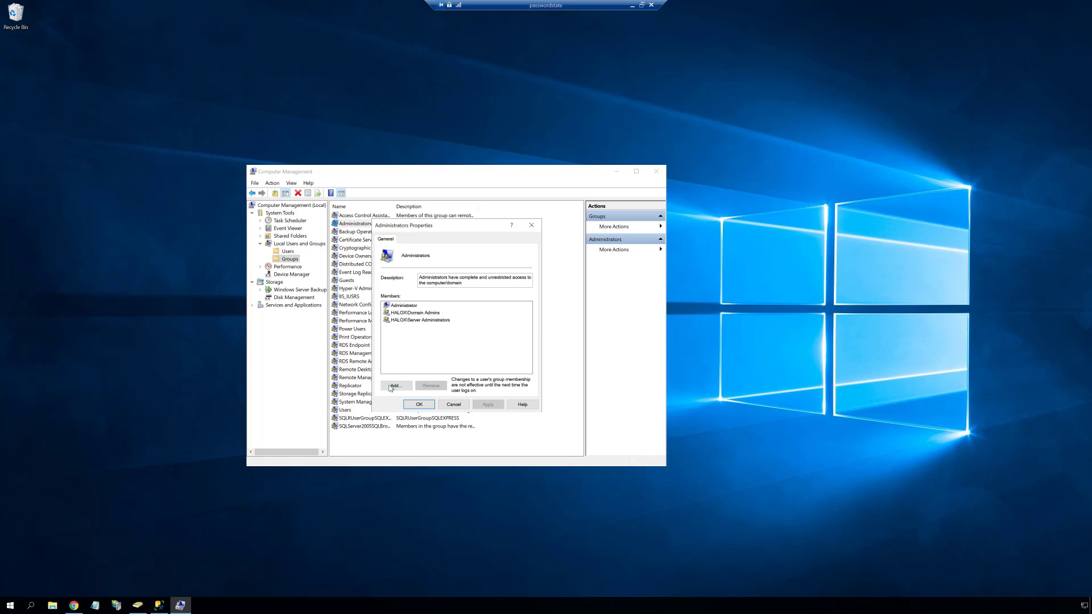
pyautogui.click(395, 385)
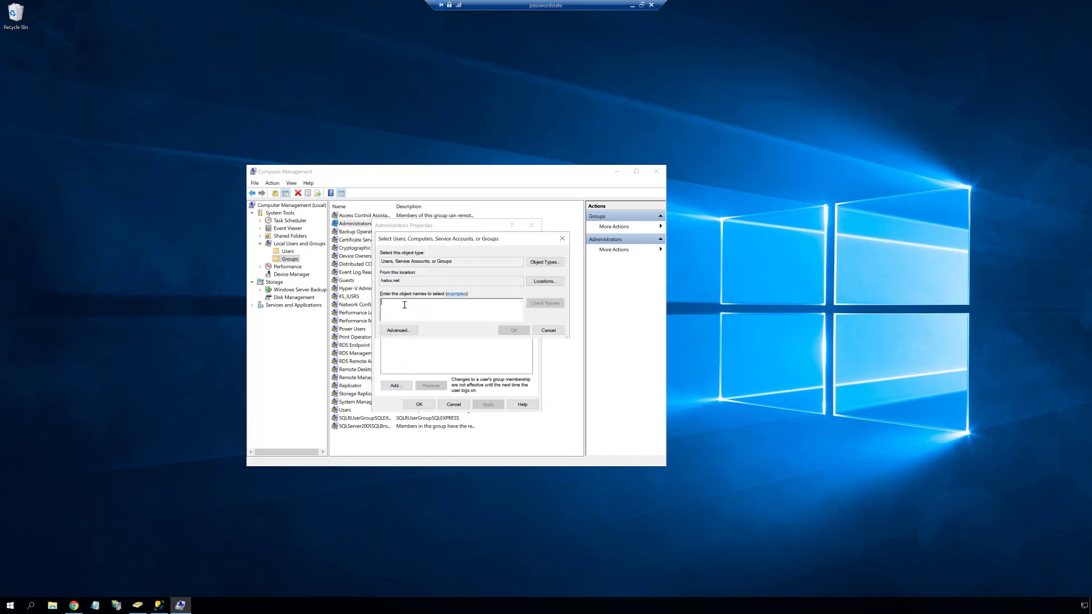
pyautogui.write('vback')
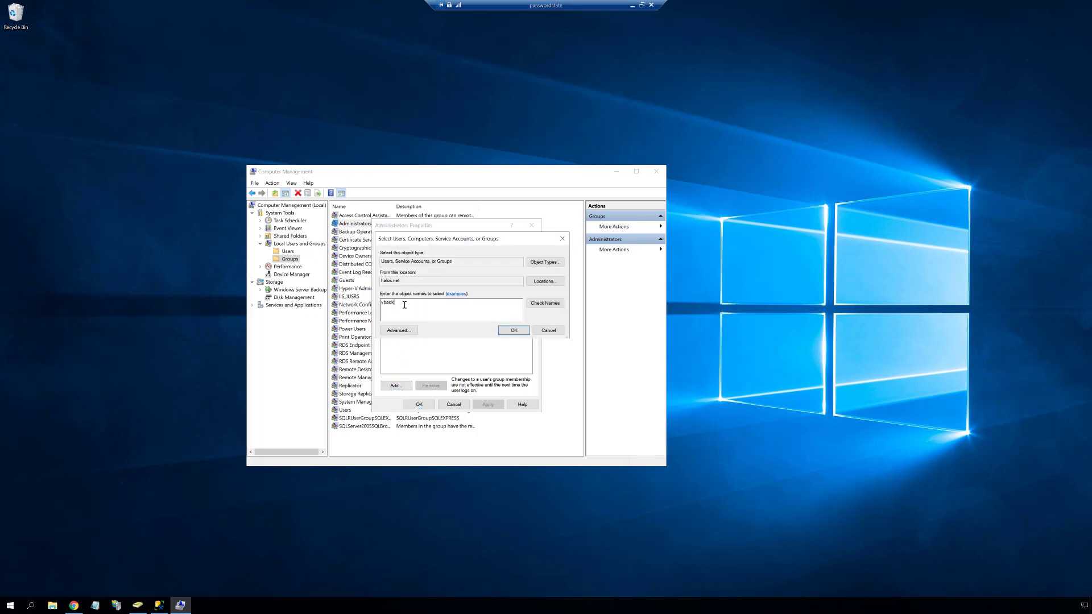
pyautogui.click(513, 330)
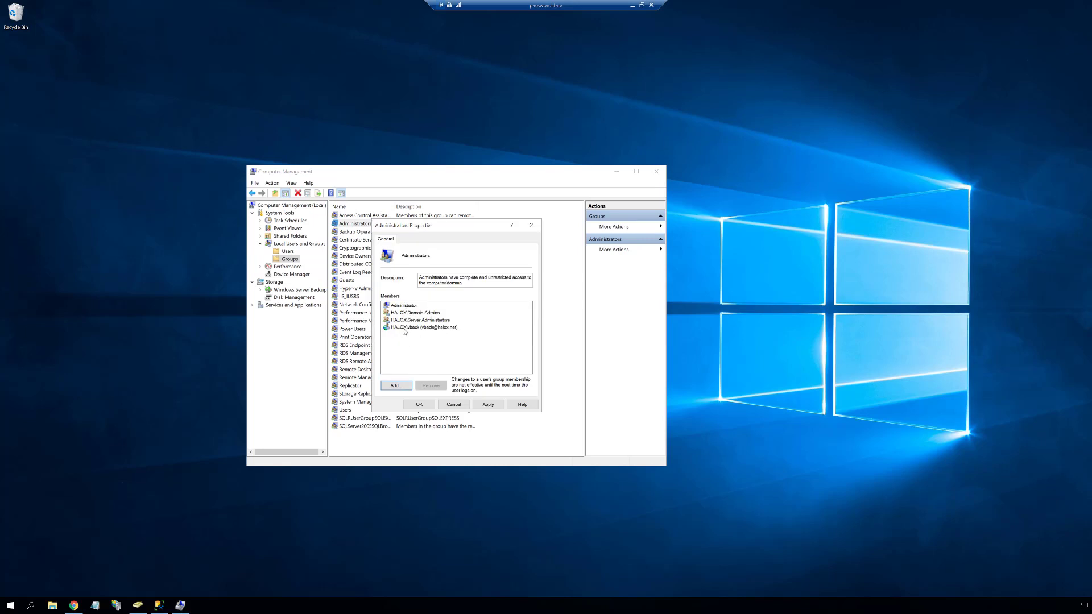
pyautogui.click(488, 404)
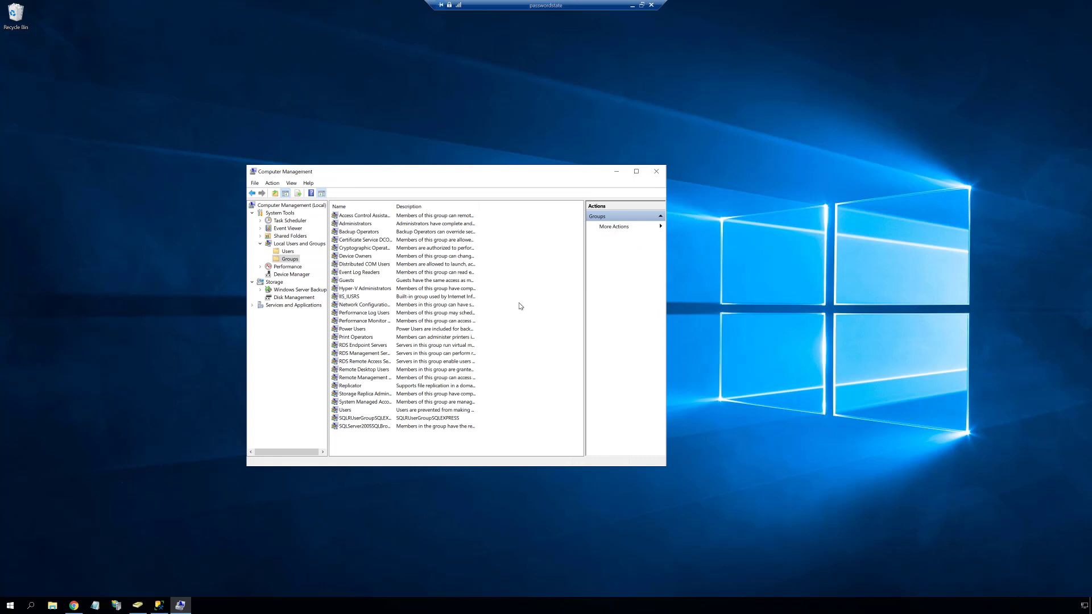
pyautogui.click(654, 171)
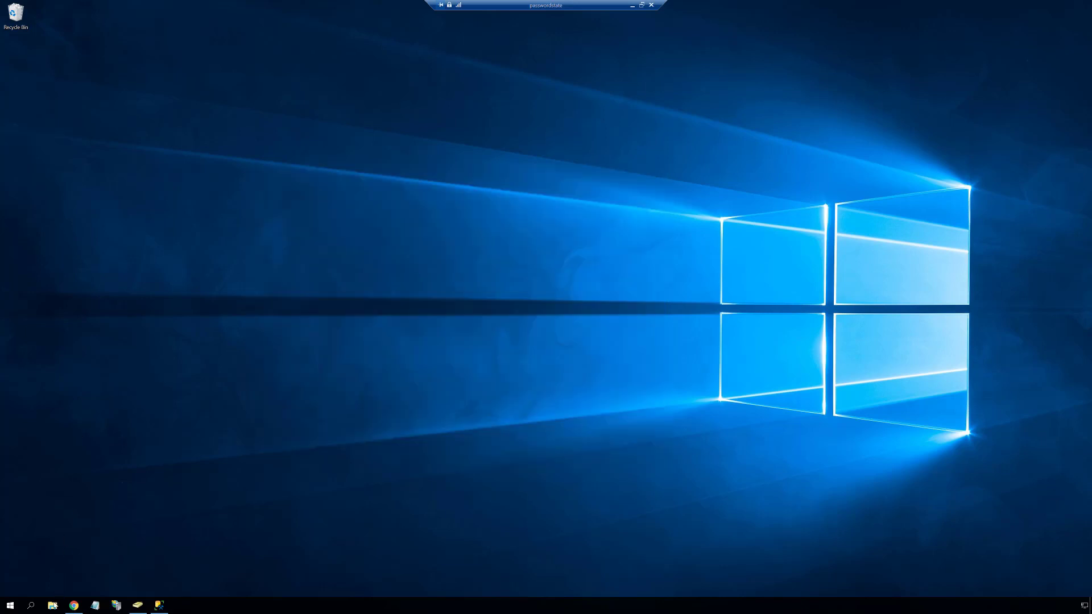
# Step: Browse to C:\inetpub and bring up the Passwordstate folder's security properties
pyautogui.click(53, 605)
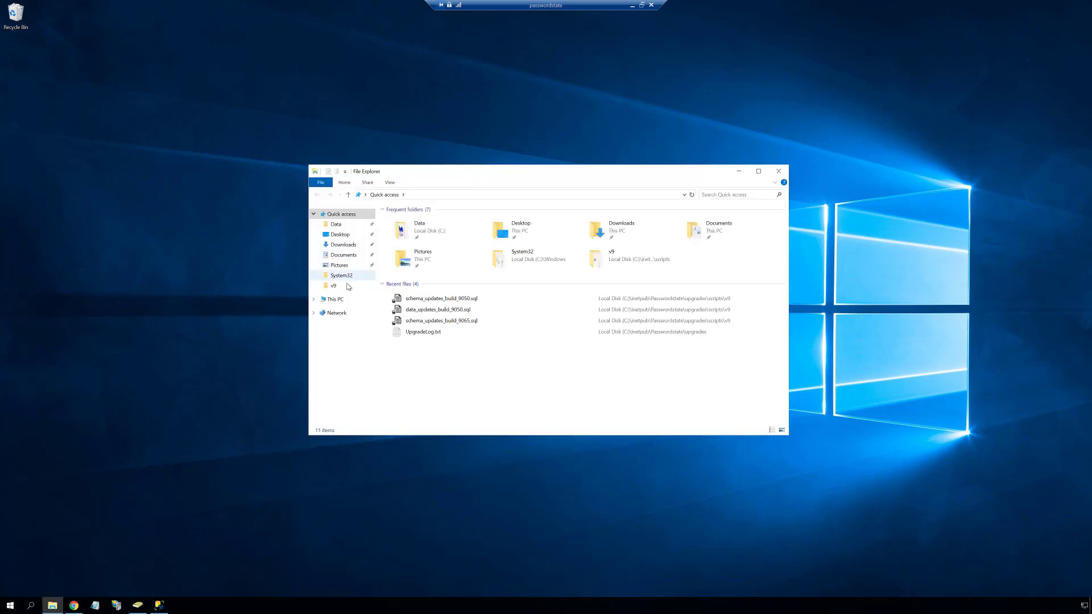
pyautogui.click(335, 298)
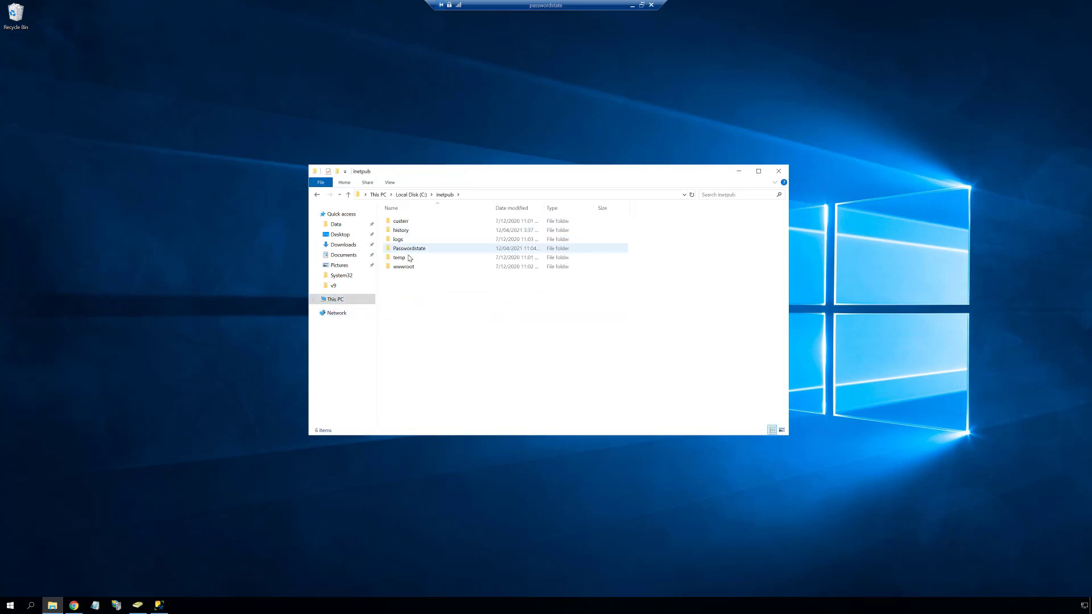
pyautogui.rightClick(408, 248)
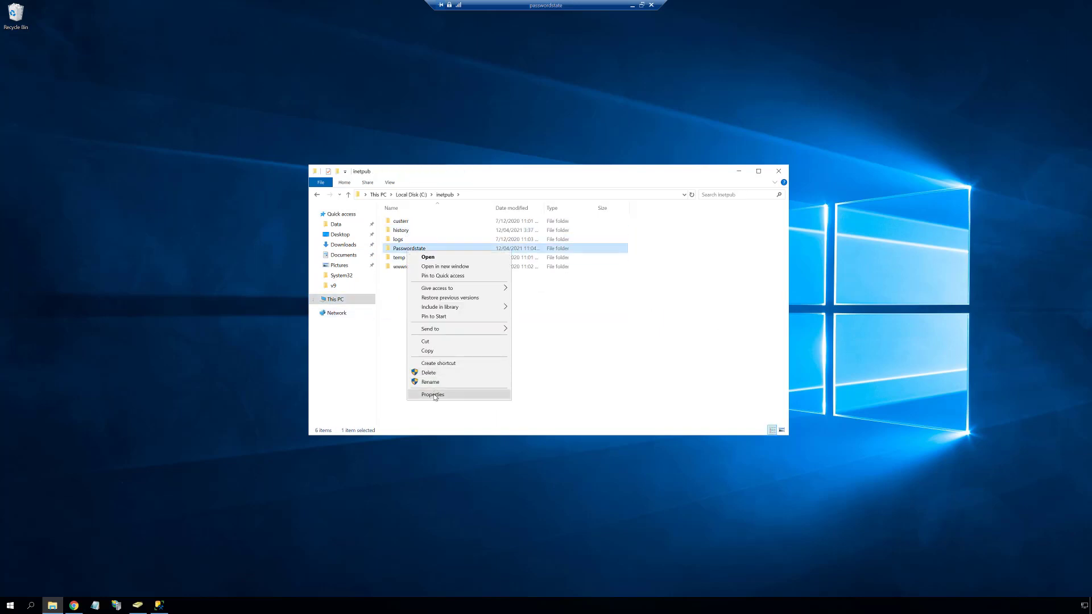
pyautogui.click(432, 395)
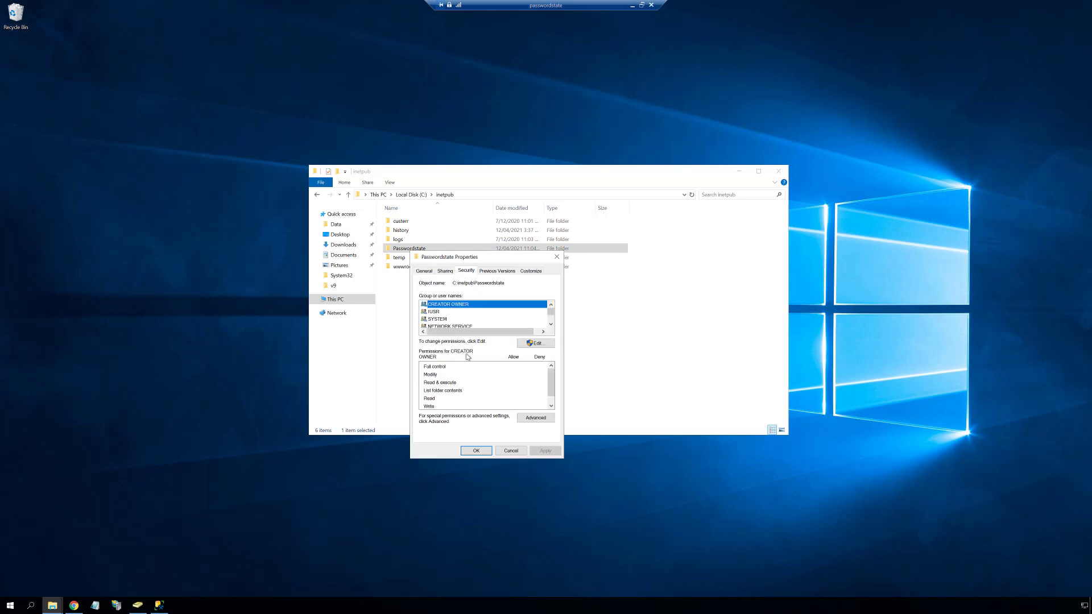
# Step: Add vback to the Passwordstate folder permissions with Modify allowed, and close the properties
pyautogui.click(535, 343)
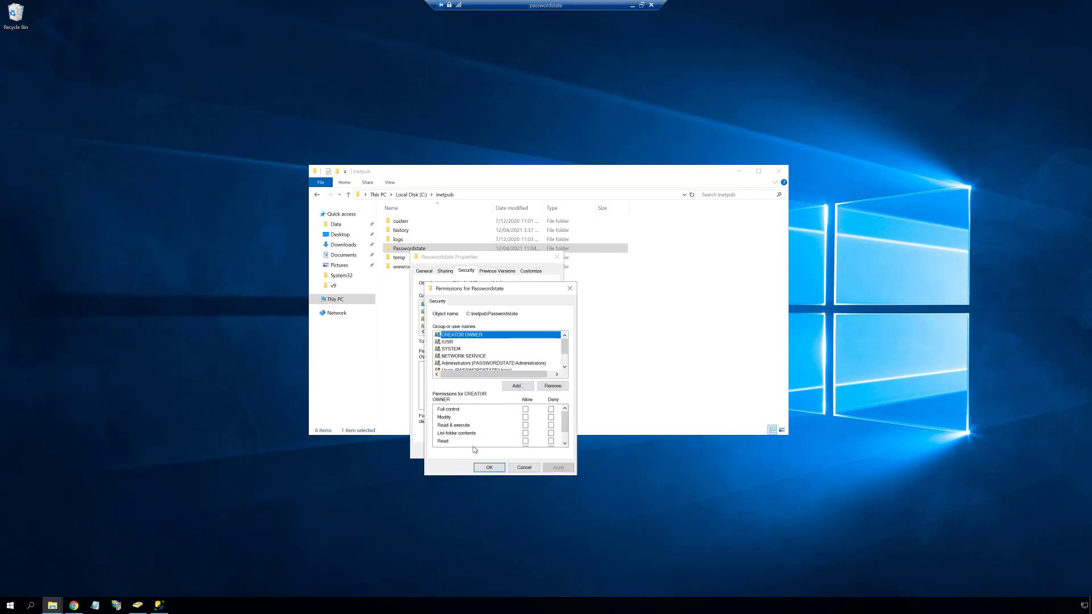
pyautogui.click(517, 385)
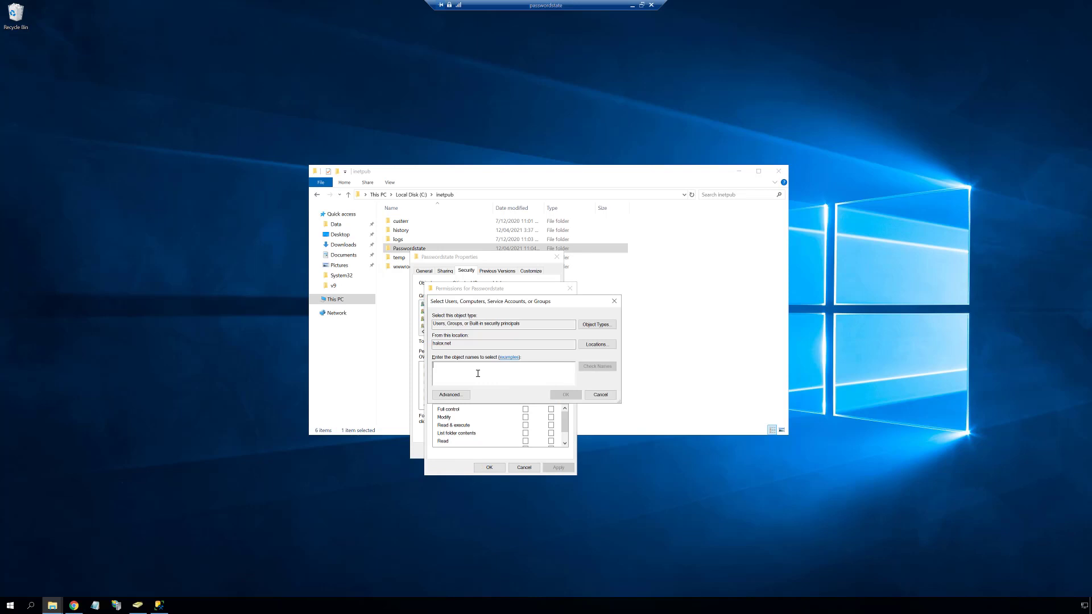
pyautogui.write('vback')
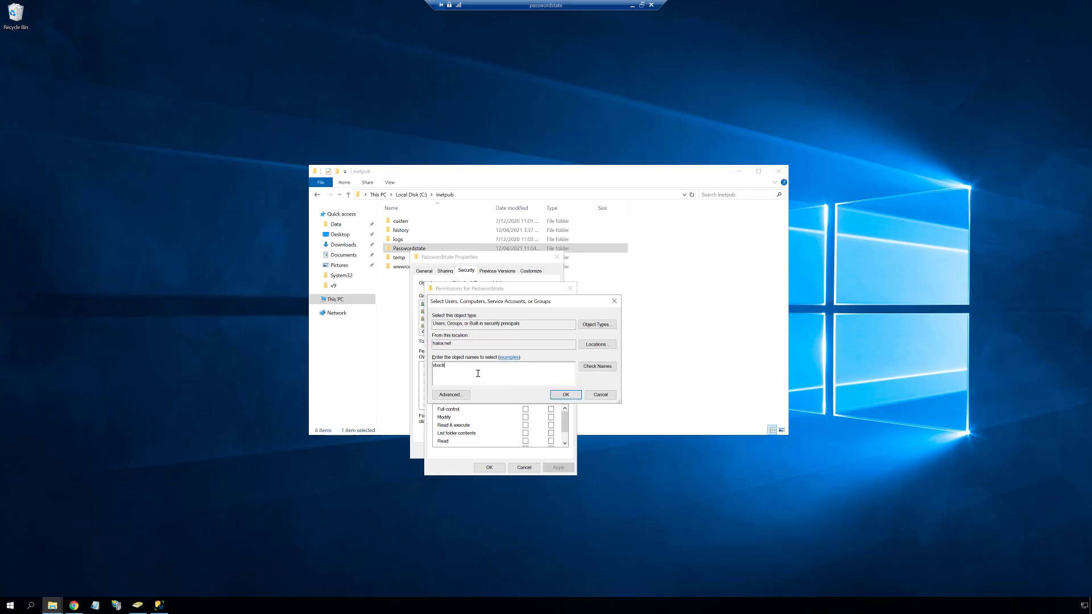
pyautogui.click(596, 366)
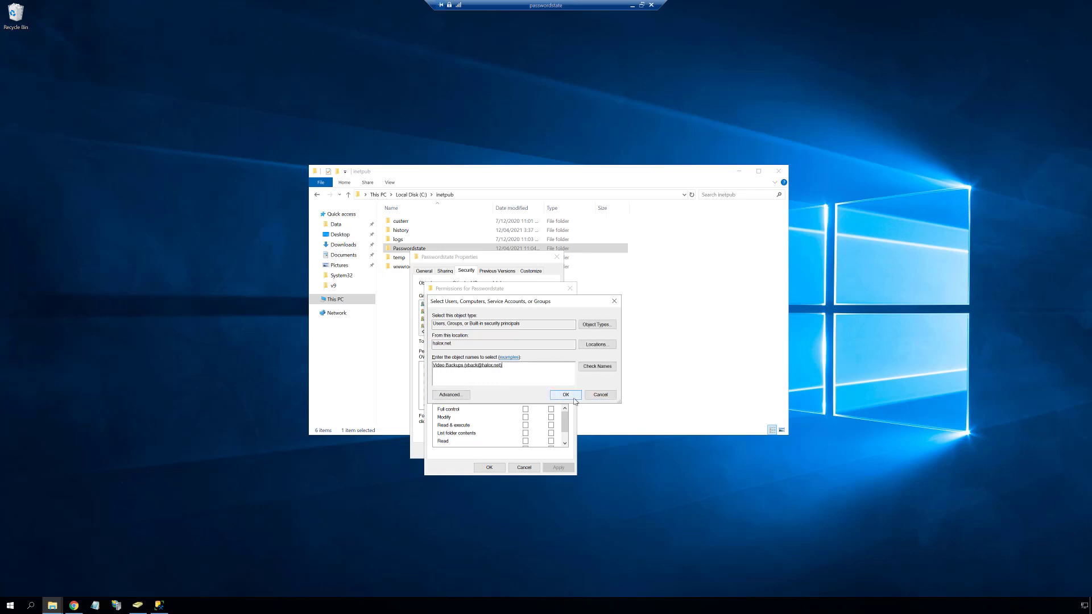
pyautogui.click(565, 394)
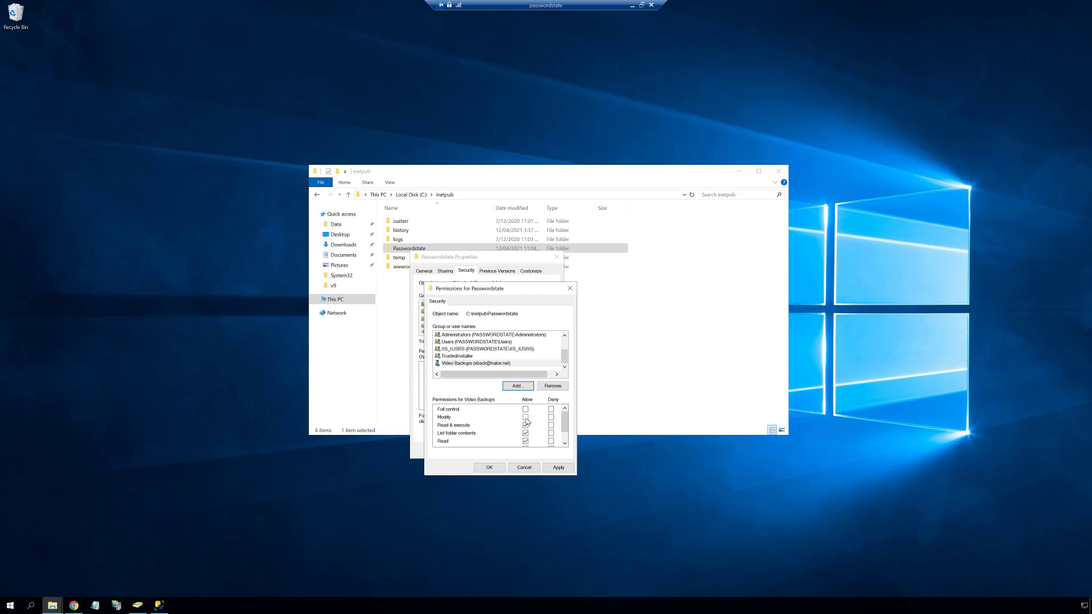
pyautogui.click(525, 417)
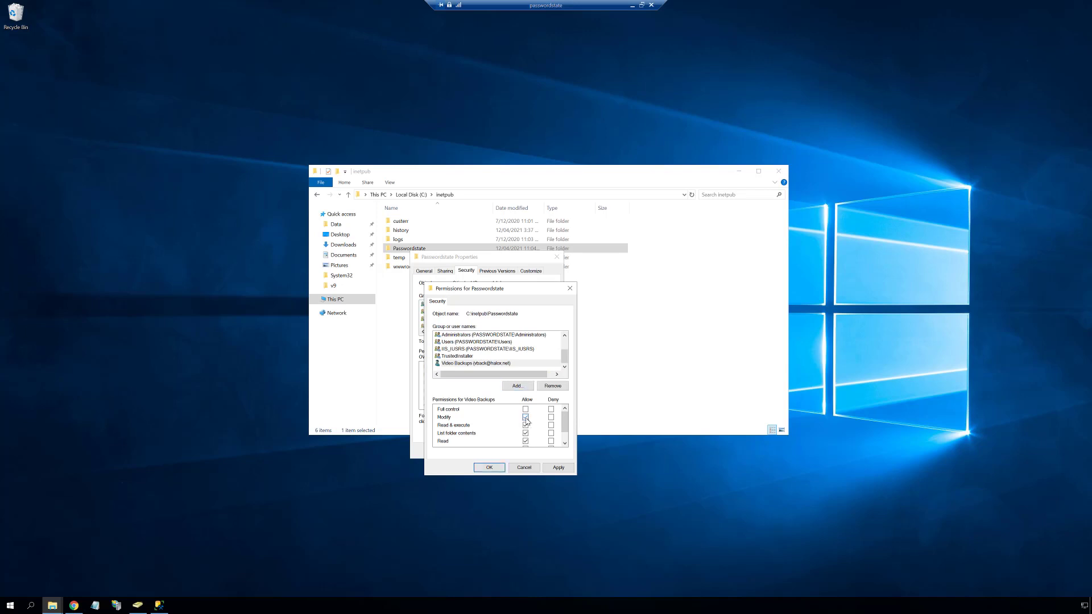
pyautogui.click(525, 425)
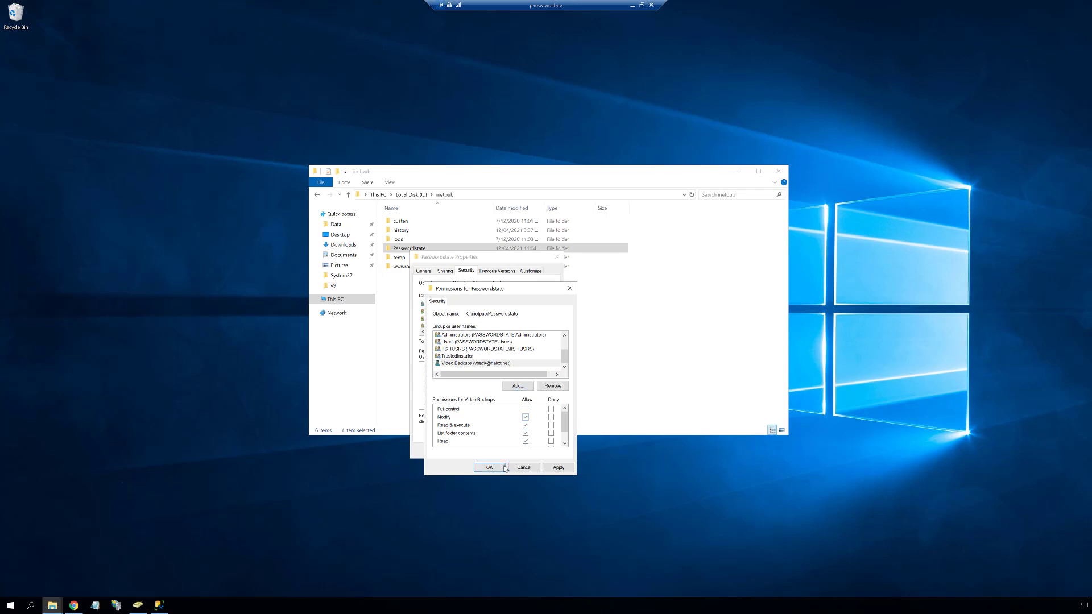
pyautogui.click(488, 468)
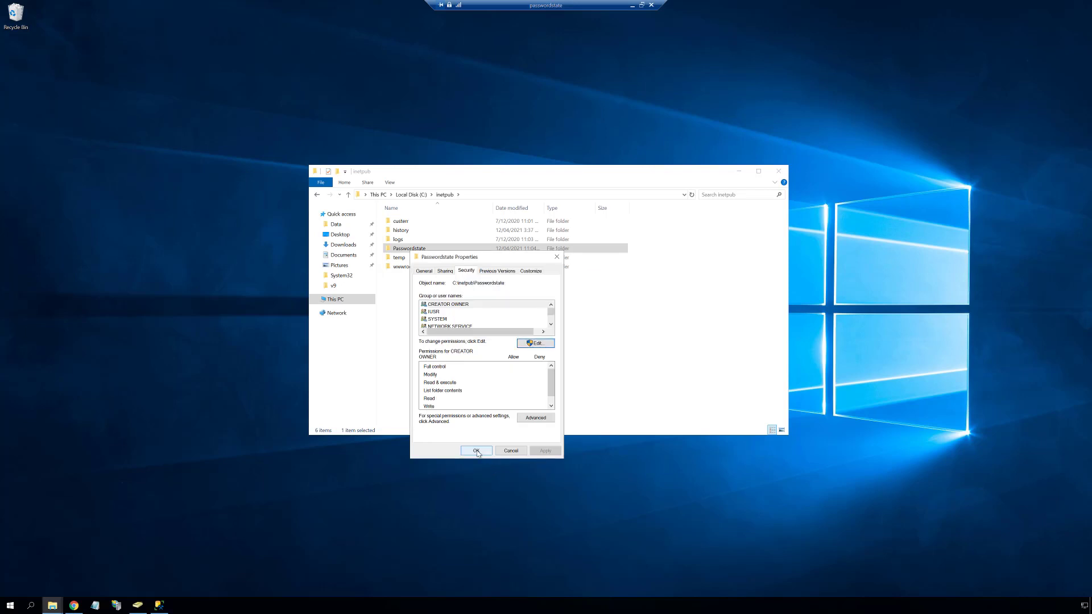
pyautogui.click(476, 450)
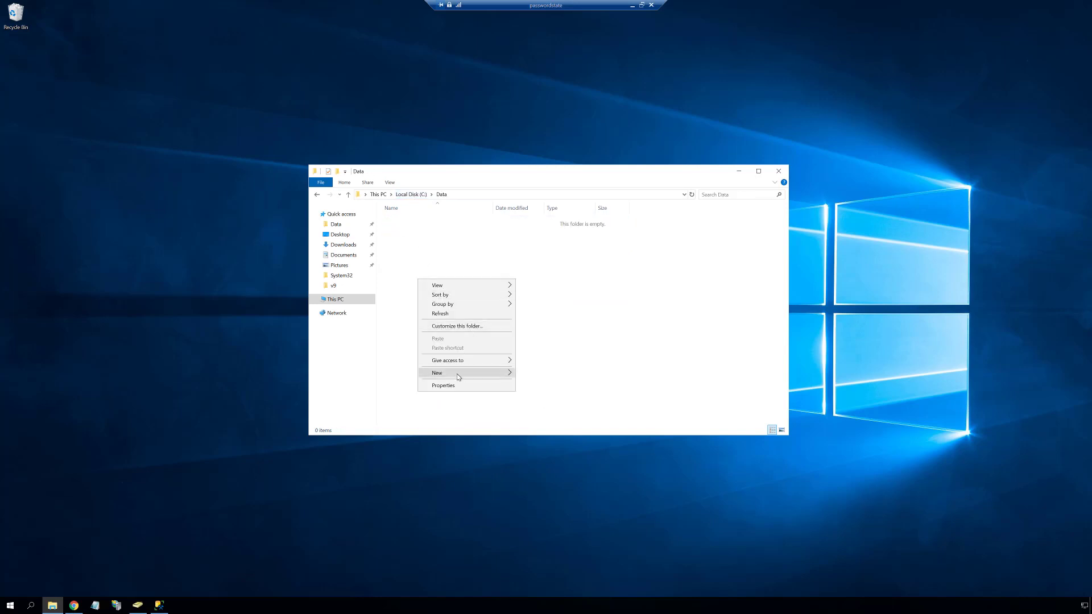
# Step: Create a Backups folder in C:\Data and turn on sharing for it
pyautogui.click(436, 372)
pyautogui.write('Backups')
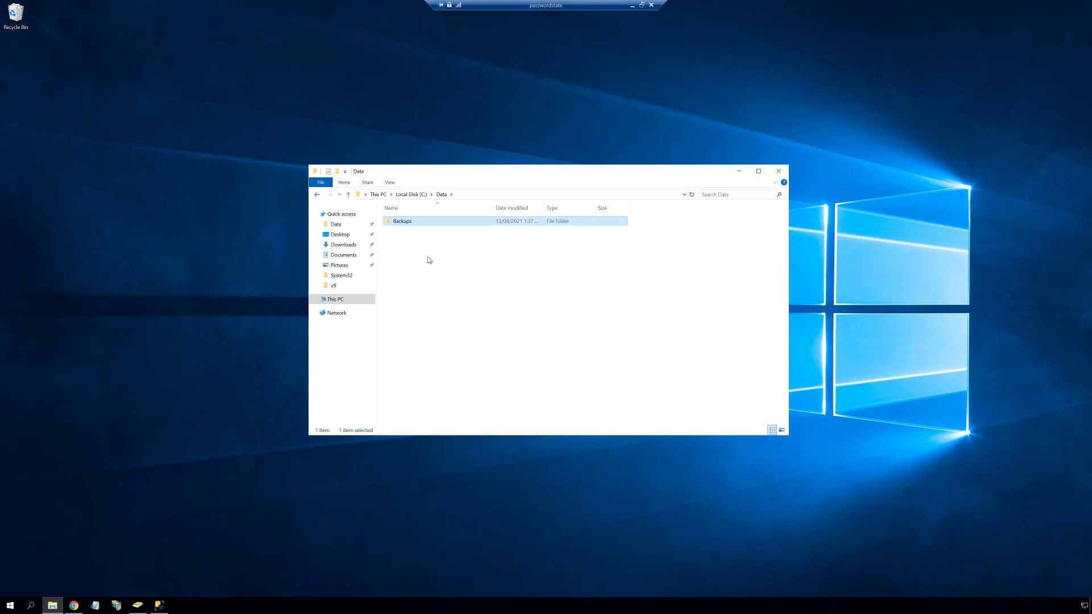
pyautogui.rightClick(403, 221)
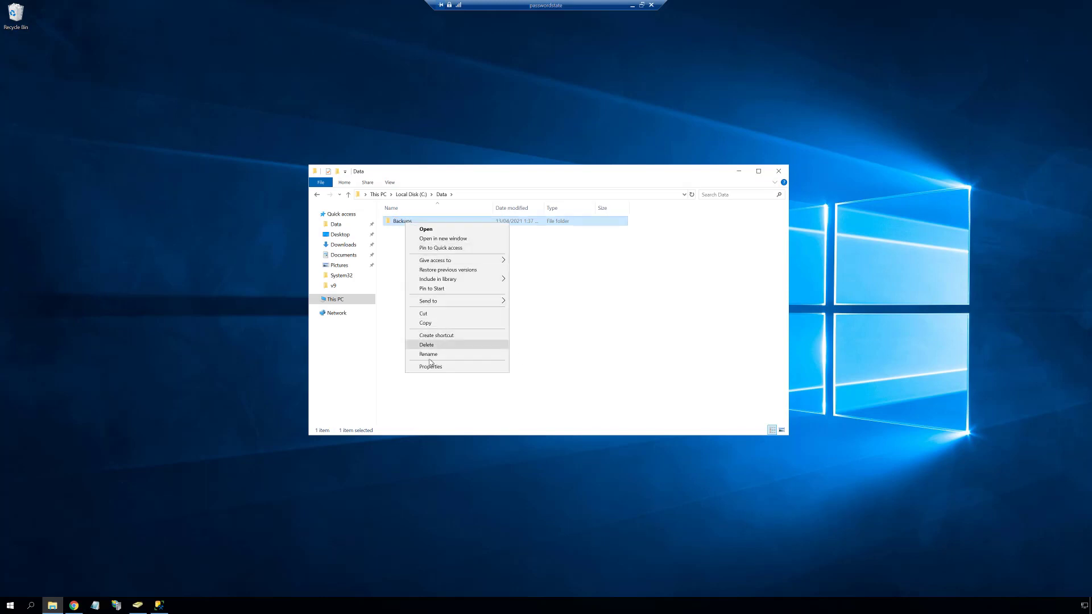
pyautogui.click(430, 367)
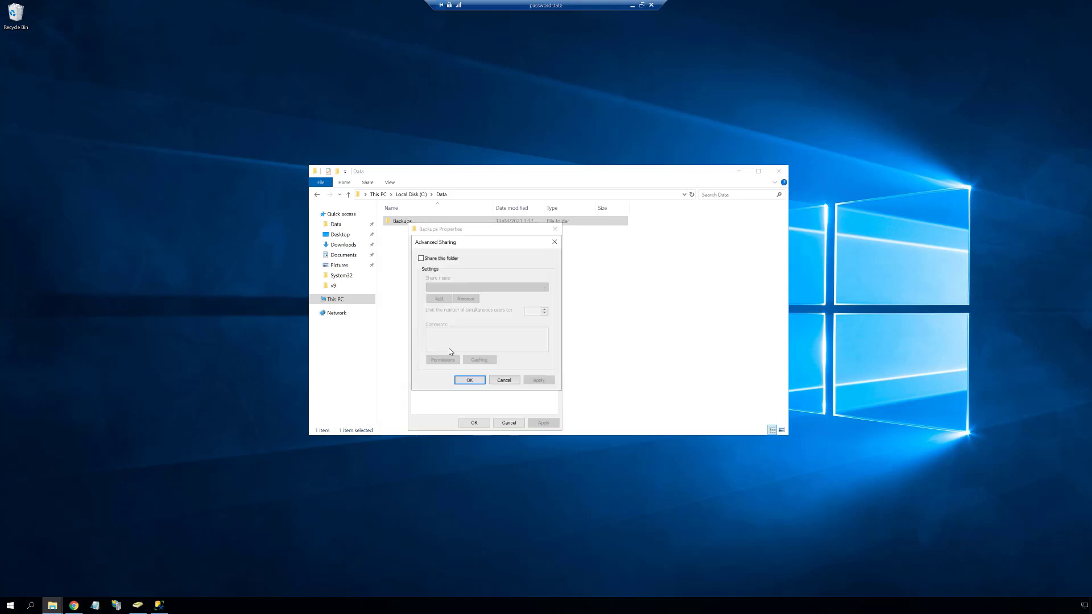
pyautogui.click(420, 258)
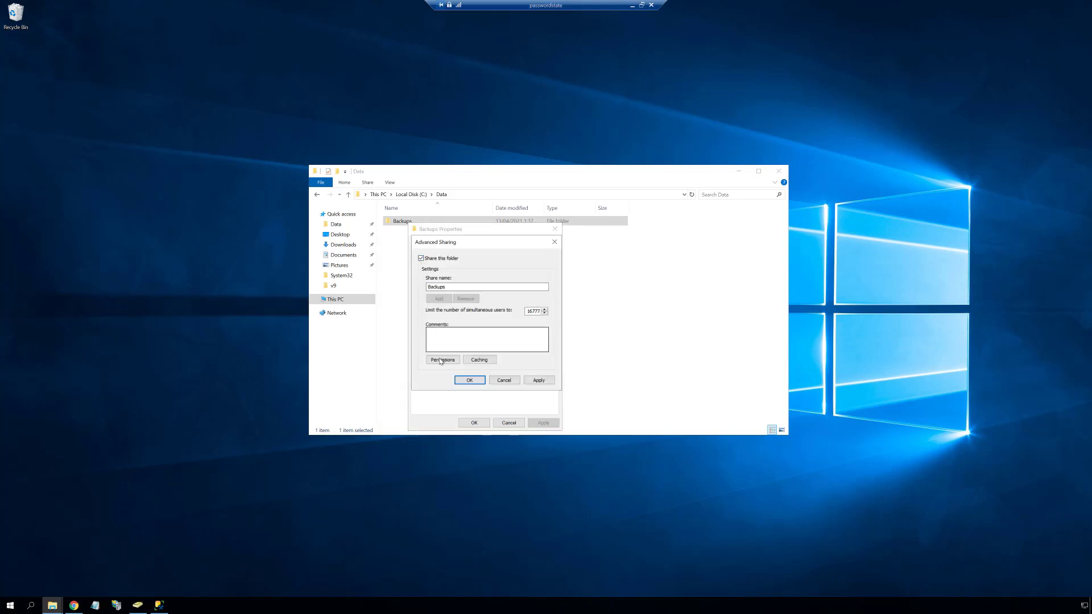
pyautogui.click(442, 360)
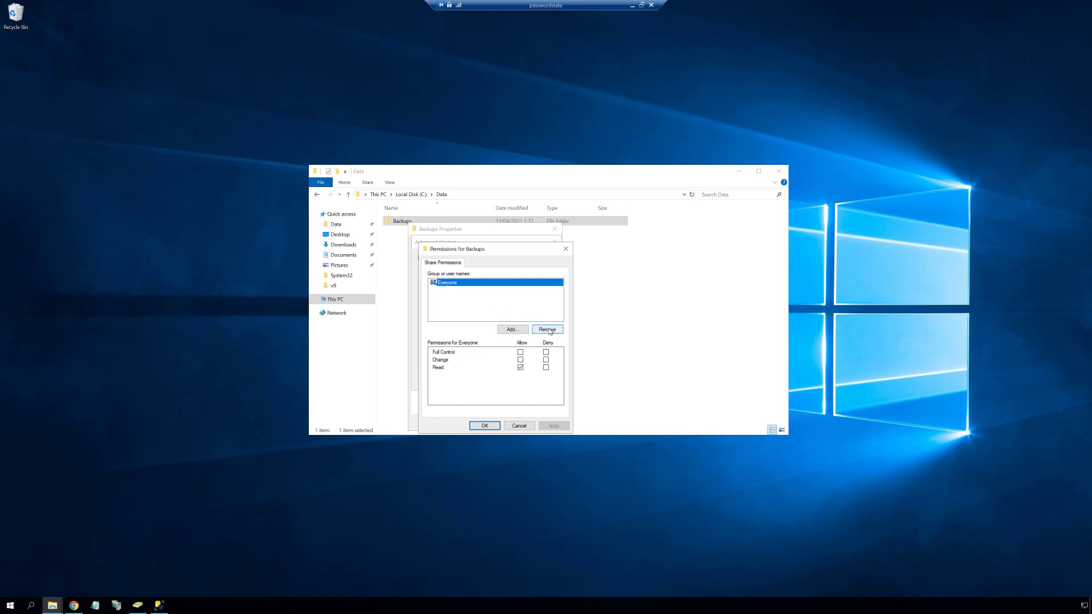
# Step: Replace Everyone in the share permissions with the Video Backups (vback) account
pyautogui.click(547, 329)
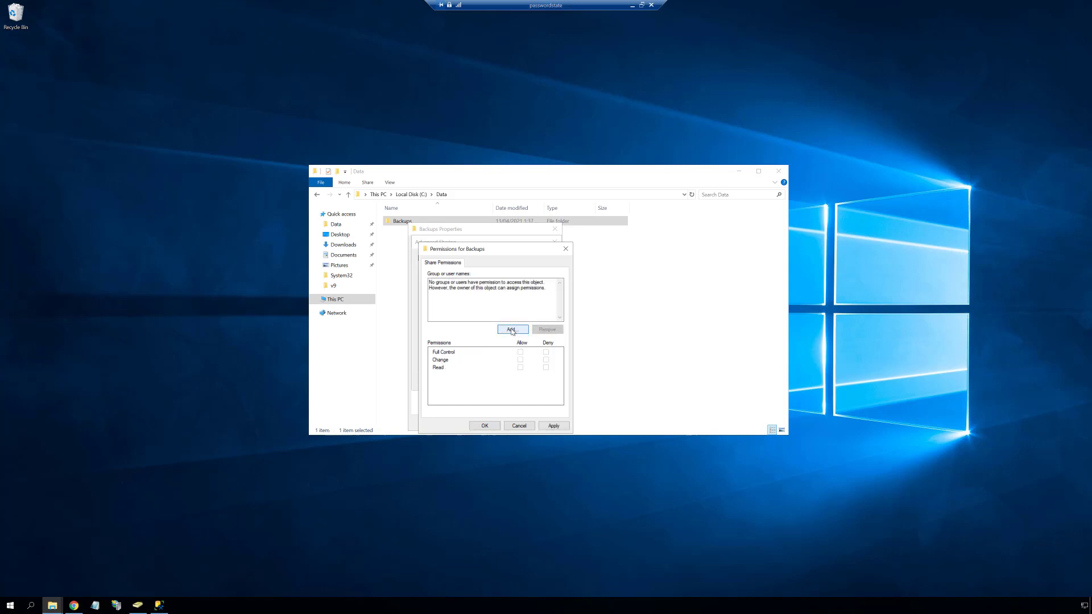
pyautogui.click(512, 328)
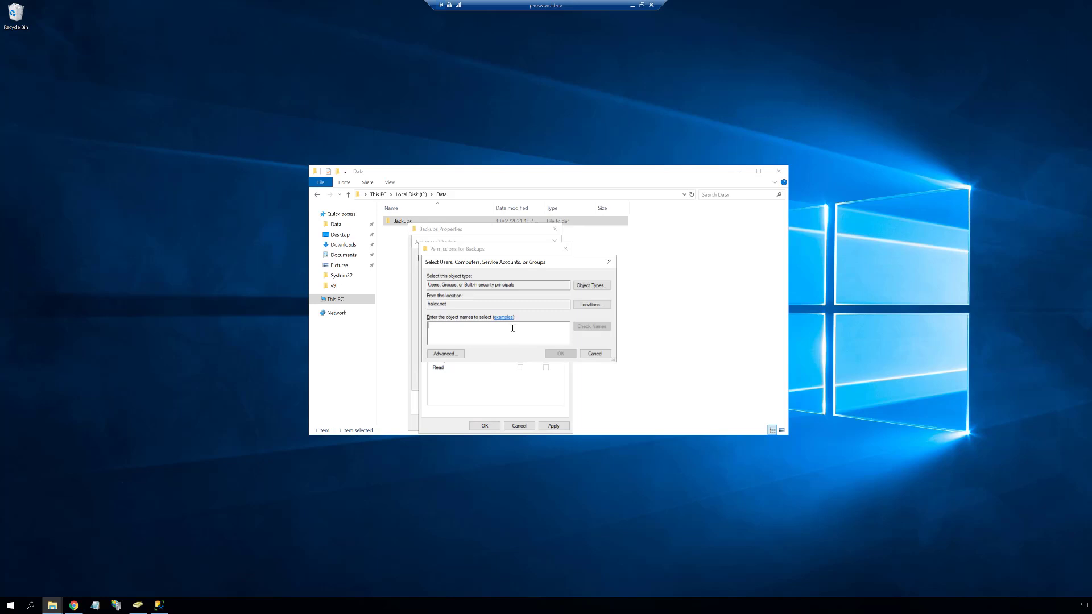
pyautogui.write('vback')
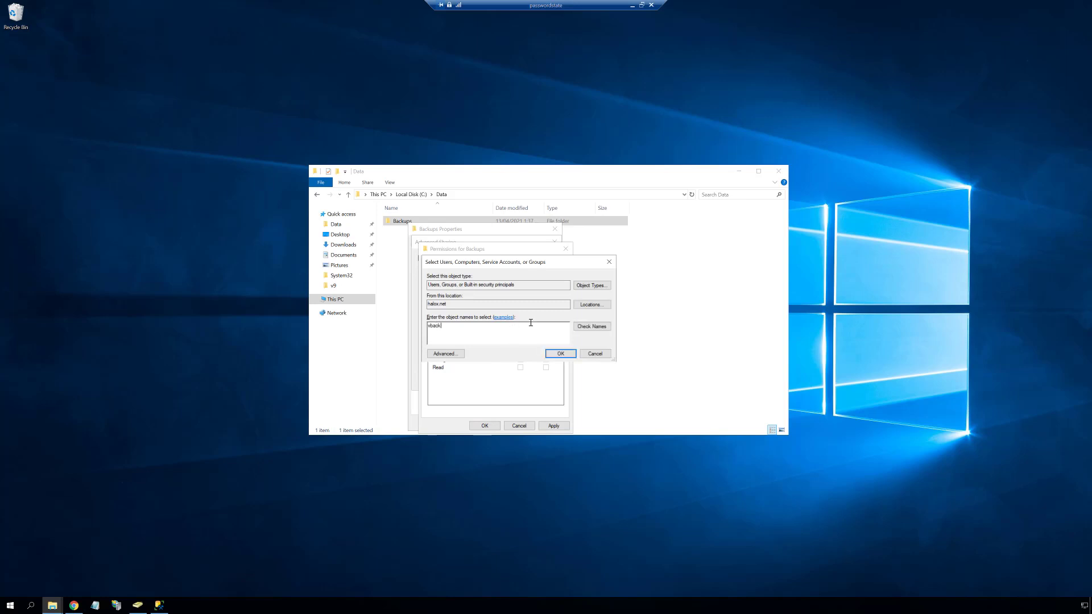
pyautogui.click(590, 326)
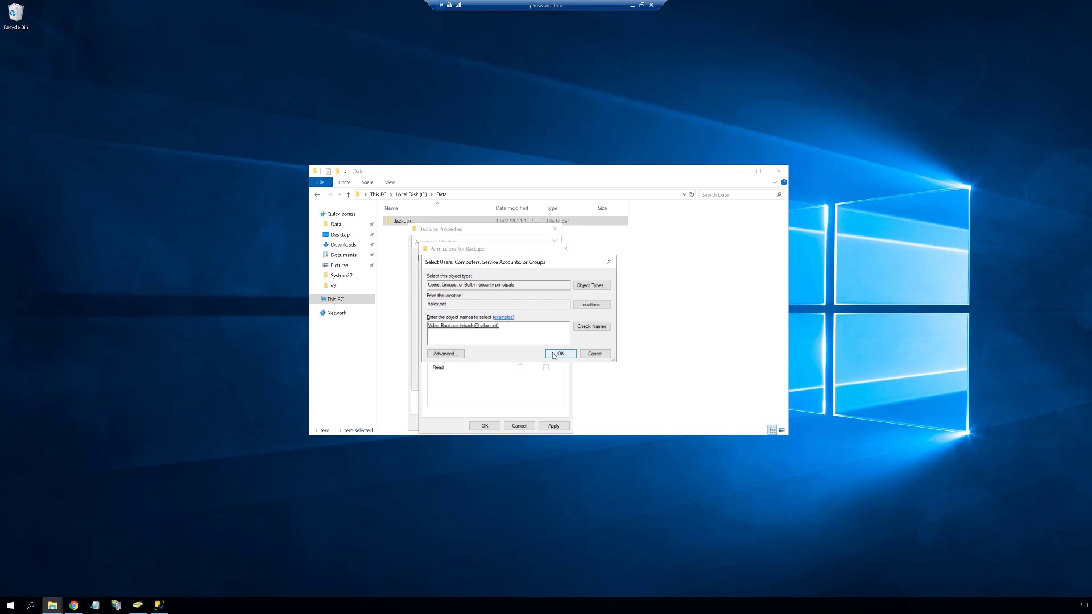
pyautogui.click(561, 354)
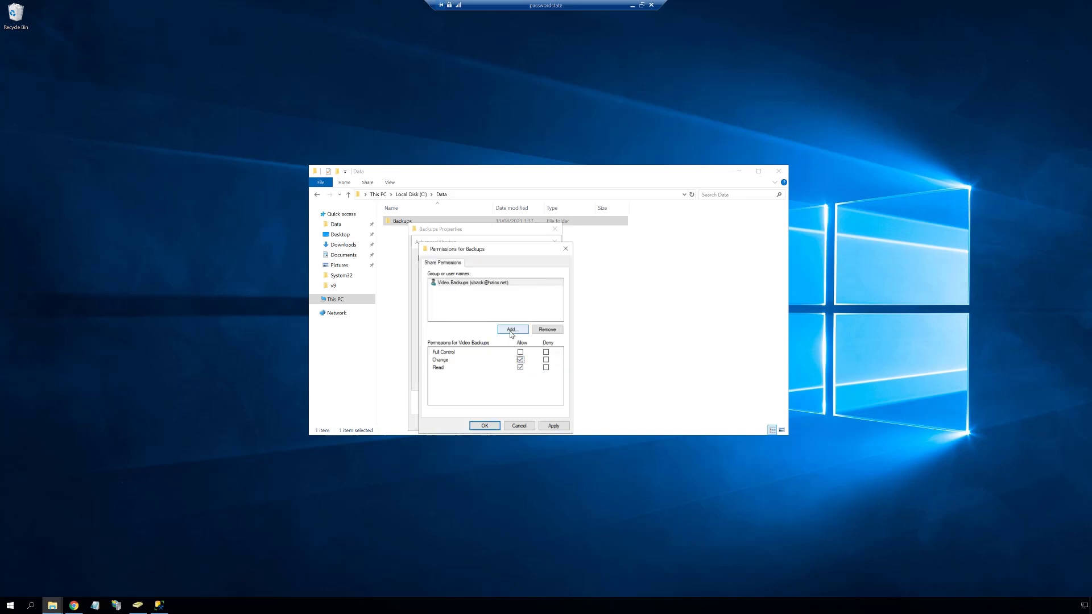
# Step: Add the TESTSERVER01 computer to the Backups share with Change allowed, and save
pyautogui.click(512, 329)
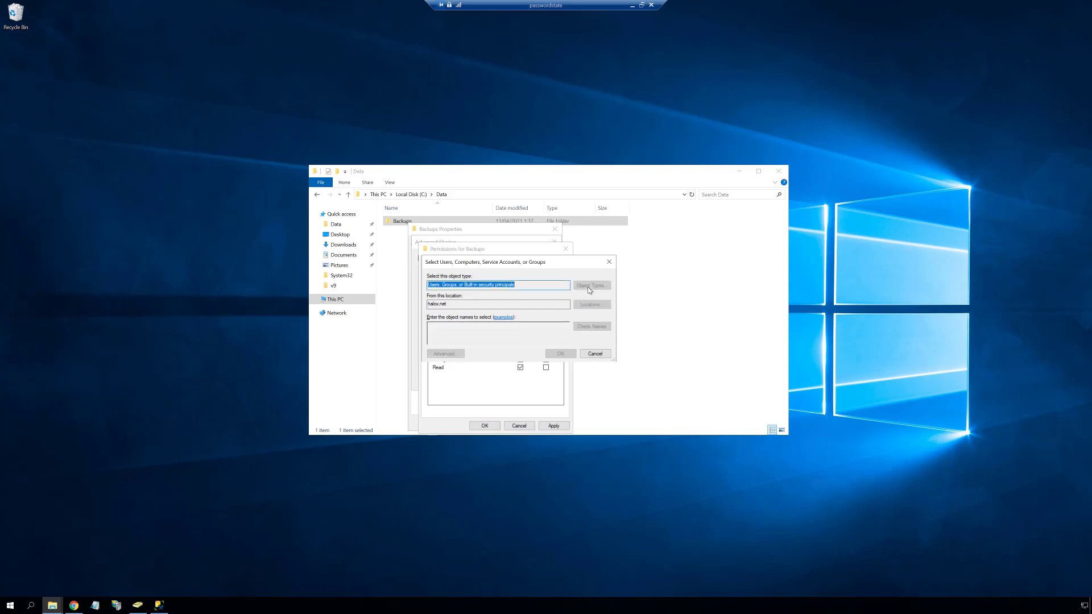
pyautogui.click(589, 285)
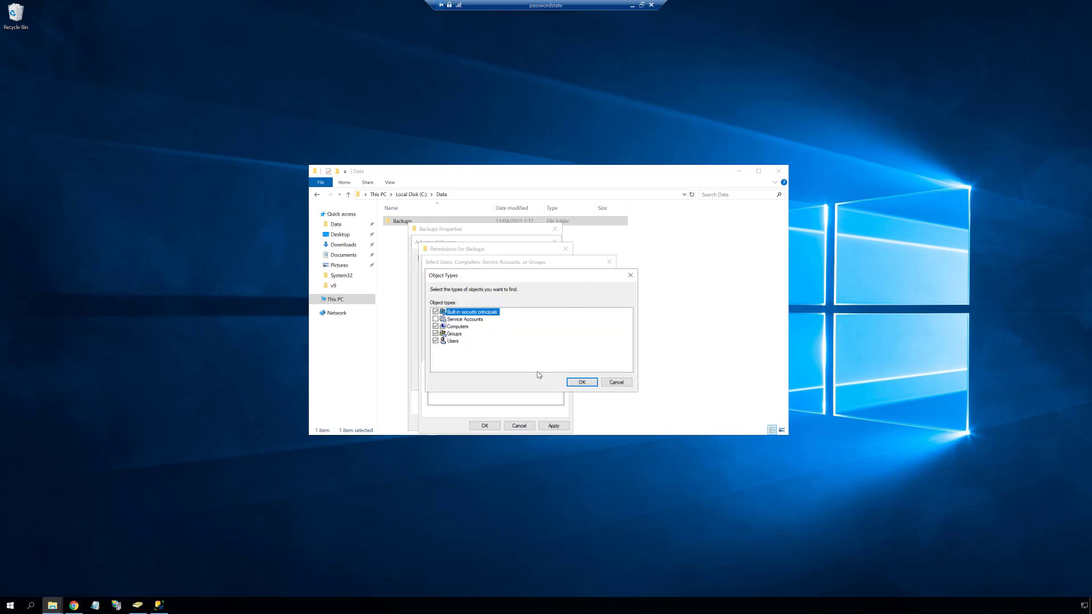
pyautogui.click(581, 382)
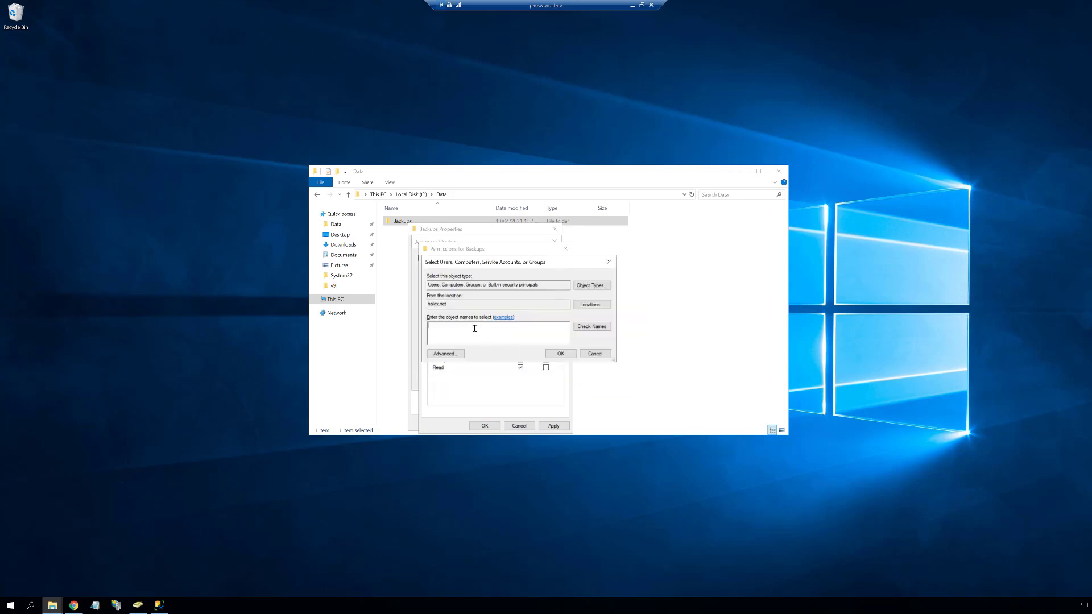
pyautogui.write('testserv')
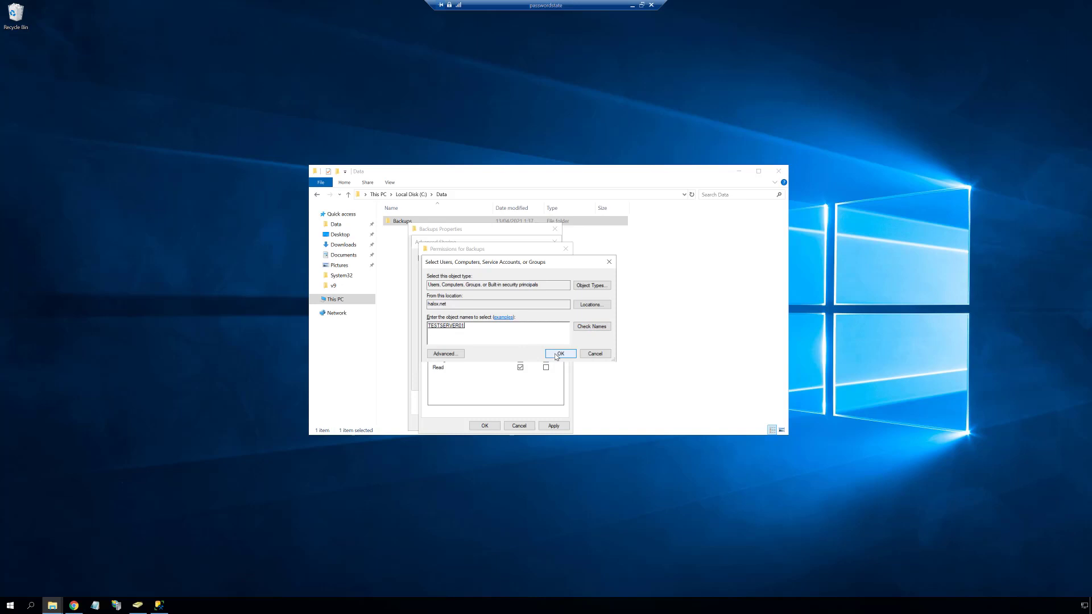
pyautogui.click(559, 353)
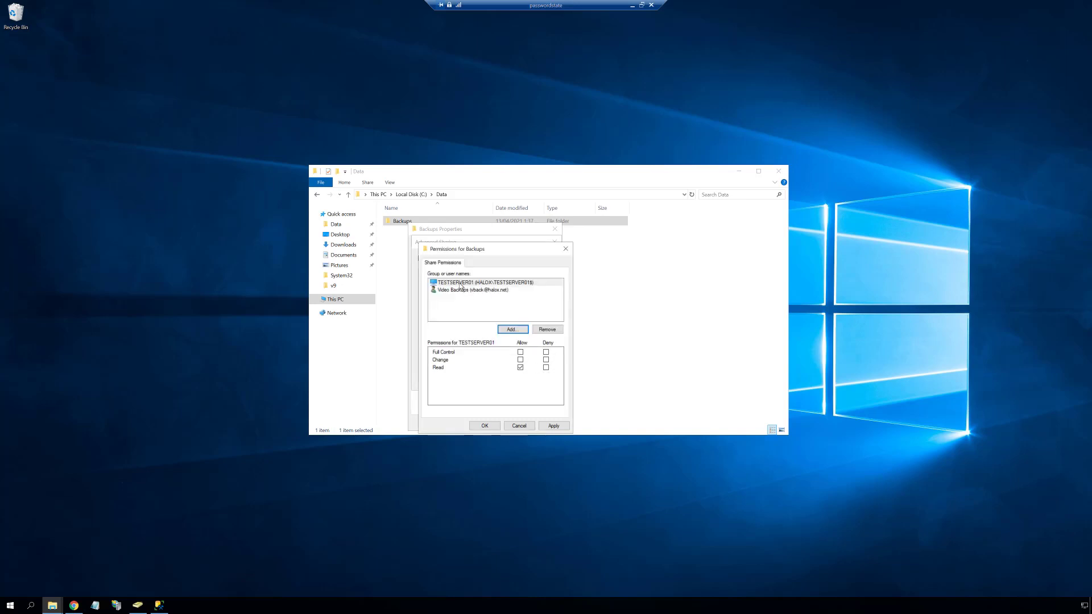
pyautogui.click(521, 359)
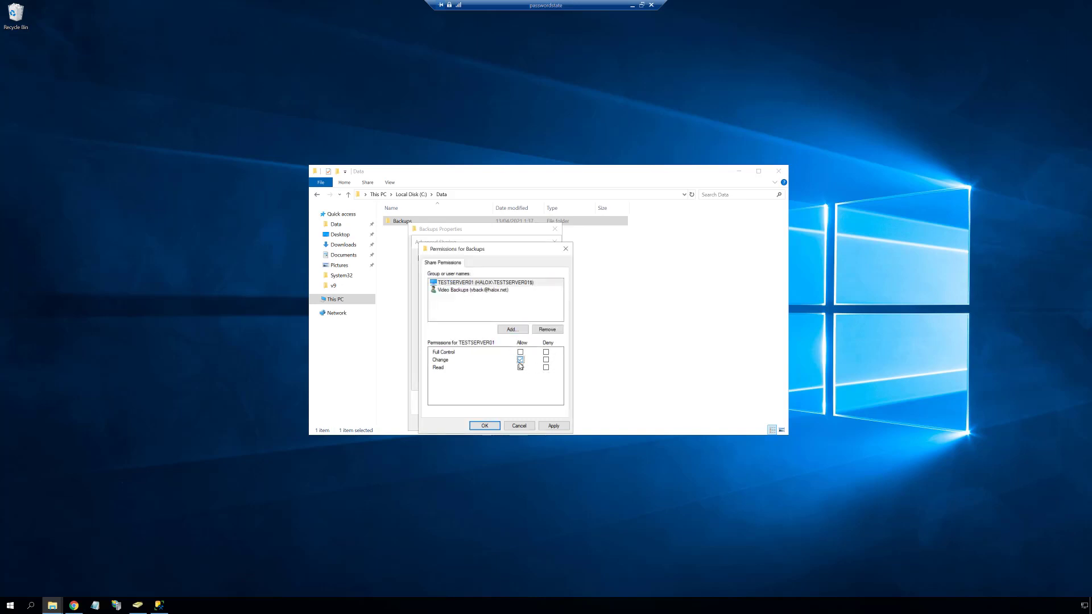
pyautogui.click(472, 289)
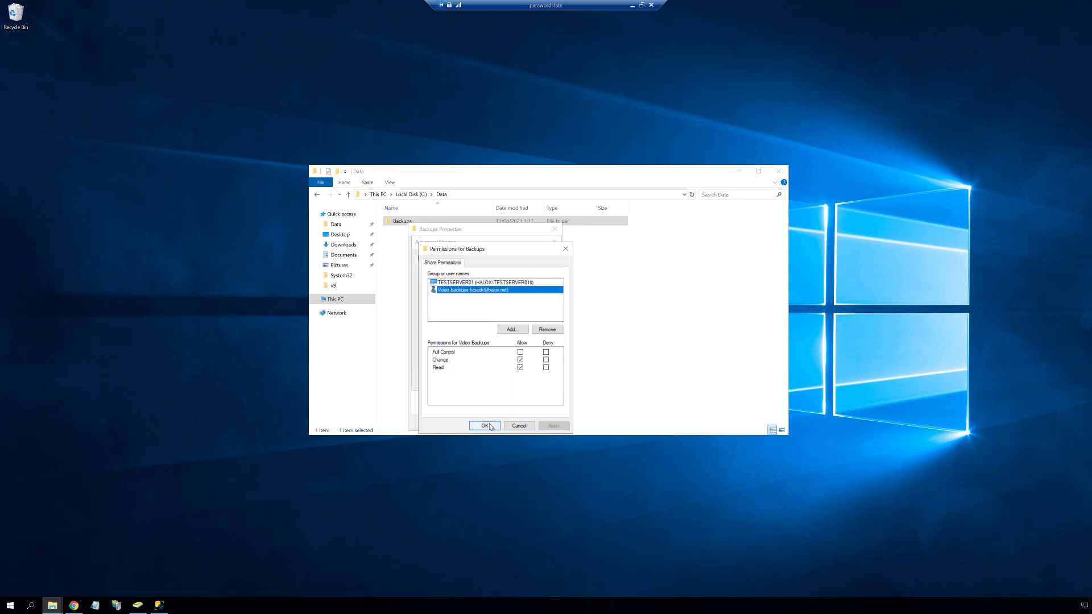
pyautogui.click(483, 425)
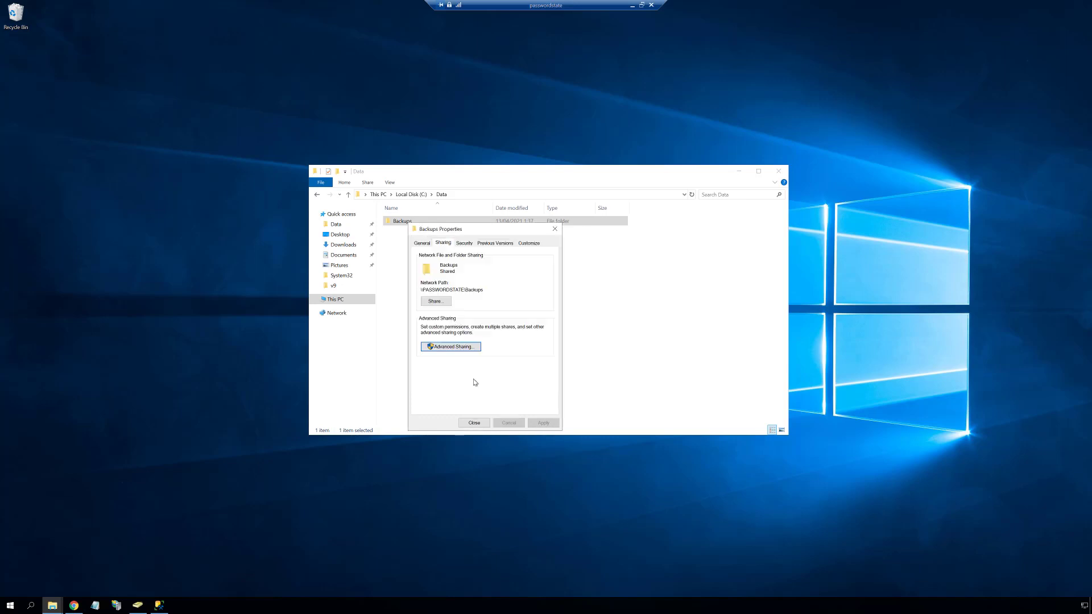
# Step: Add Video Backups (vback) to the Backups folder's security permissions and close its properties
pyautogui.click(464, 243)
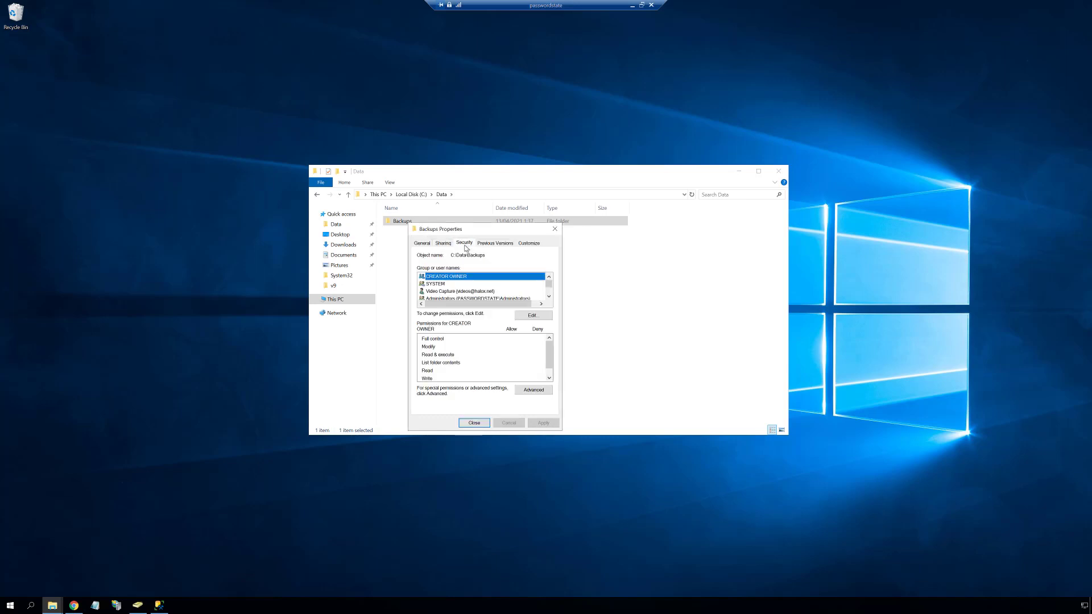
pyautogui.click(532, 315)
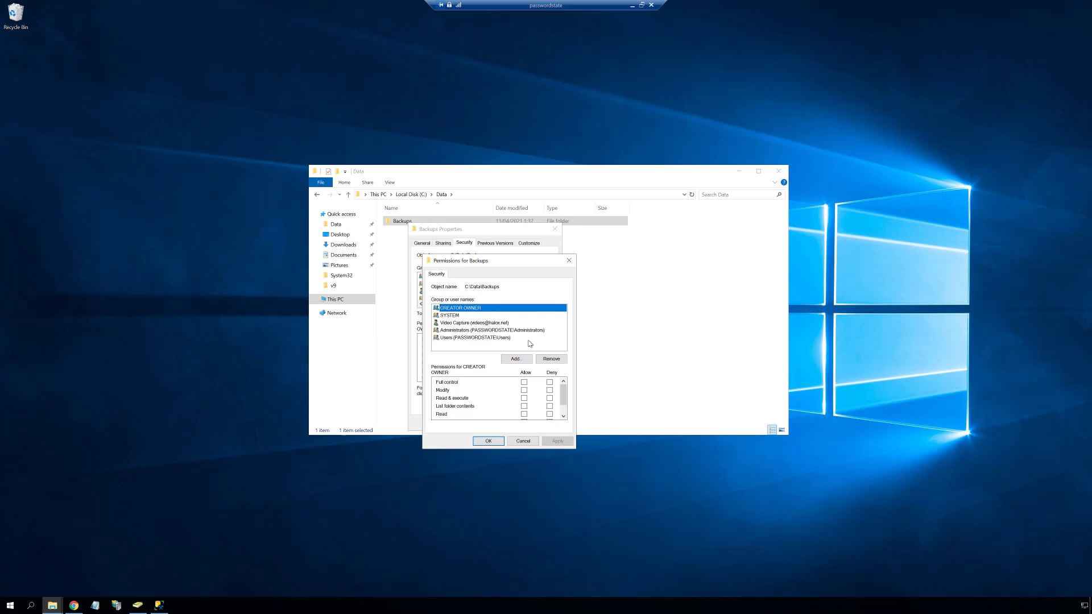
pyautogui.click(514, 359)
pyautogui.write('kback')
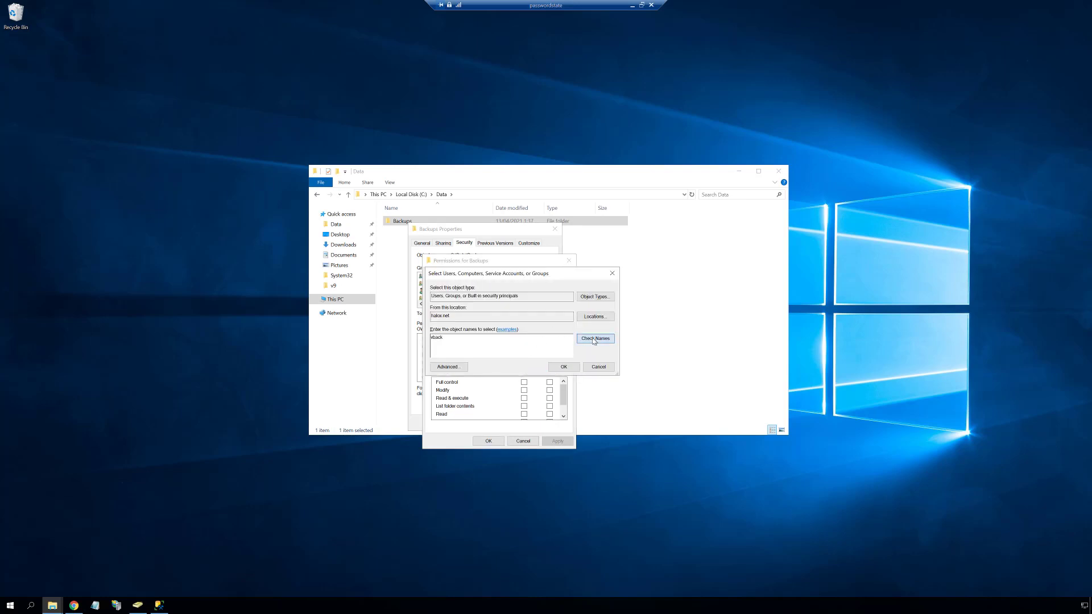
pyautogui.click(595, 338)
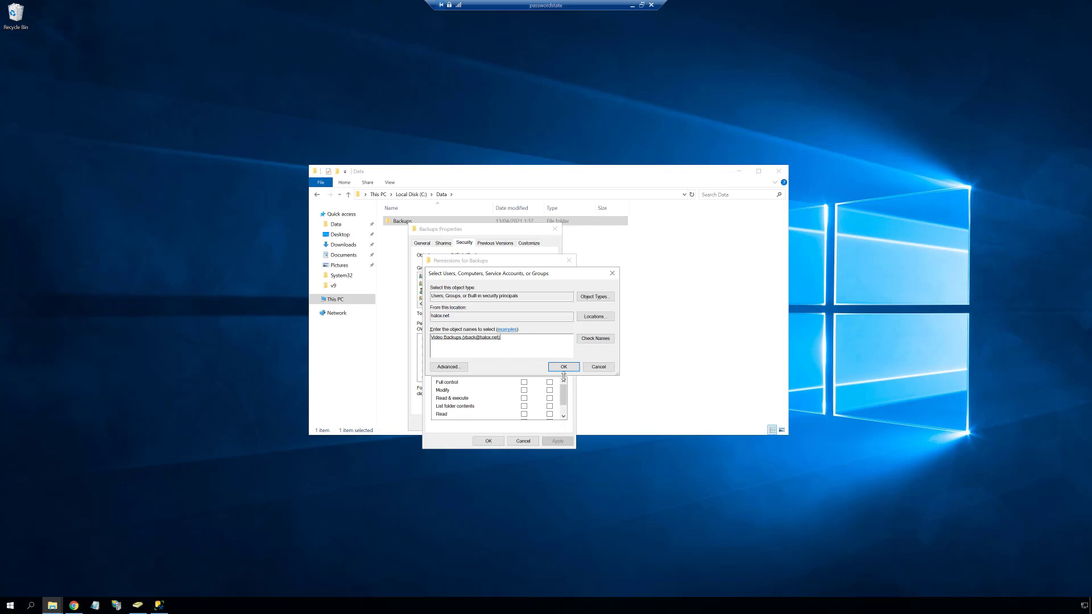
pyautogui.click(562, 366)
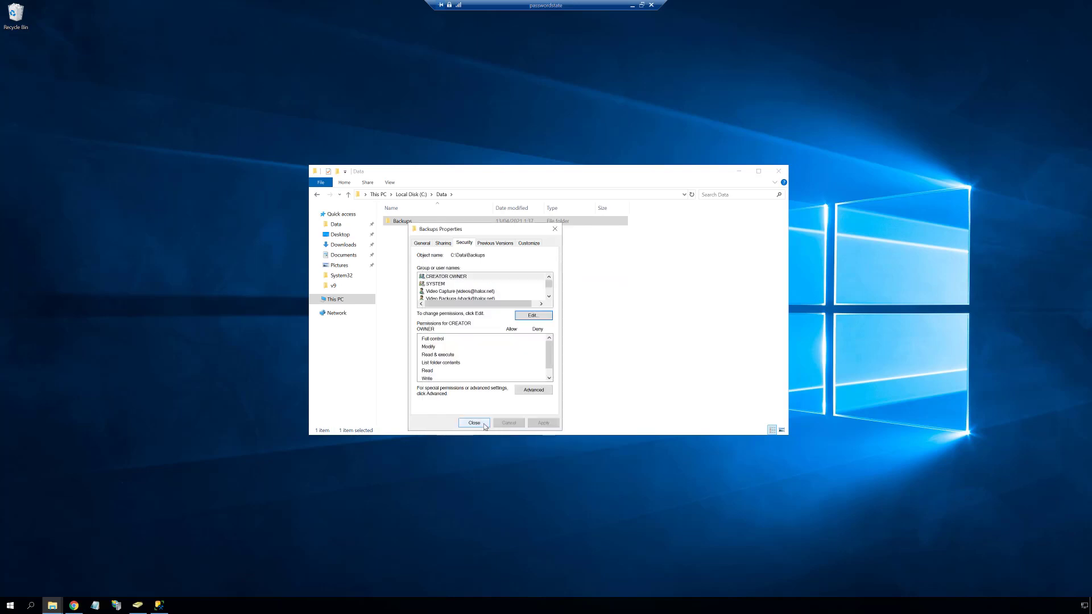
pyautogui.click(473, 422)
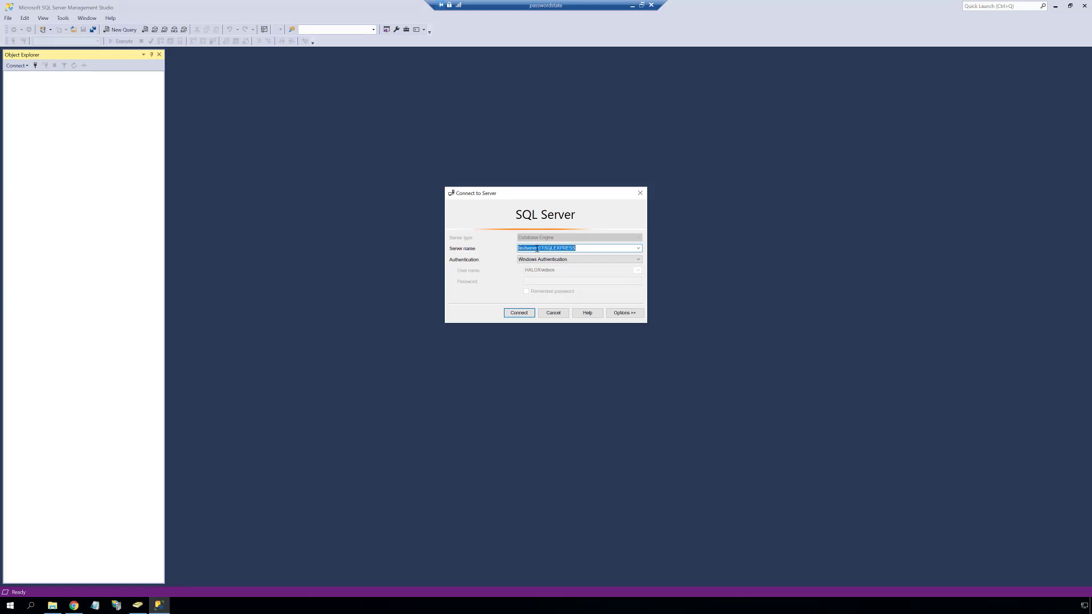
# Step: Connect to SQL Server and start a new login, searching the Entire Directory for the account
pyautogui.click(518, 312)
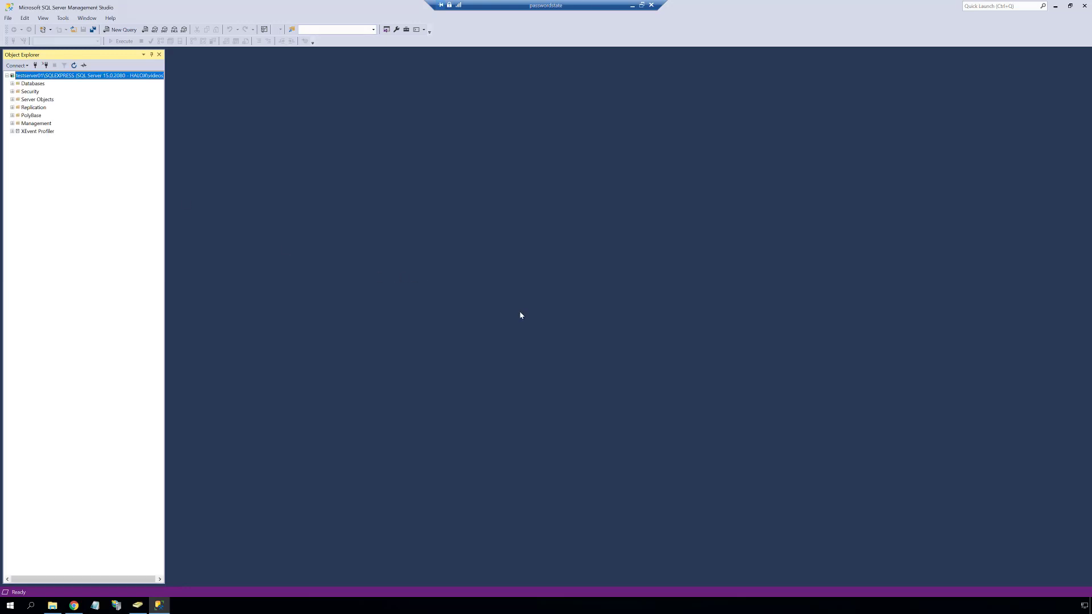
pyautogui.click(12, 91)
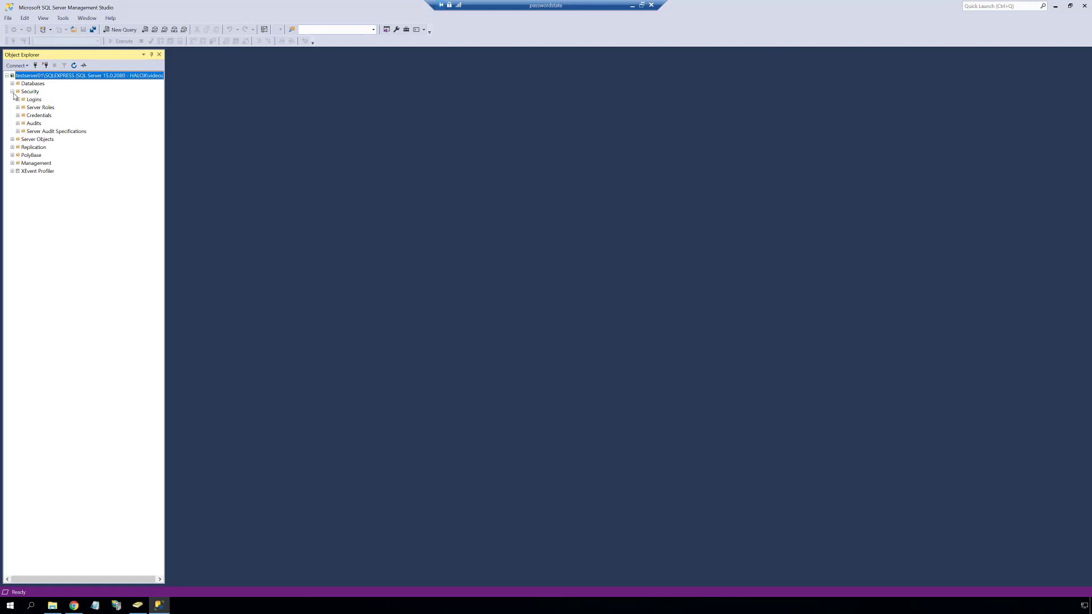
pyautogui.rightClick(33, 99)
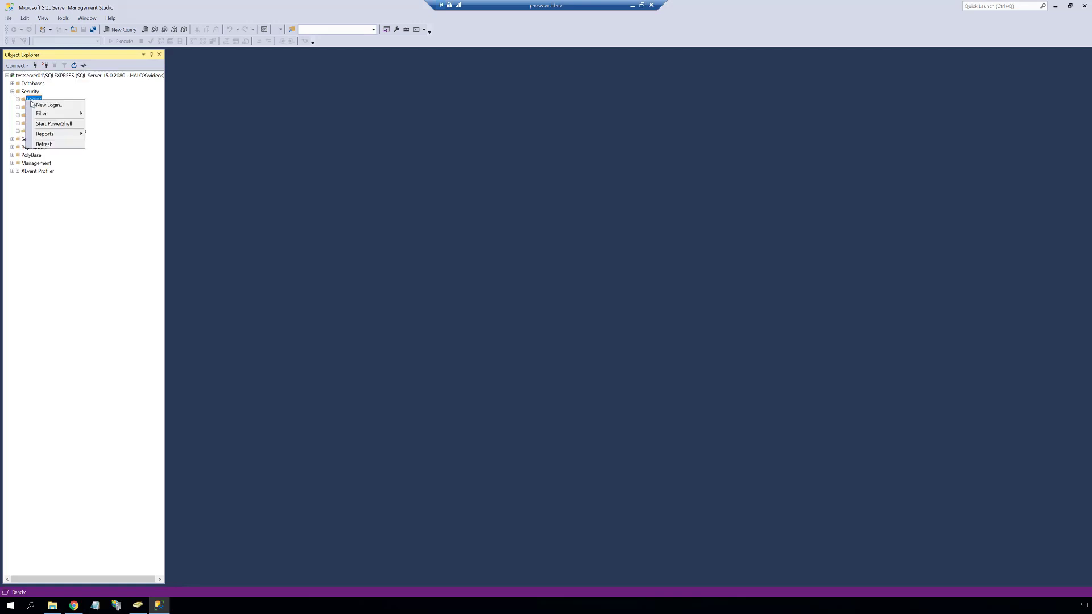
pyautogui.click(48, 104)
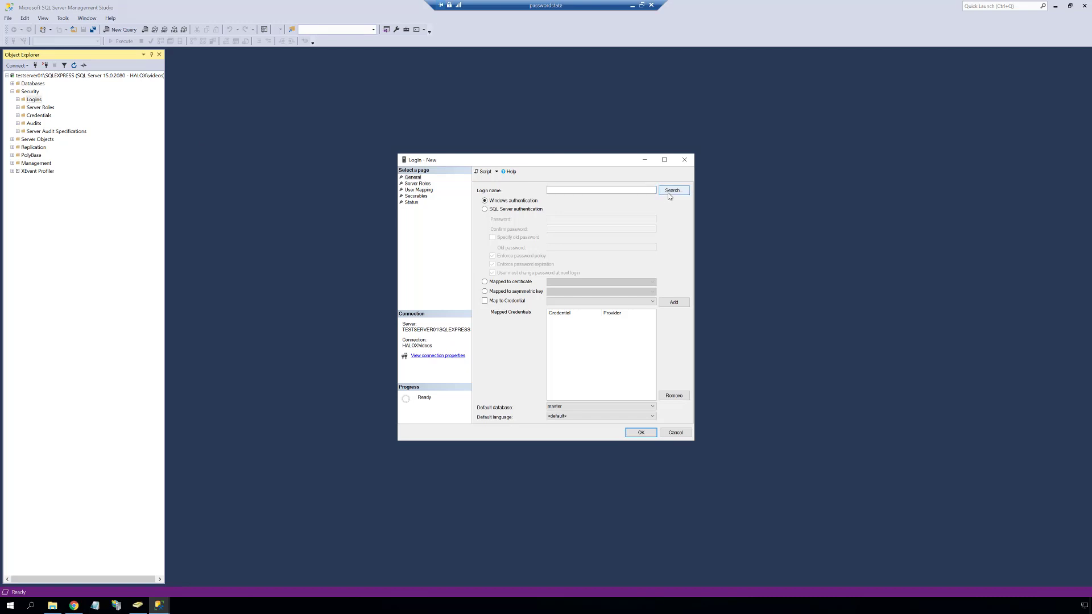
pyautogui.click(672, 190)
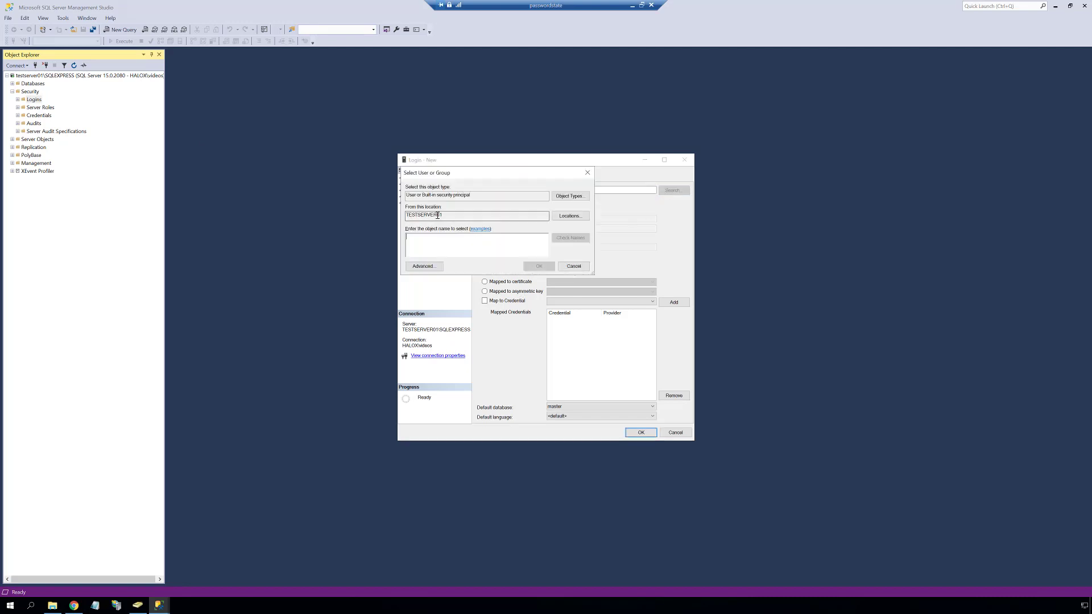
pyautogui.click(569, 215)
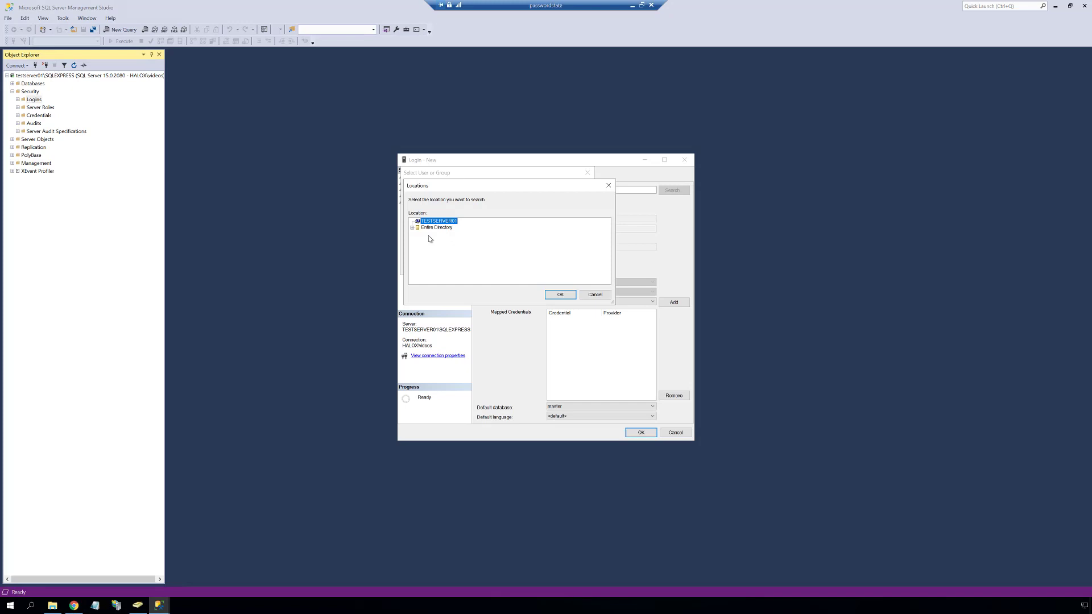
pyautogui.click(436, 227)
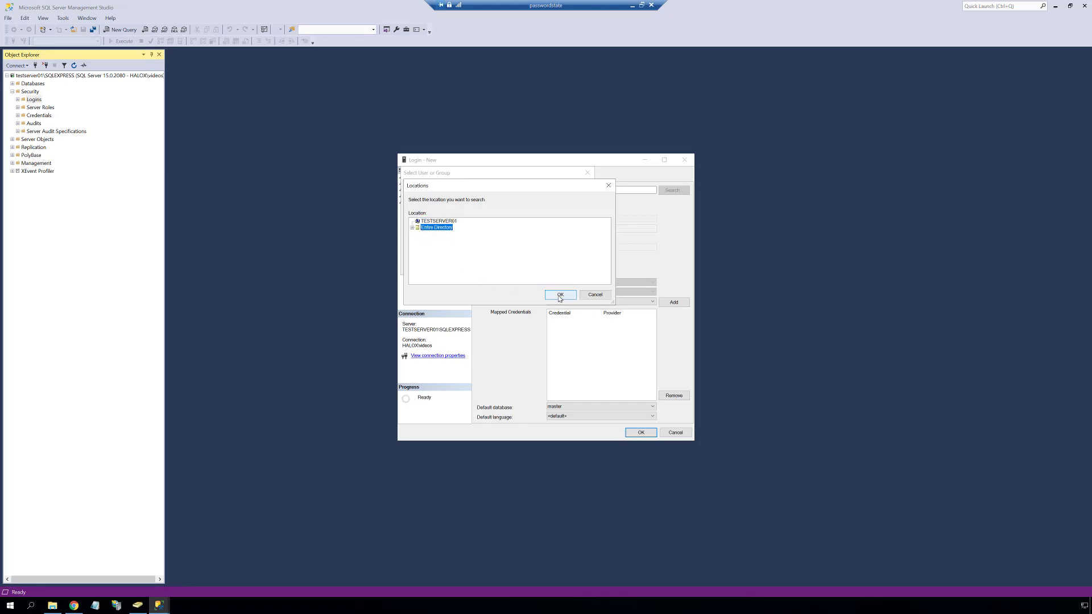
pyautogui.click(560, 295)
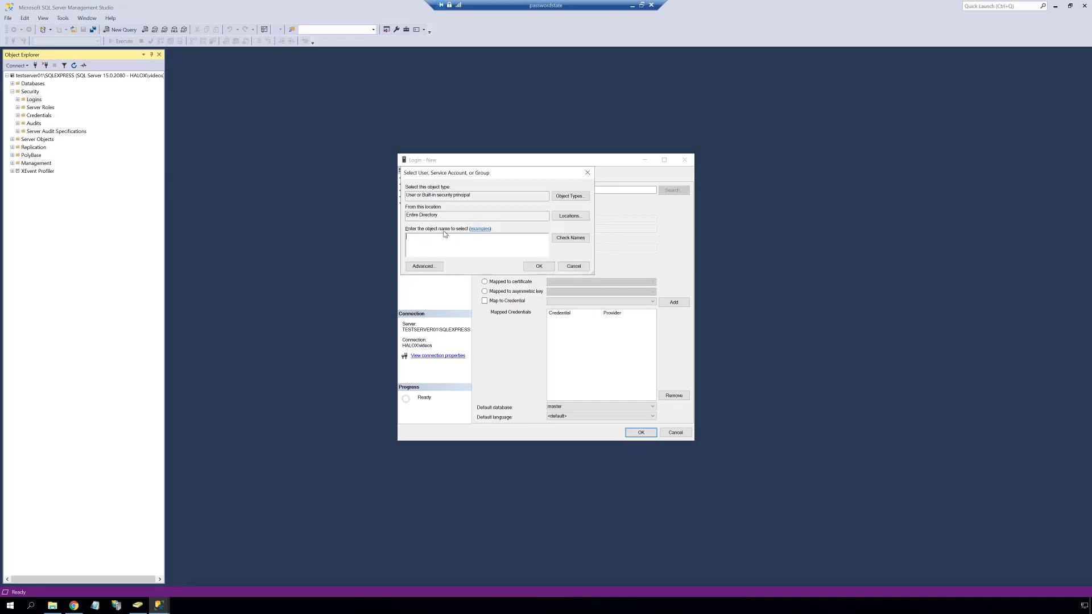
pyautogui.click(537, 266)
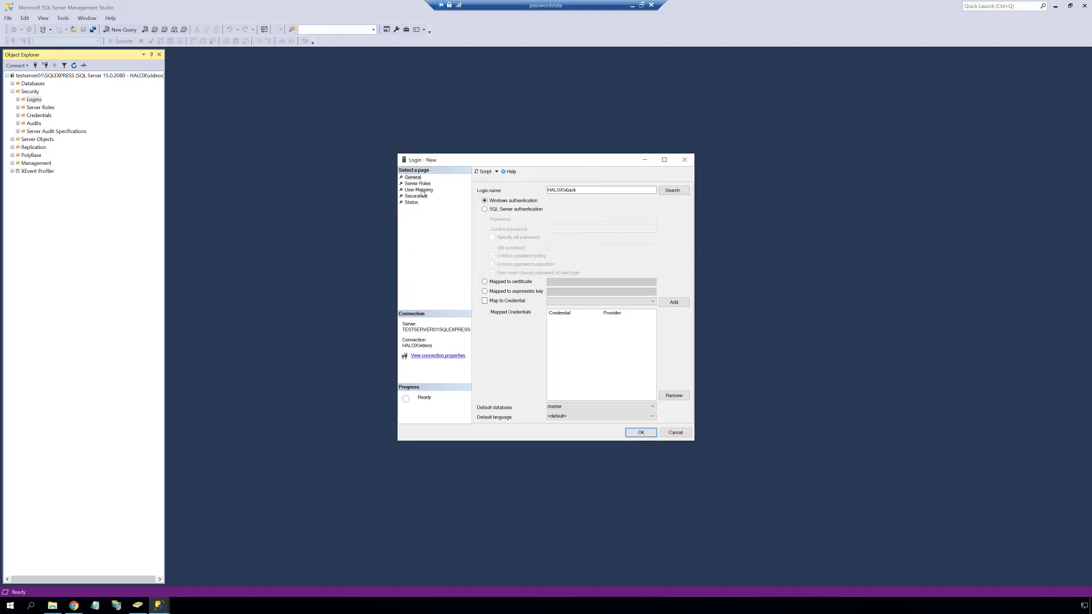
# Step: Map the login to the passwordstate database as db_backupoperator and confirm
pyautogui.click(418, 189)
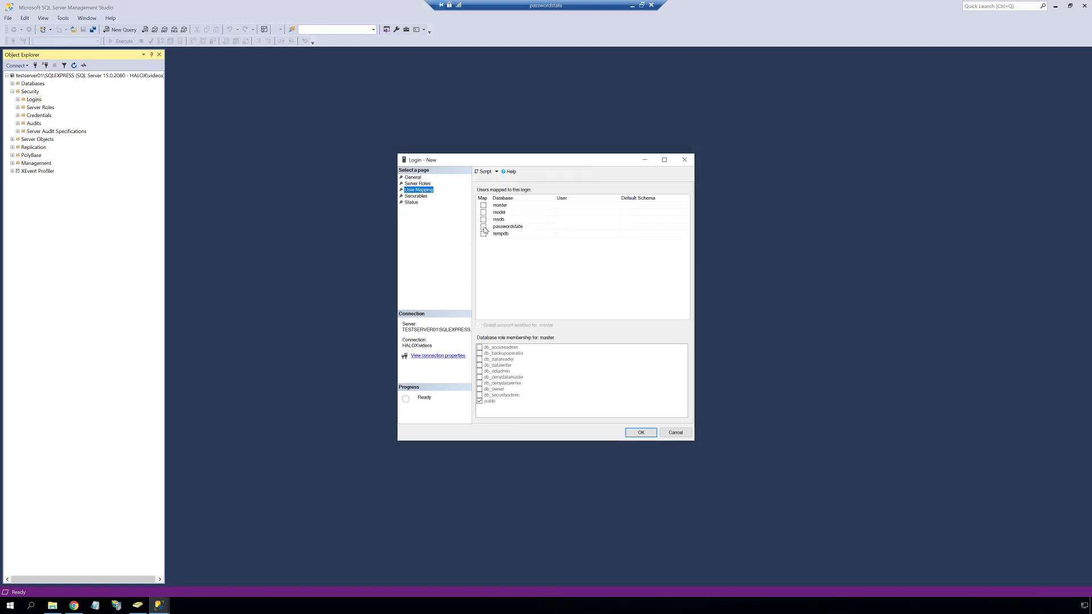
pyautogui.click(483, 226)
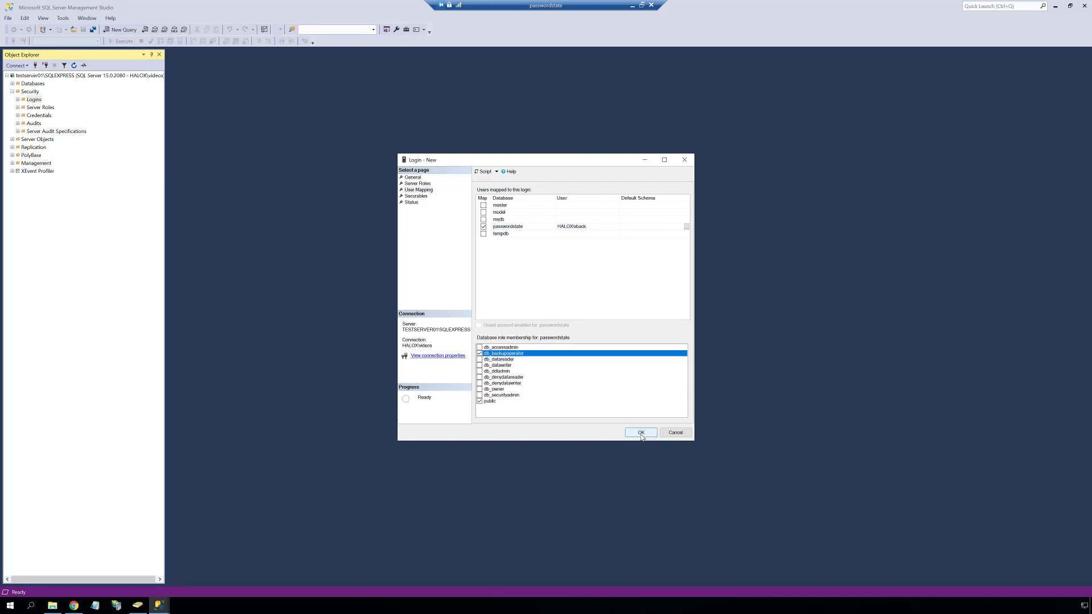
pyautogui.click(639, 432)
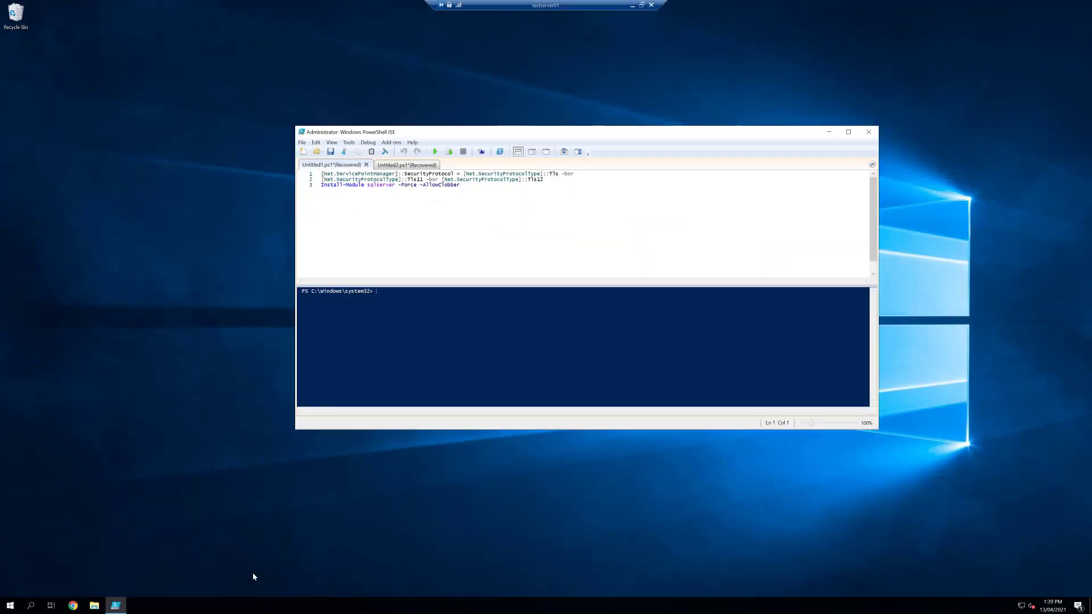
# Step: Run Install-Module sqlserver and enable-psremoting -force, then close ISE without saving
pyautogui.click(847, 131)
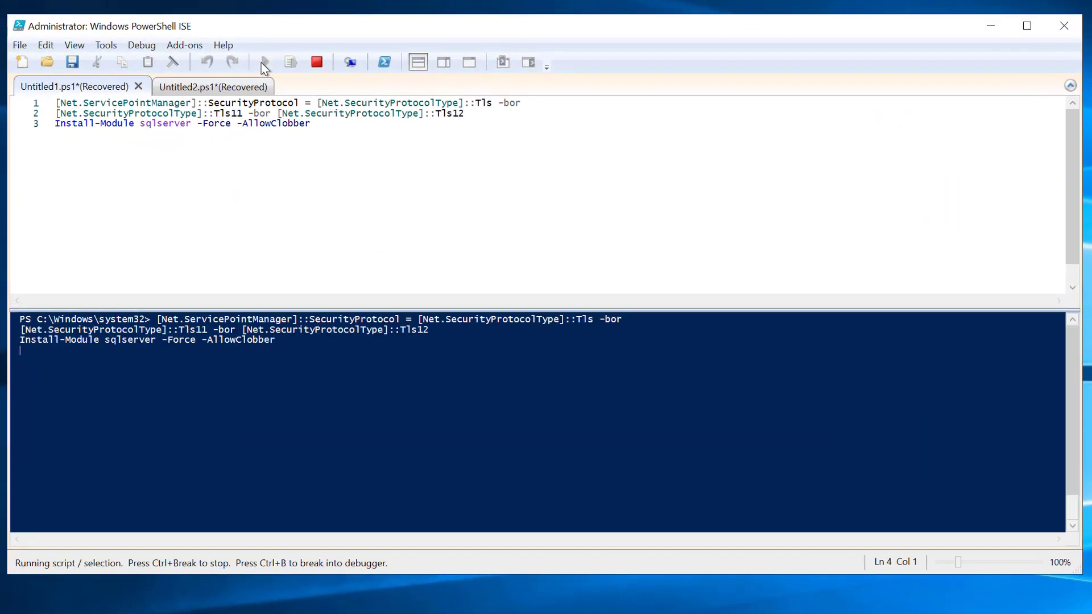
pyautogui.moveTo(262, 97)
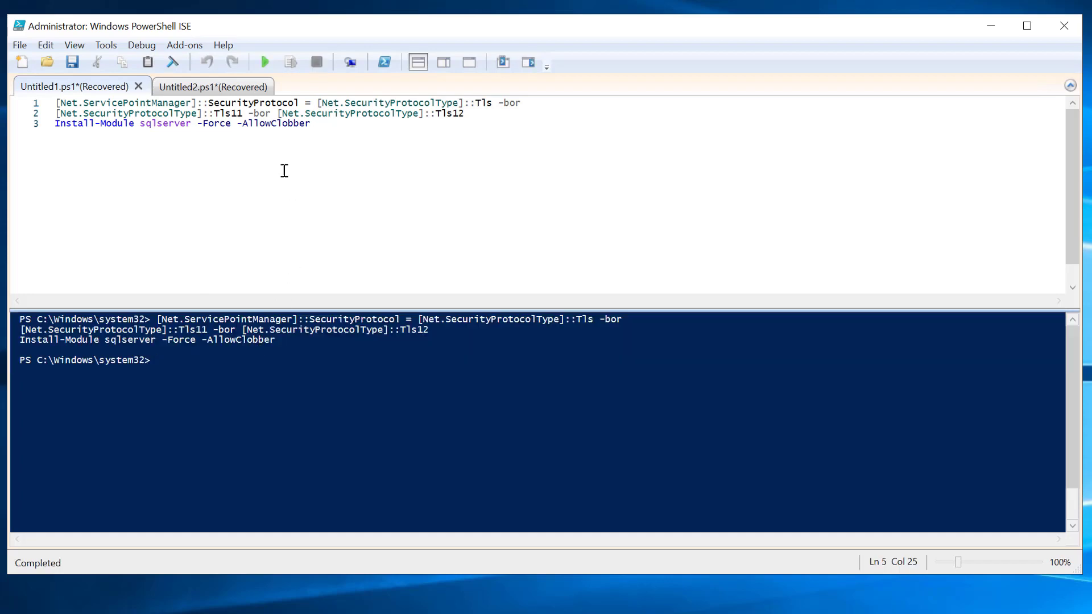
pyautogui.click(213, 87)
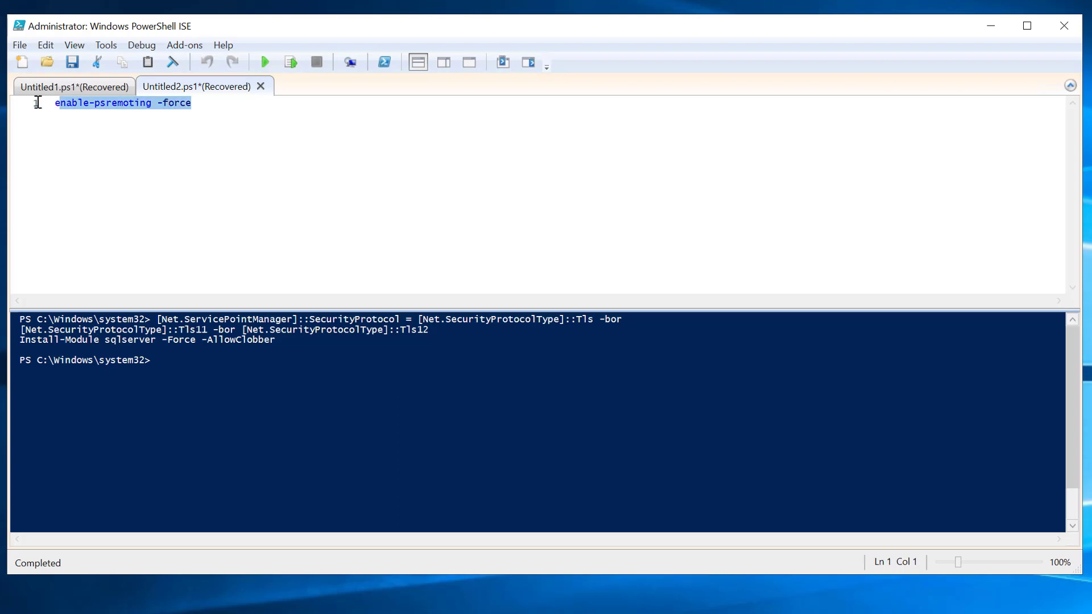
pyautogui.click(259, 102)
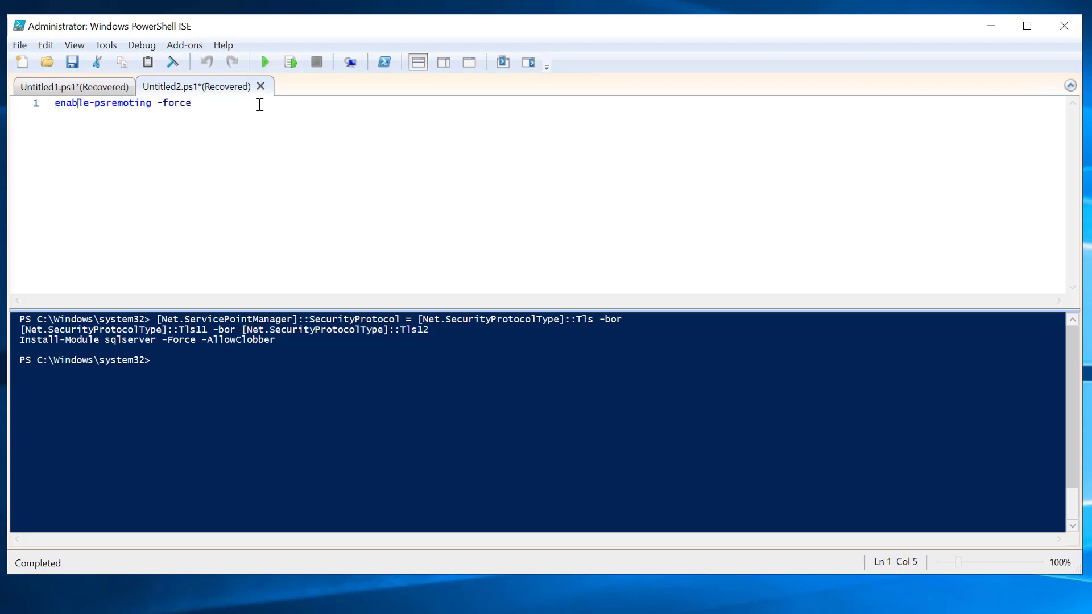
pyautogui.click(264, 62)
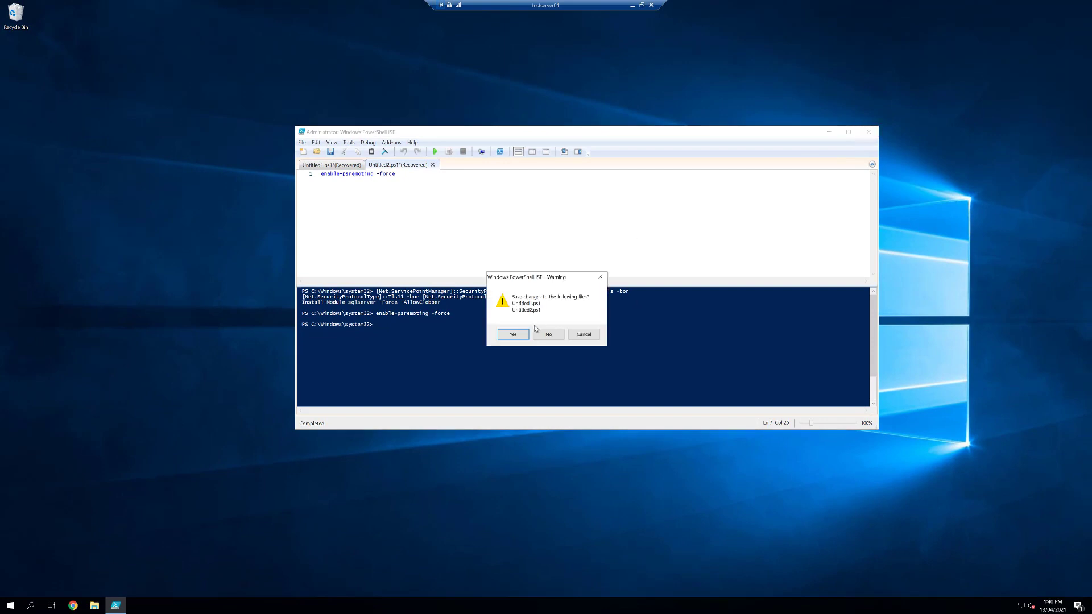
pyautogui.click(548, 334)
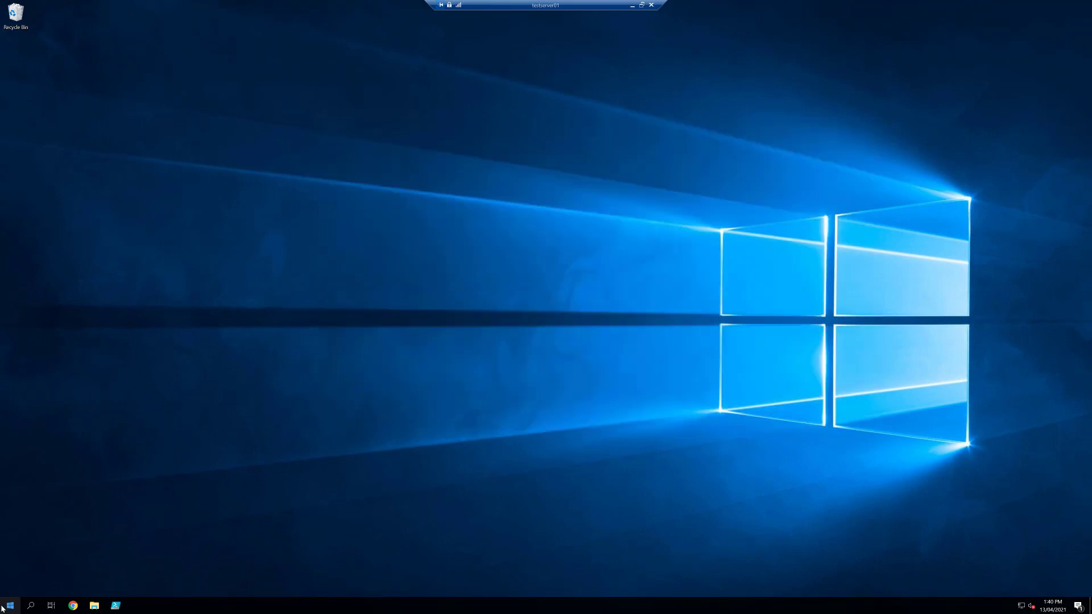
pyautogui.moveTo(46, 471)
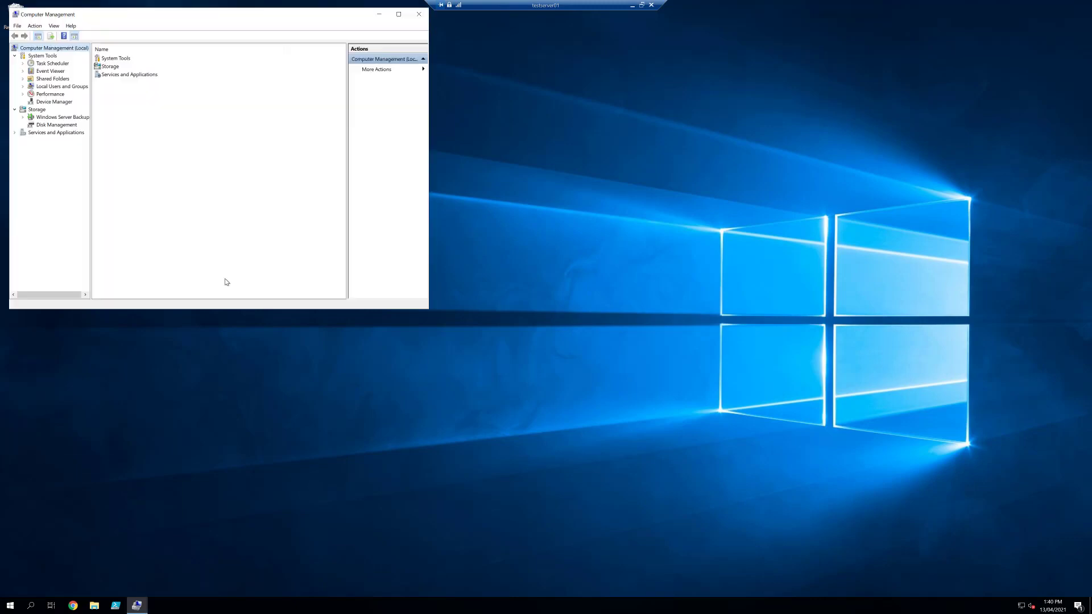
# Step: Add the vbsc backup account to Remote Management Users after checking the name
pyautogui.click(23, 86)
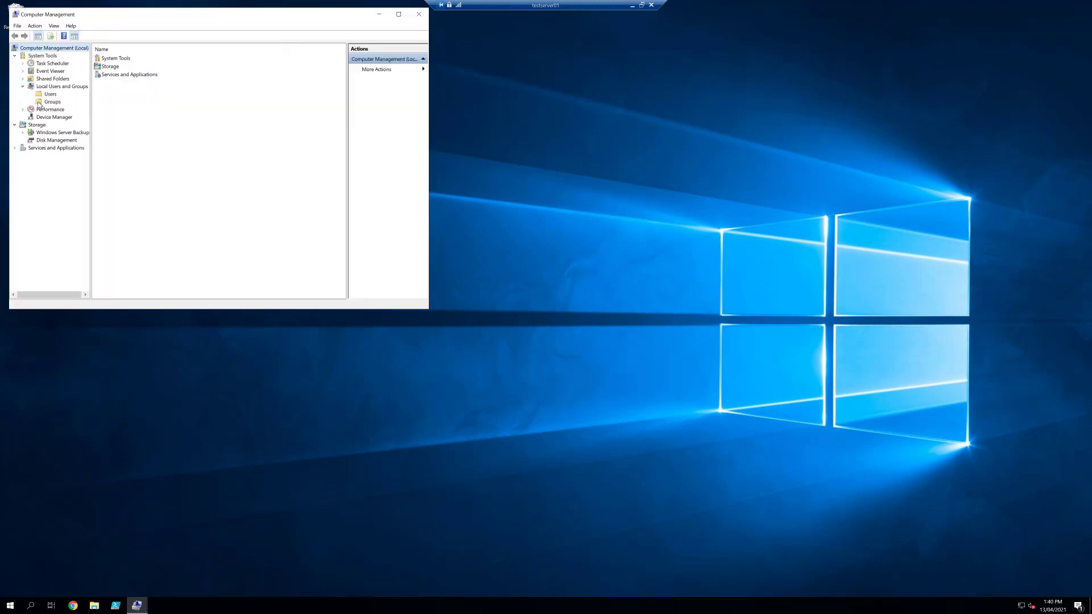
pyautogui.click(52, 102)
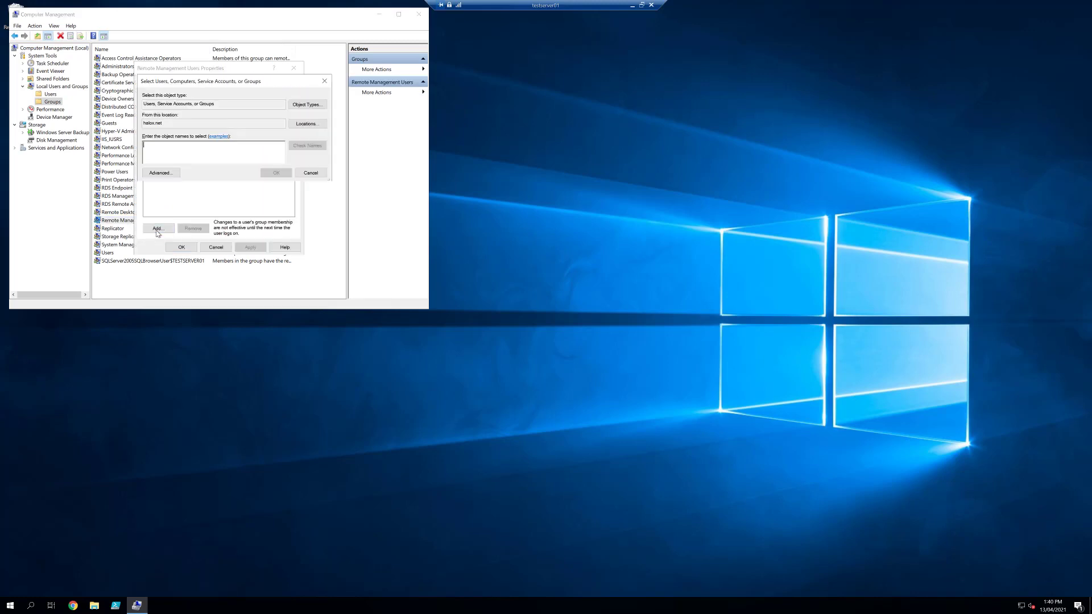
pyautogui.write('vbsc')
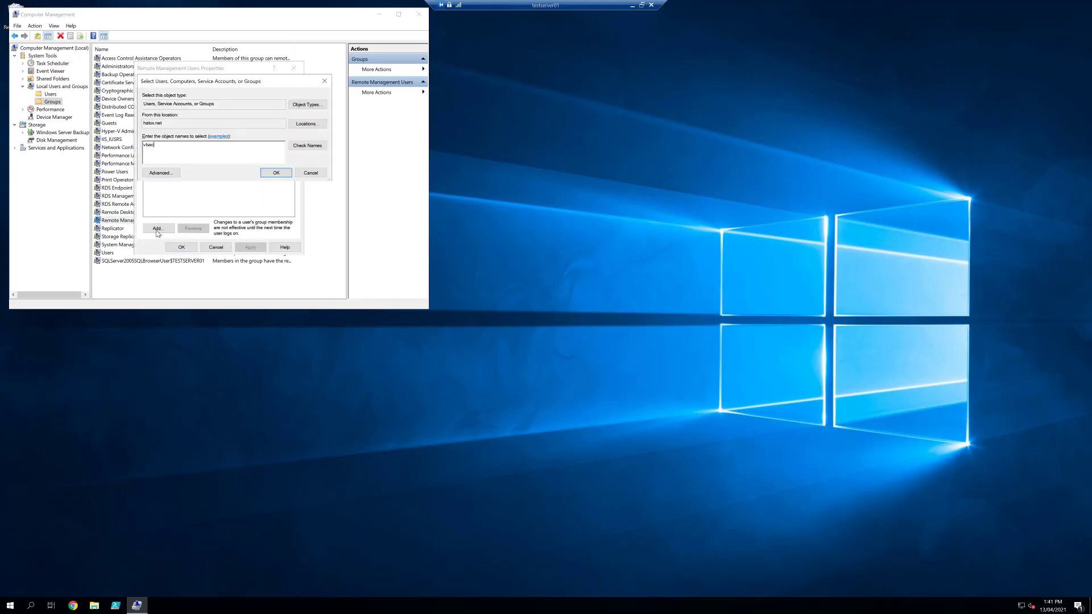
pyautogui.click(307, 145)
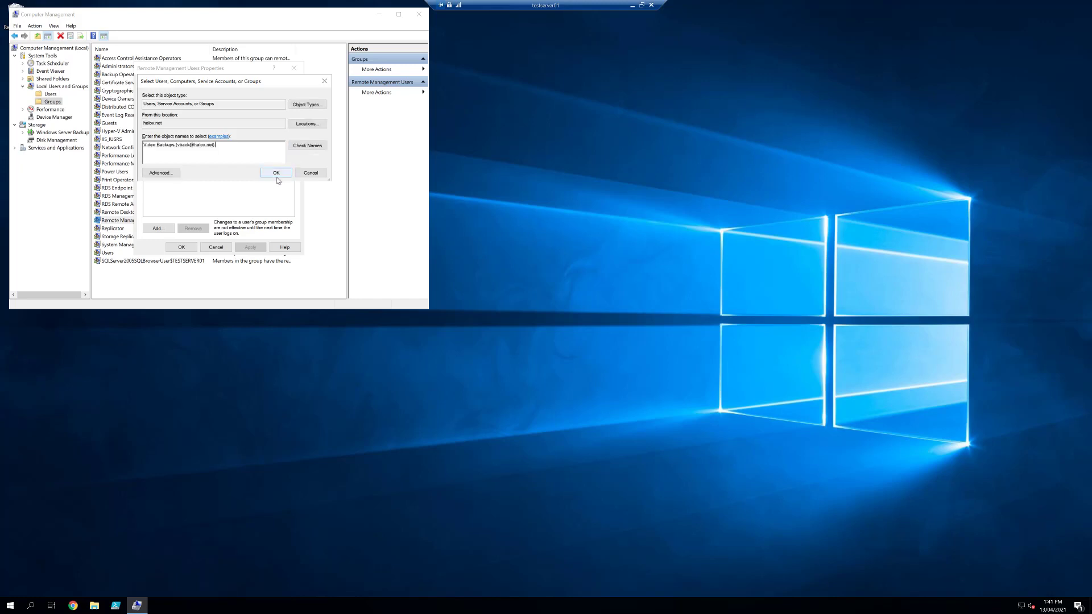
pyautogui.click(275, 173)
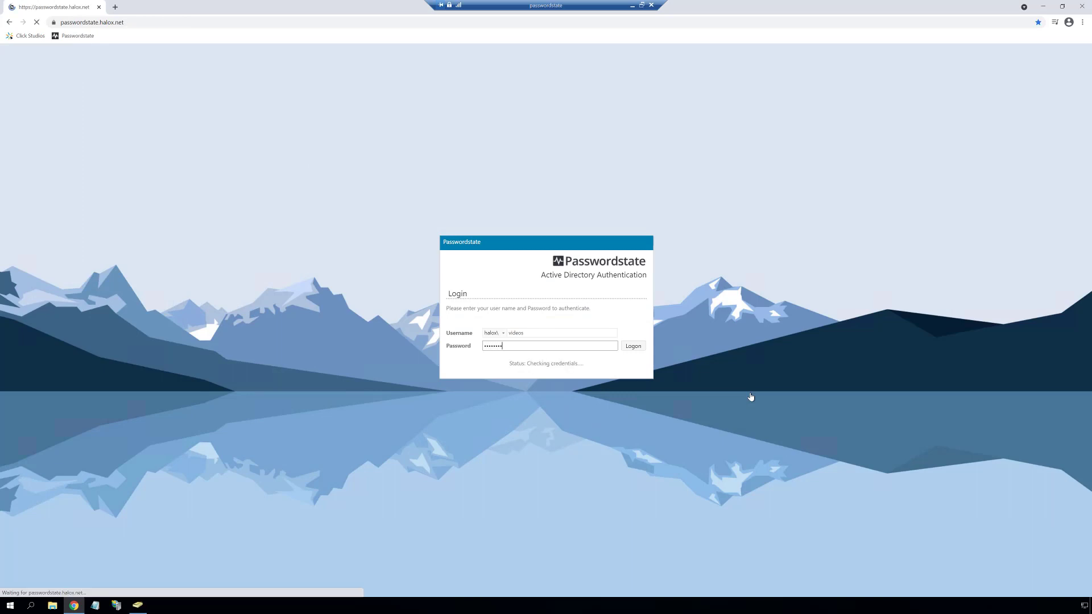
# Step: Log on to Passwordstate and open Backups and Upgrades under Administration
pyautogui.click(632, 346)
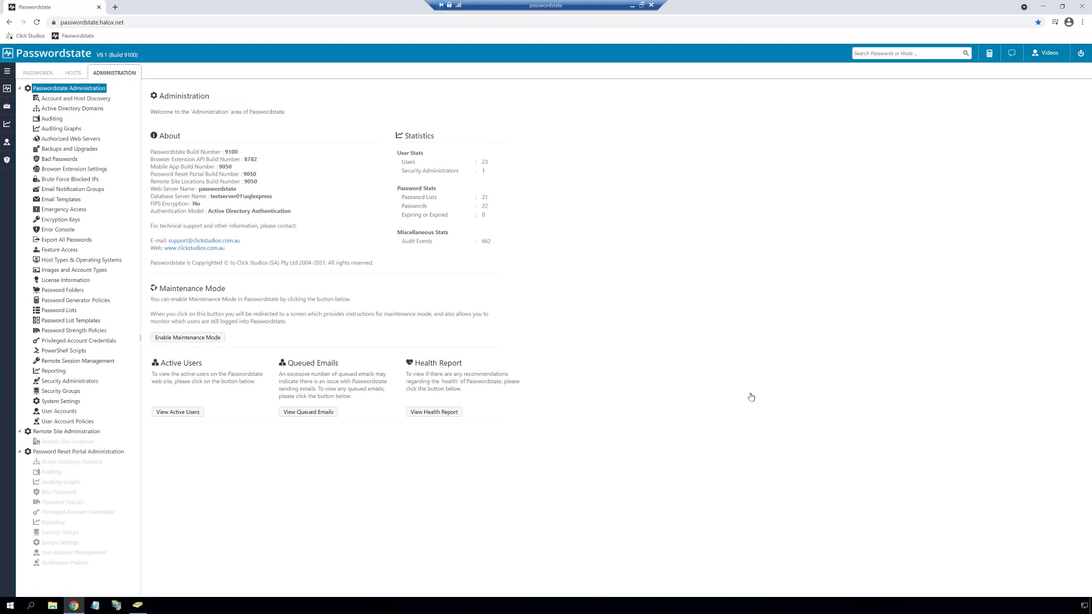
pyautogui.moveTo(69, 148)
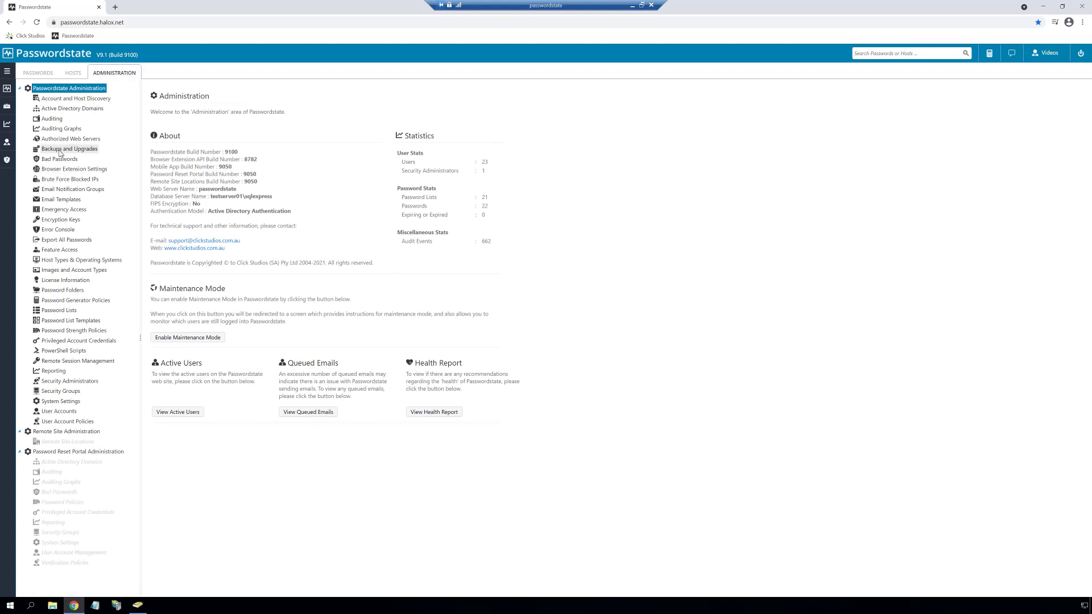
pyautogui.click(68, 149)
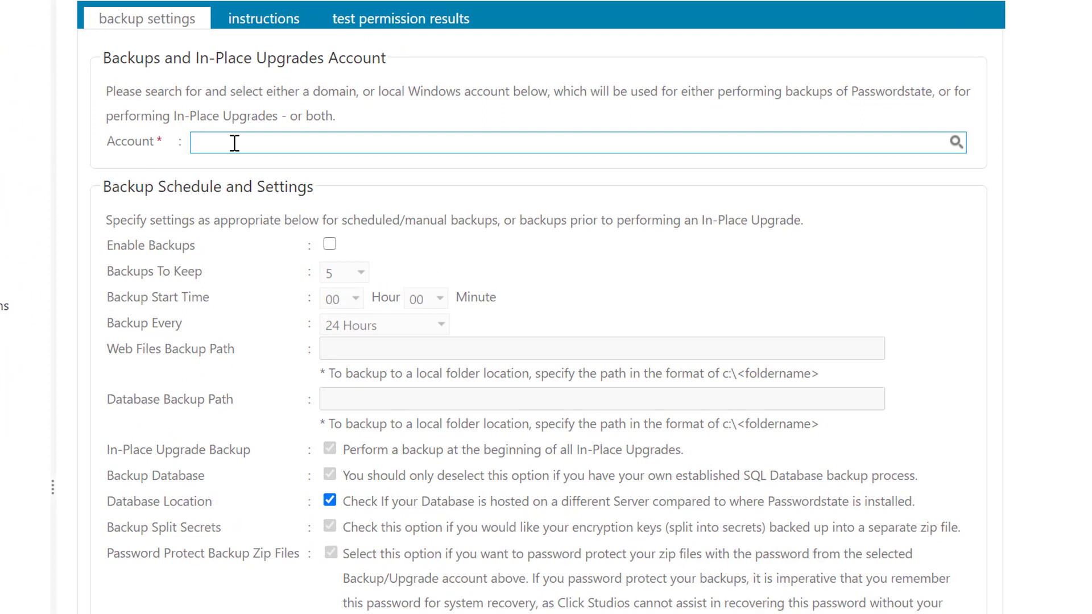
# Step: Select the vback backup account, enable backups, and set paths to \\passwordstate\backups
pyautogui.write('vback')
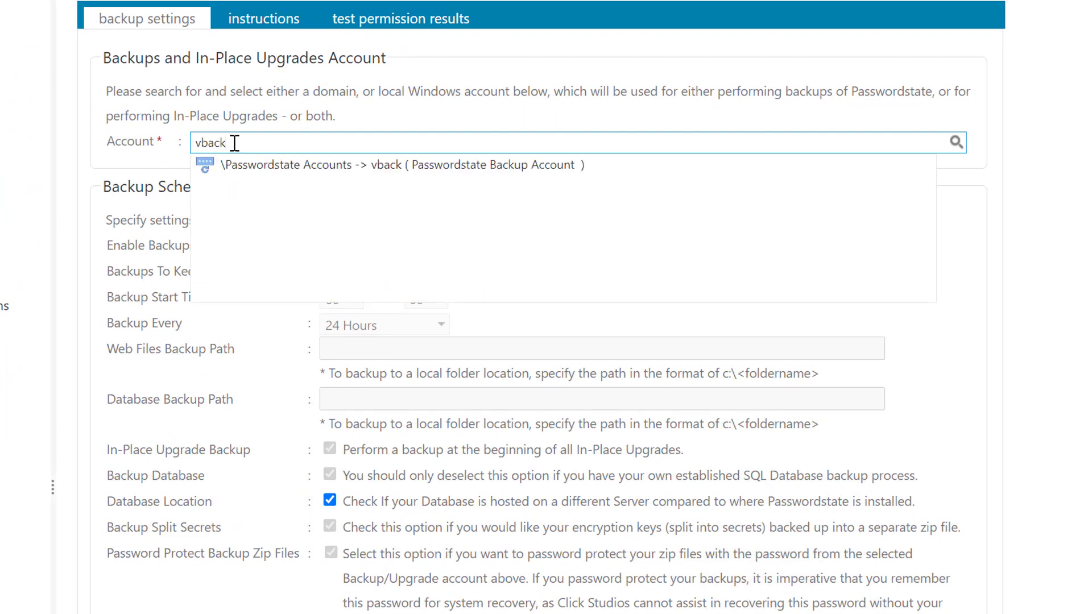
pyautogui.click(400, 165)
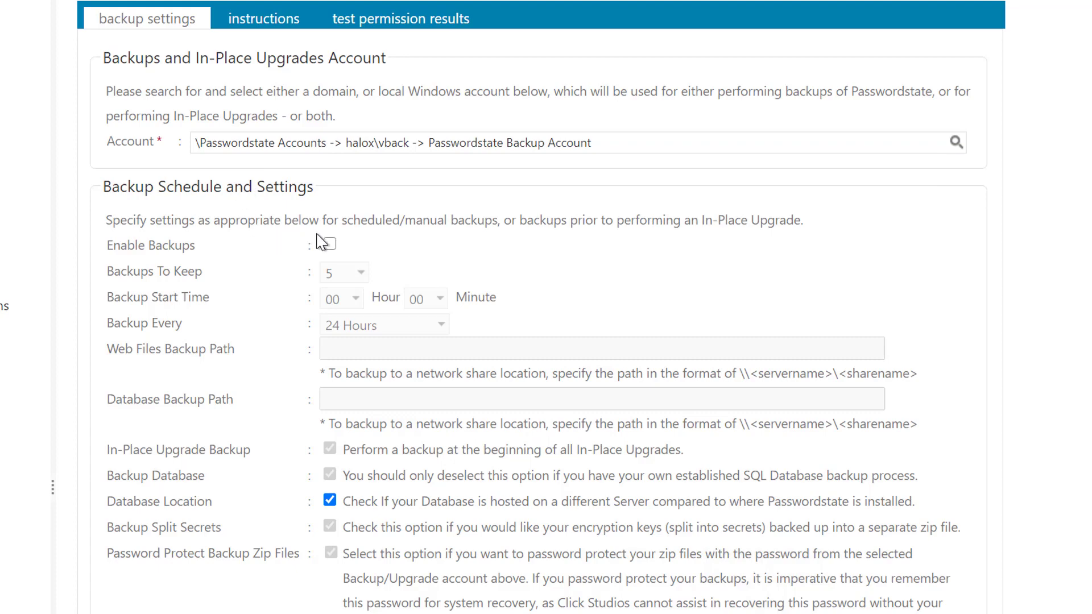
pyautogui.click(329, 245)
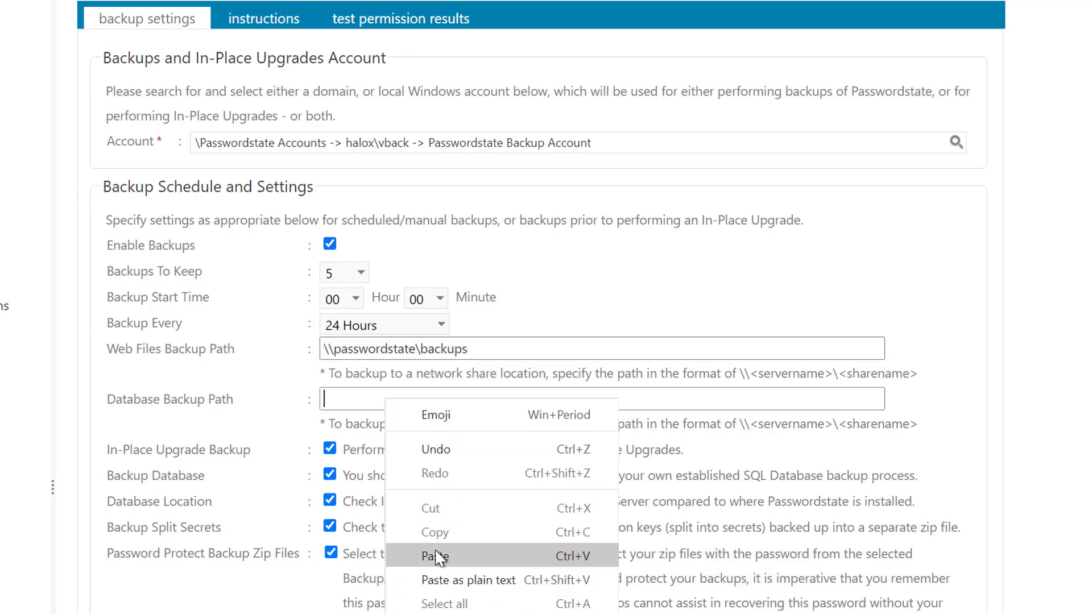
pyautogui.click(434, 555)
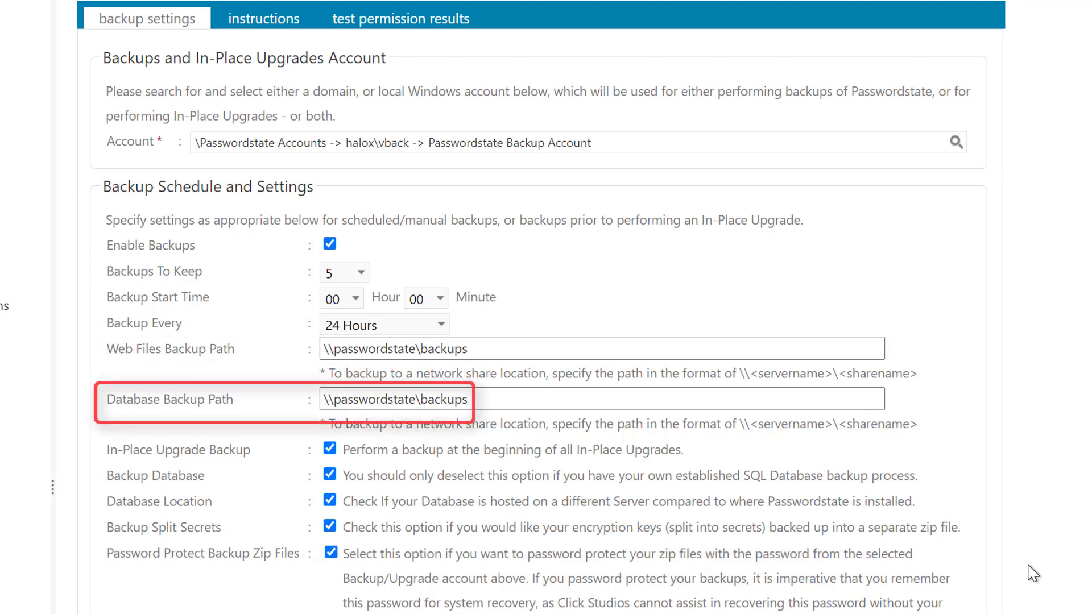
pyautogui.scroll(-3)
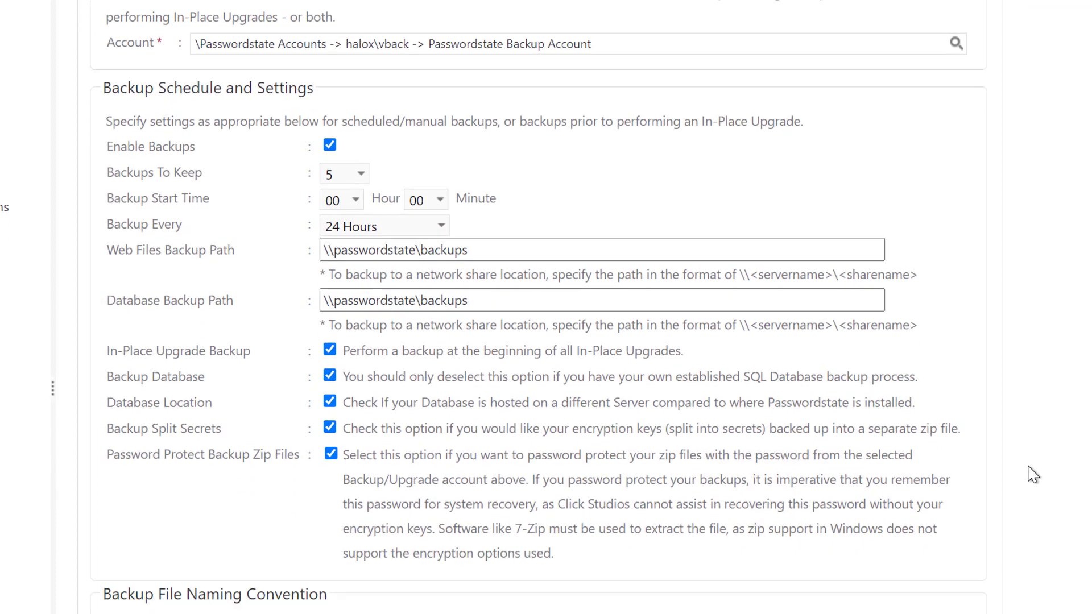
pyautogui.scroll(-3)
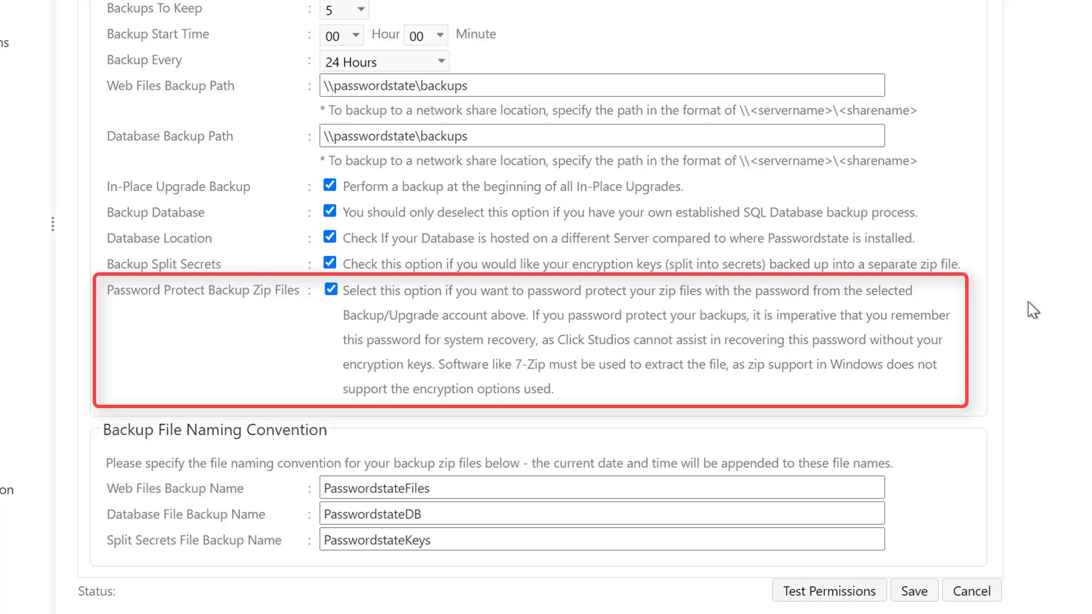
pyautogui.scroll(-3)
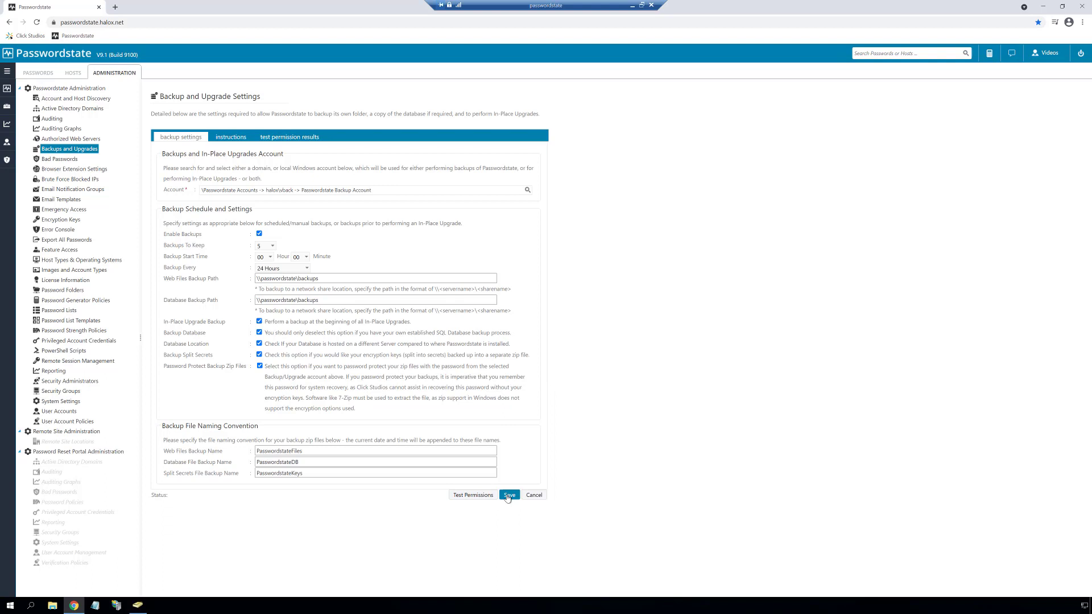
pyautogui.click(508, 495)
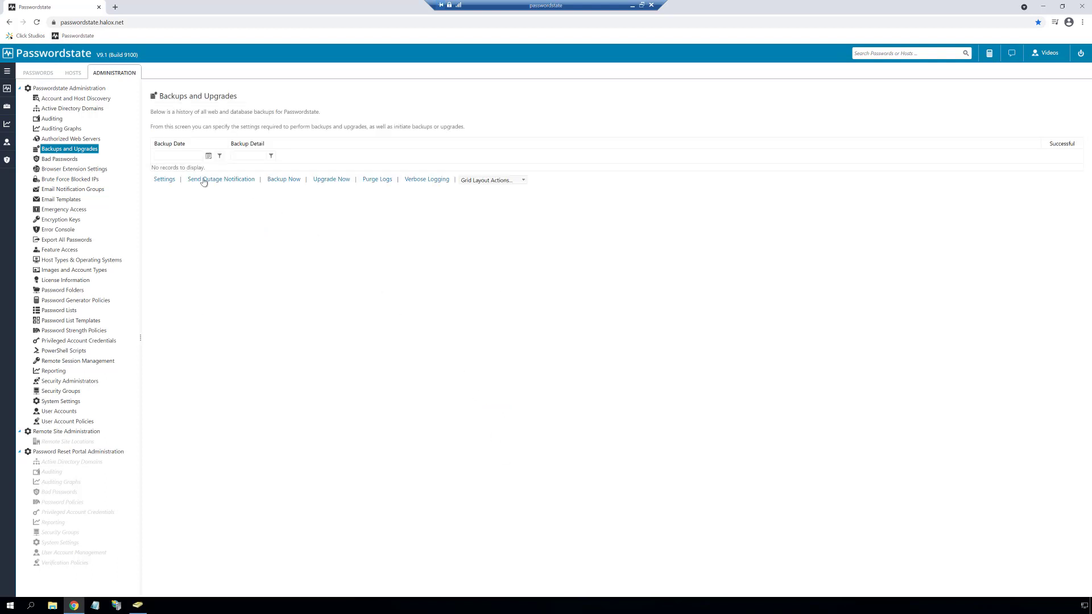
# Step: Reopen backup settings and start the backup account's permissions test, confirming the prompt
pyautogui.click(164, 180)
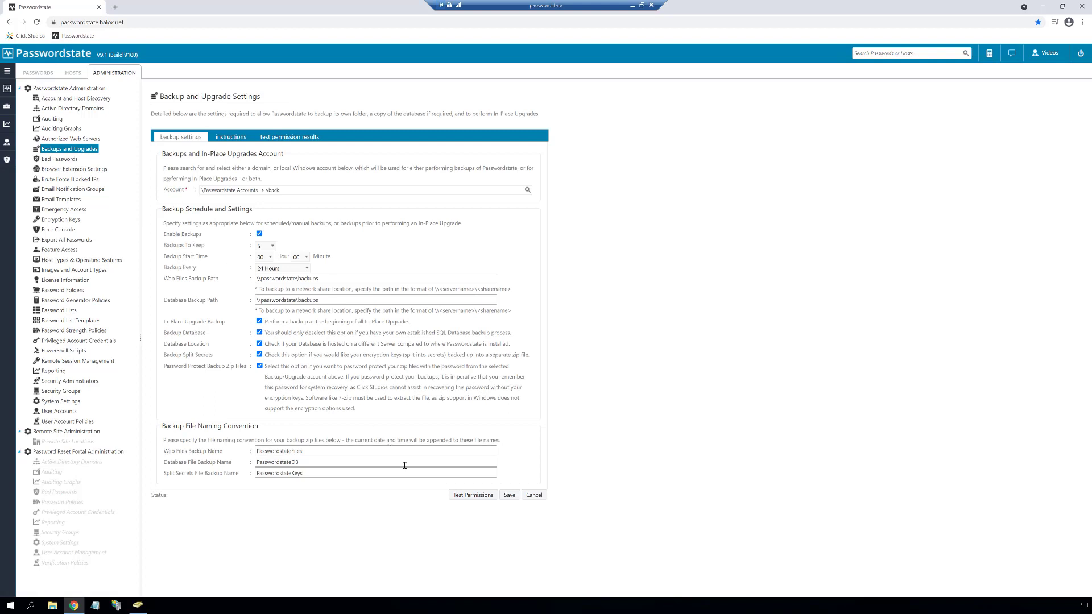
pyautogui.click(472, 495)
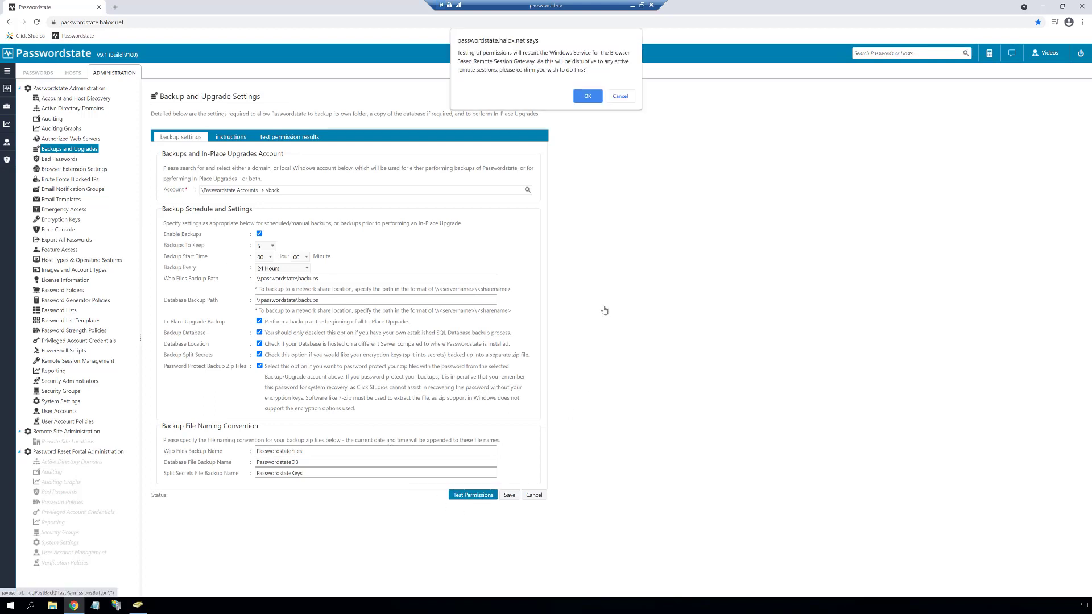
pyautogui.click(587, 96)
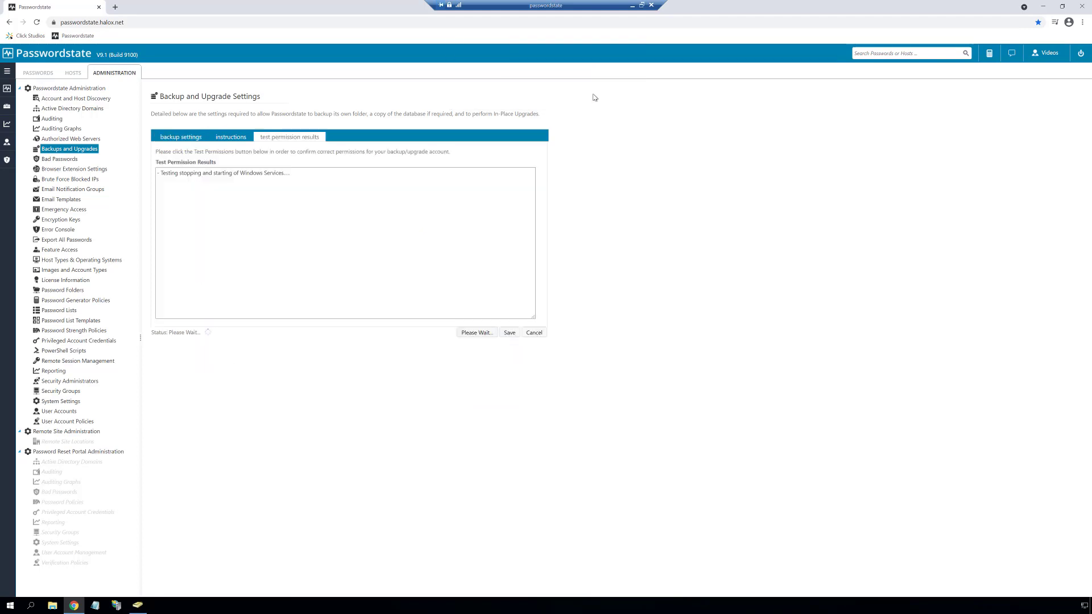